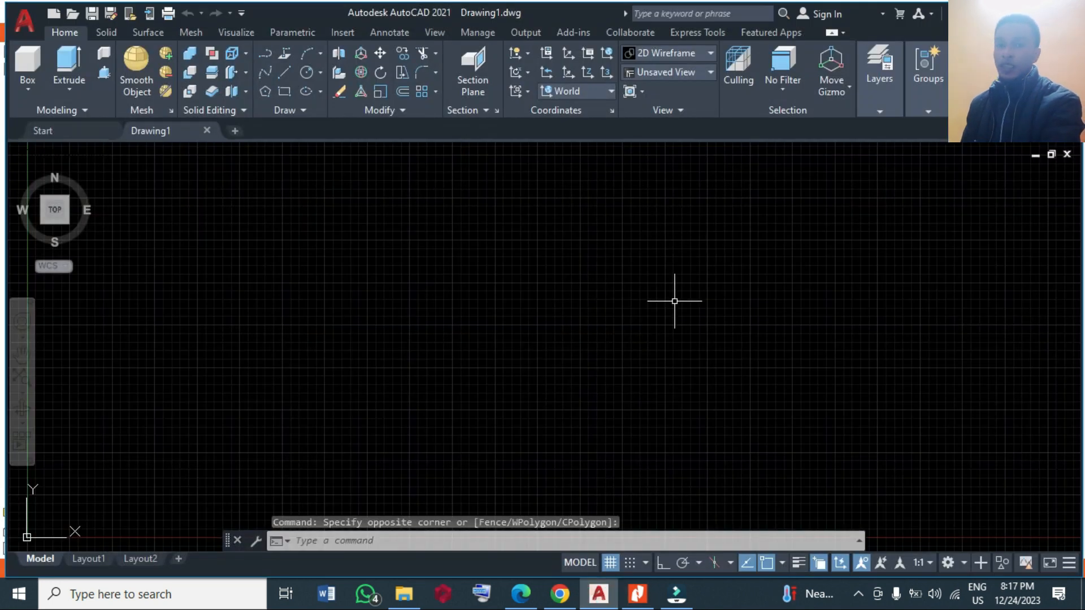
pyautogui.moveTo(715, 274)
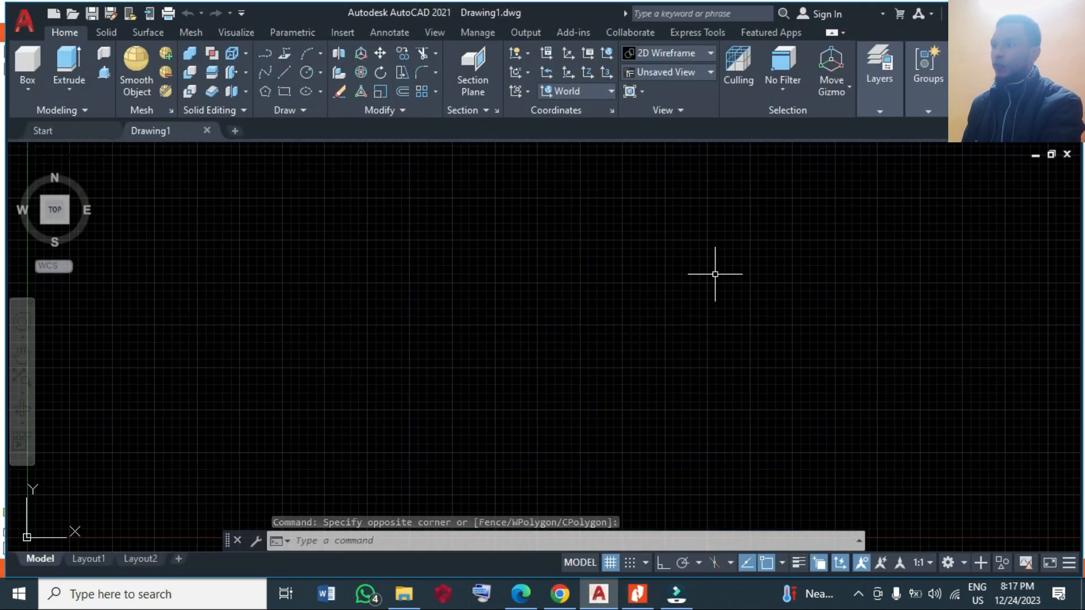
pyautogui.moveTo(867, 493)
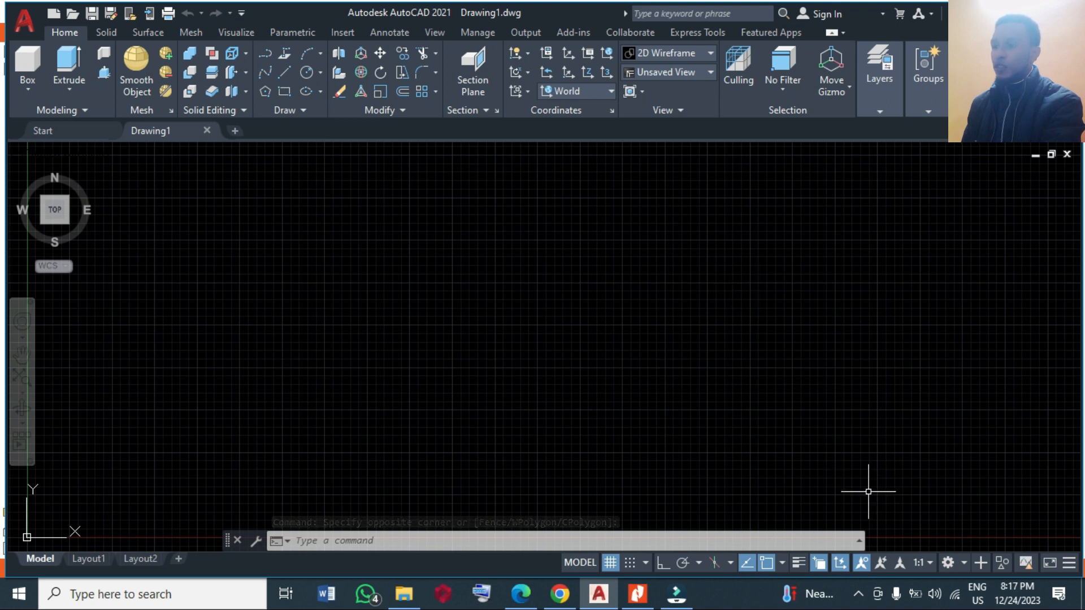
# Keep the 3D Modeling workspace and turn off the drawing grid.
pyautogui.click(949, 562)
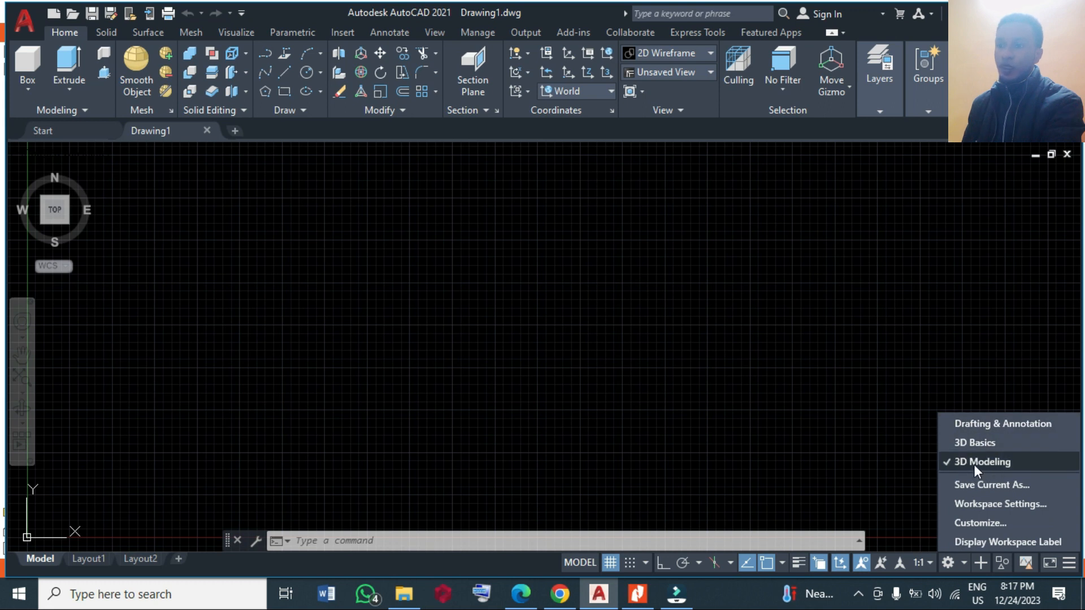
pyautogui.click(980, 462)
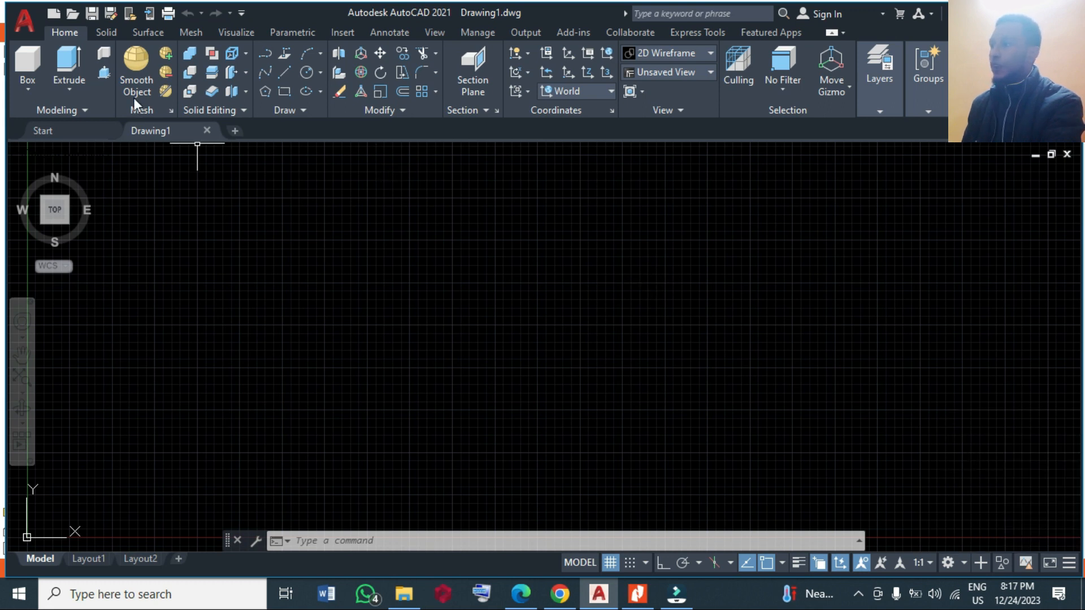
pyautogui.moveTo(626, 234)
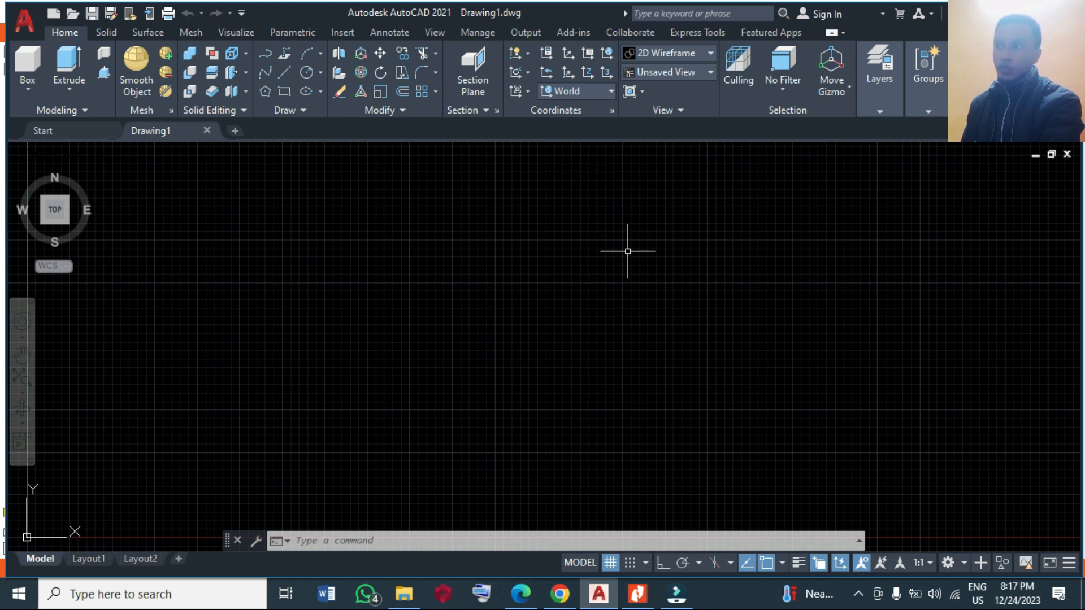
pyautogui.moveTo(616, 321)
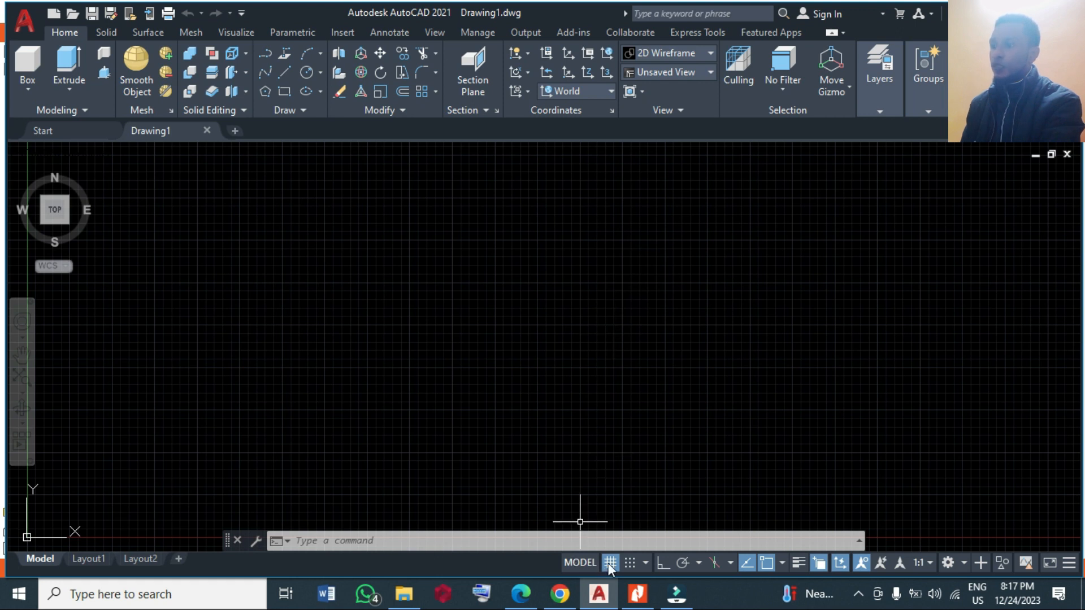
pyautogui.click(610, 563)
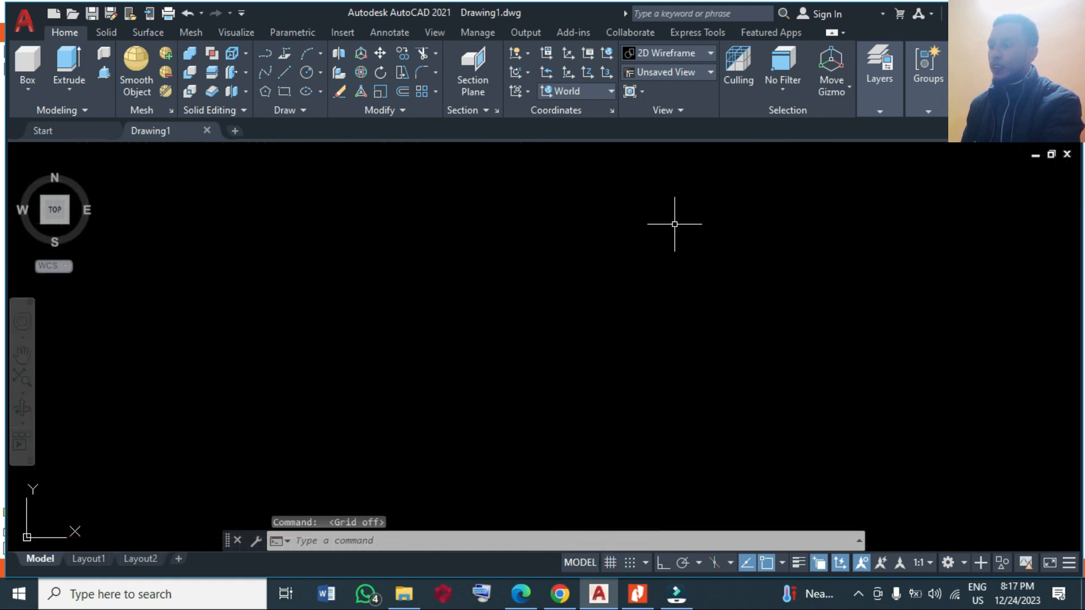
pyautogui.moveTo(394, 354)
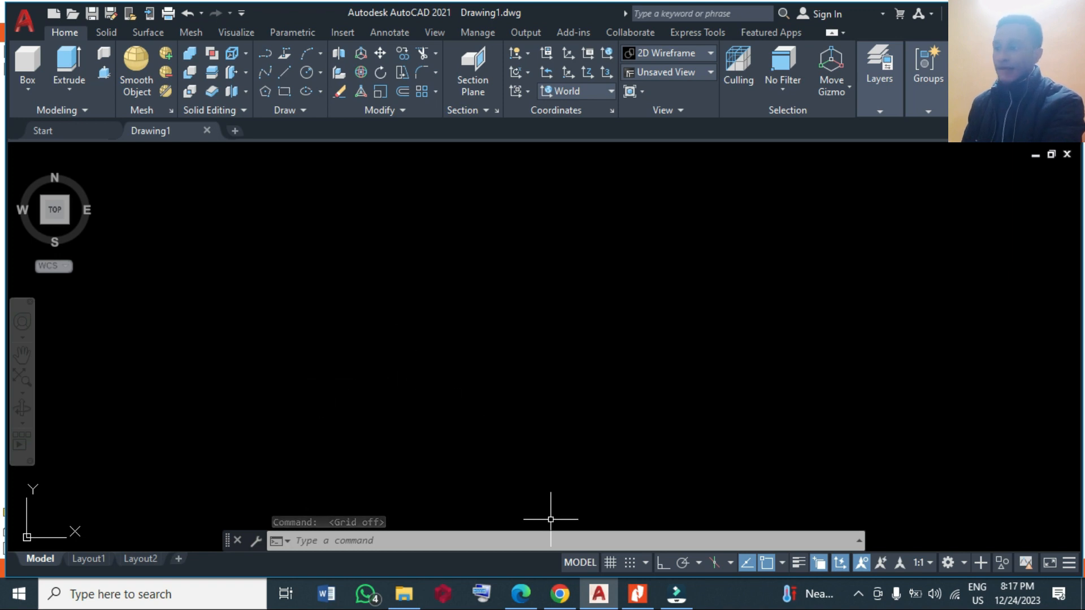
pyautogui.click(637, 594)
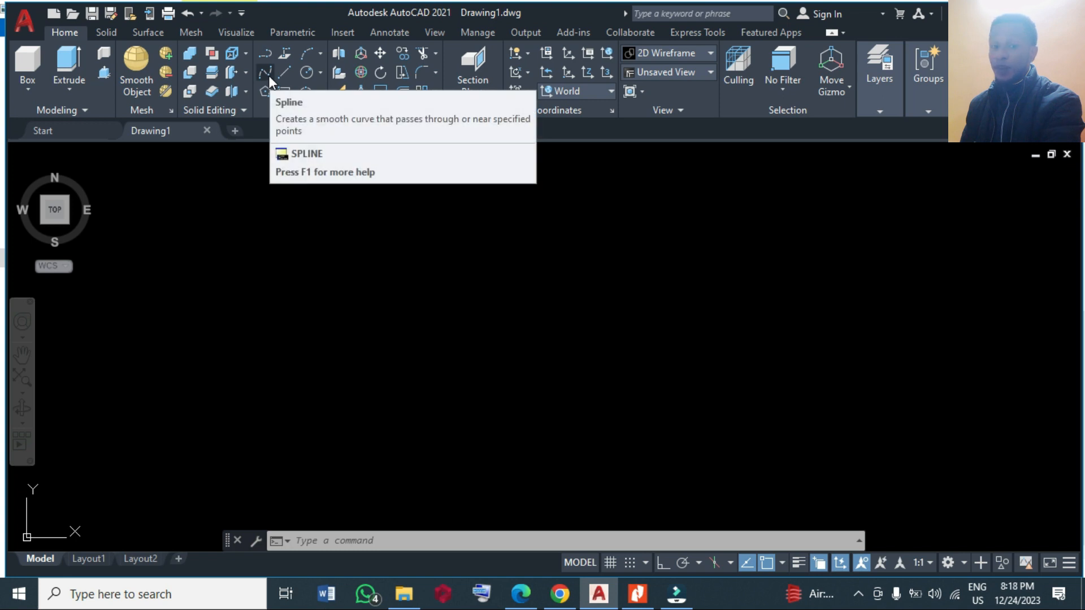
# Draw an open spline through five picked points, looping into the rounded blade outline.
pyautogui.click(266, 72)
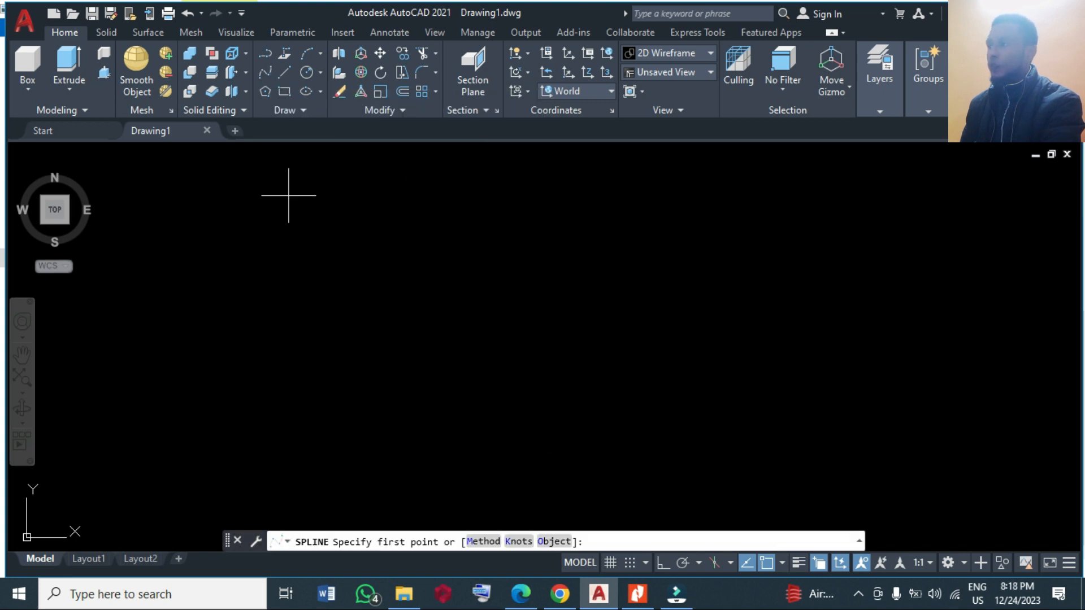
pyautogui.moveTo(371, 371)
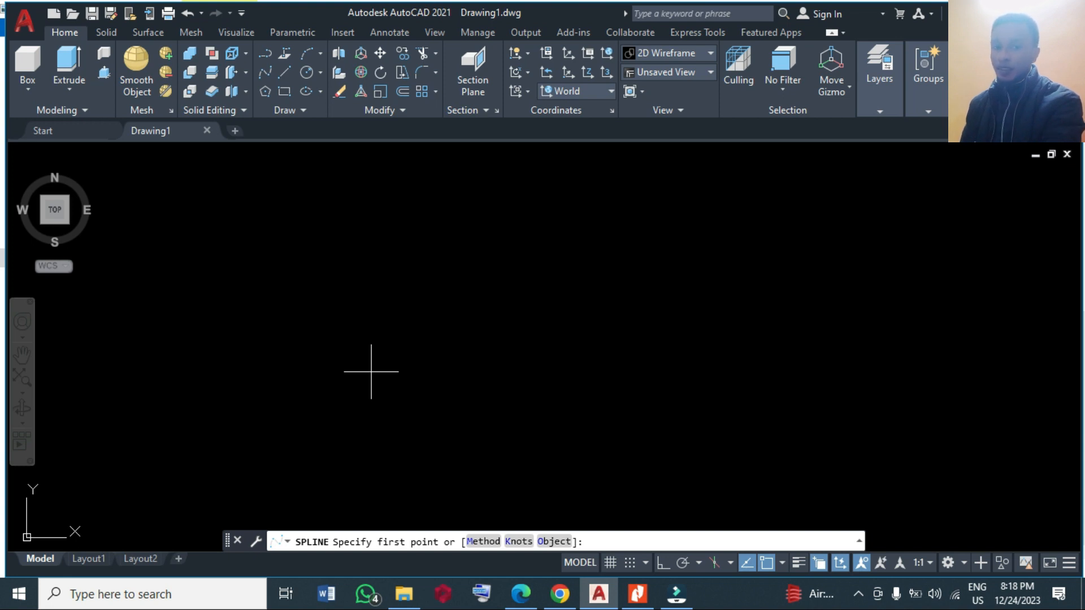
pyautogui.click(637, 594)
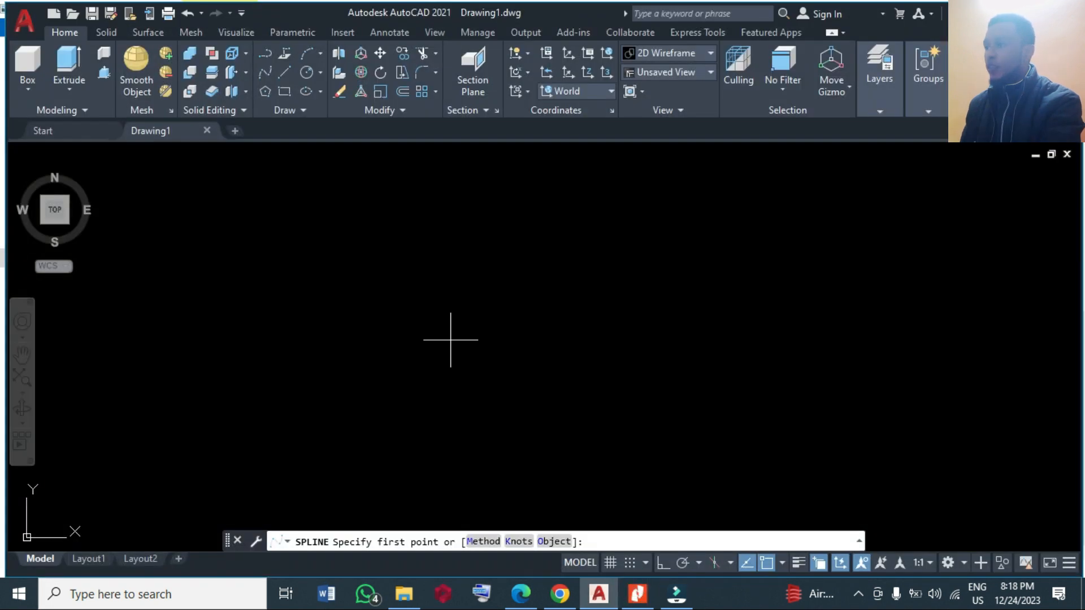
pyautogui.moveTo(610, 562)
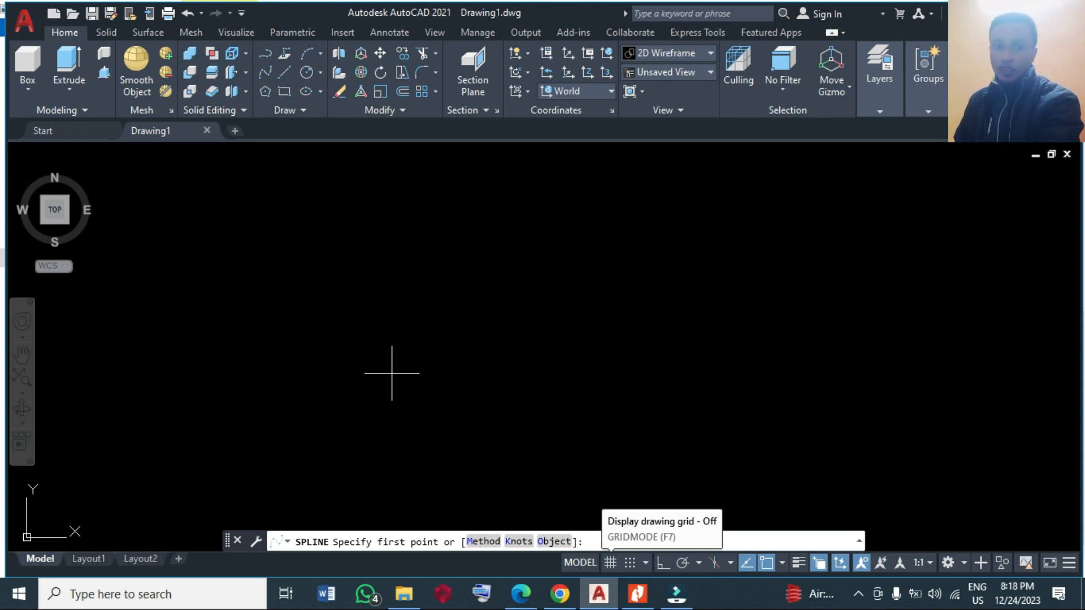
pyautogui.click(392, 374)
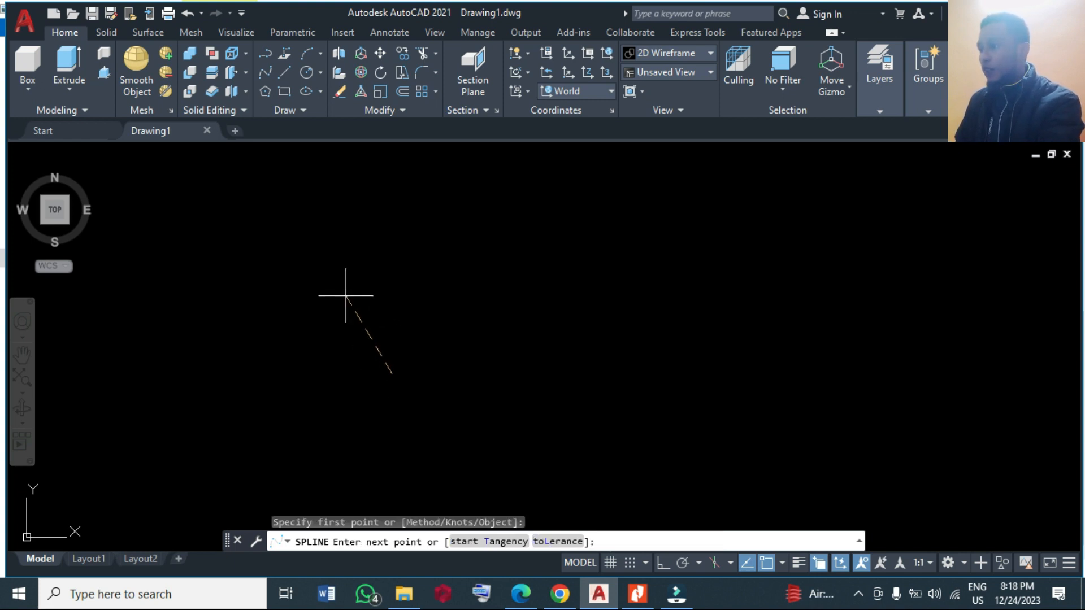
pyautogui.click(387, 246)
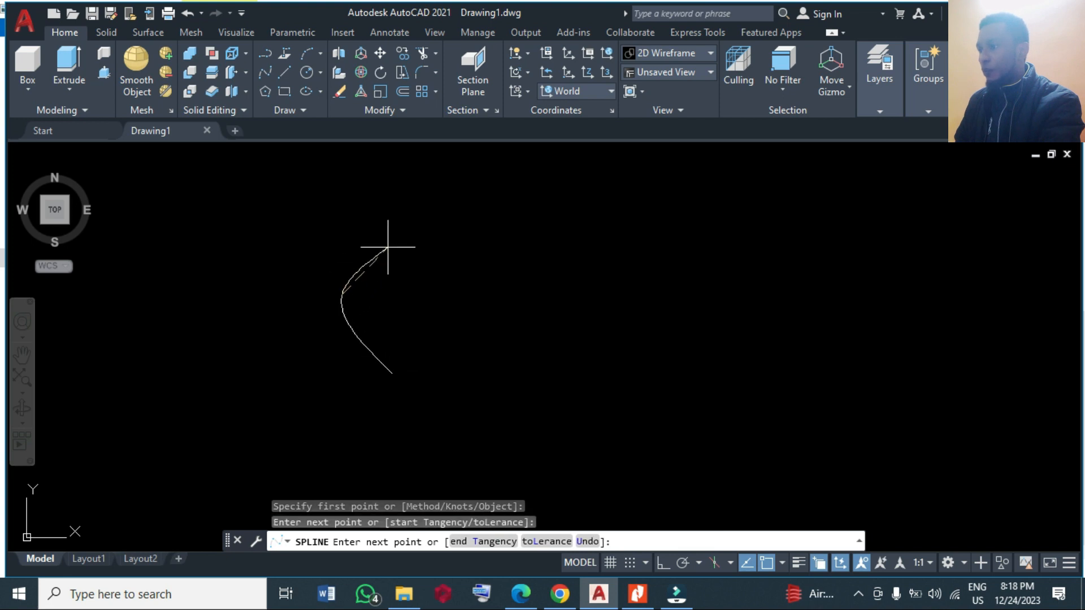
pyautogui.click(388, 246)
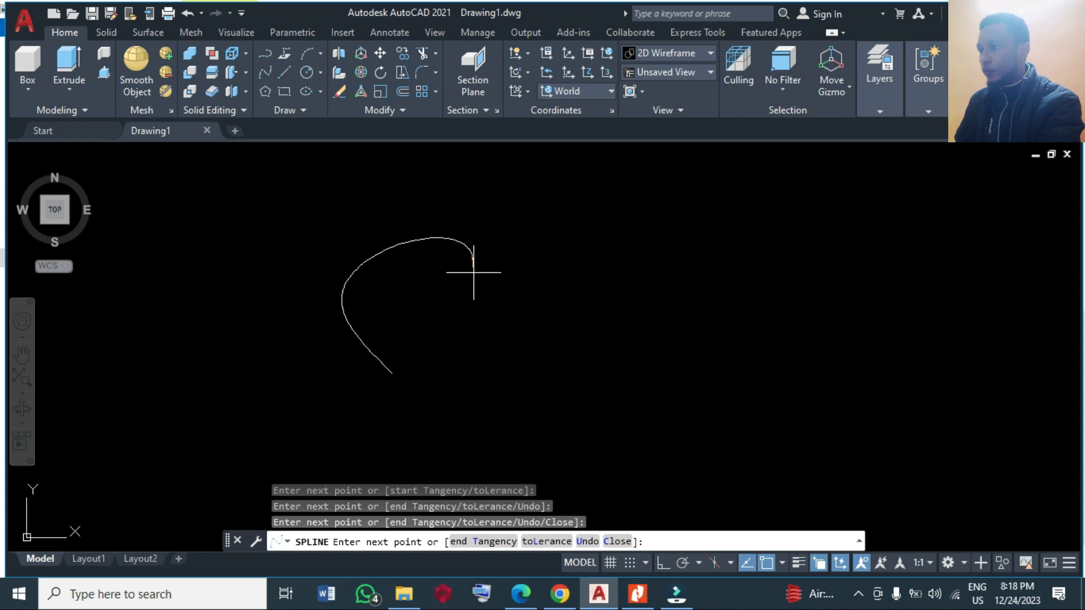
pyautogui.click(440, 340)
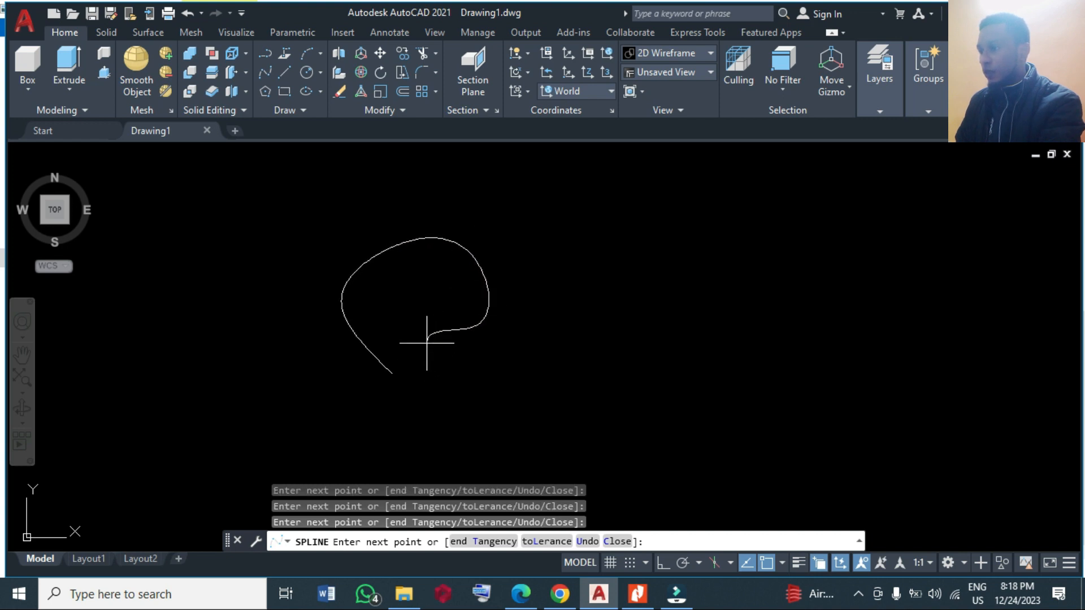
pyautogui.click(417, 388)
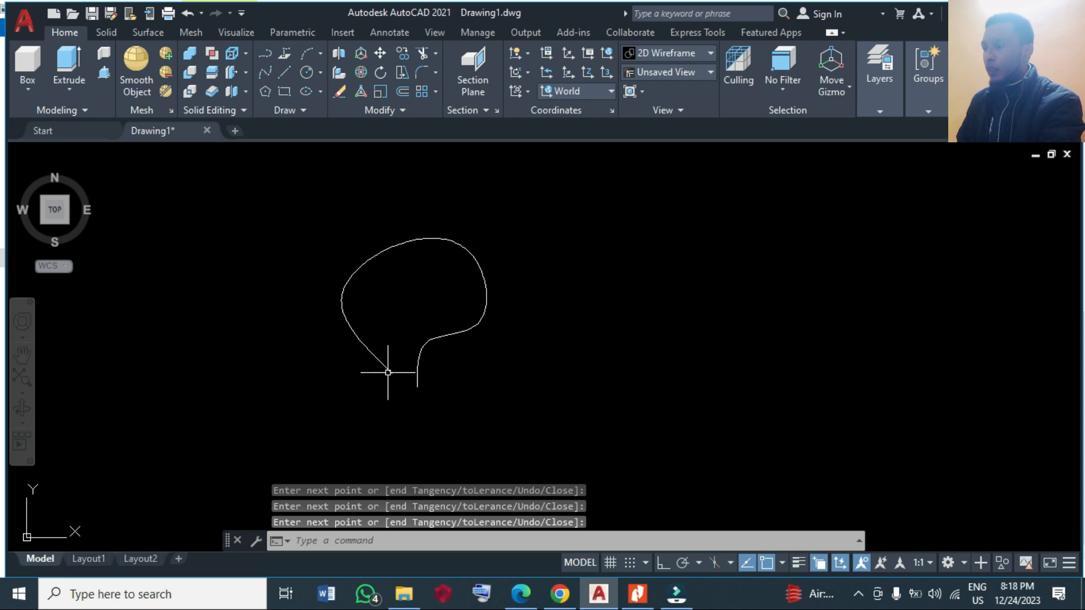
# Stretch the spline's fit points into a teardrop shape, then deselect it.
pyautogui.rightClick(391, 374)
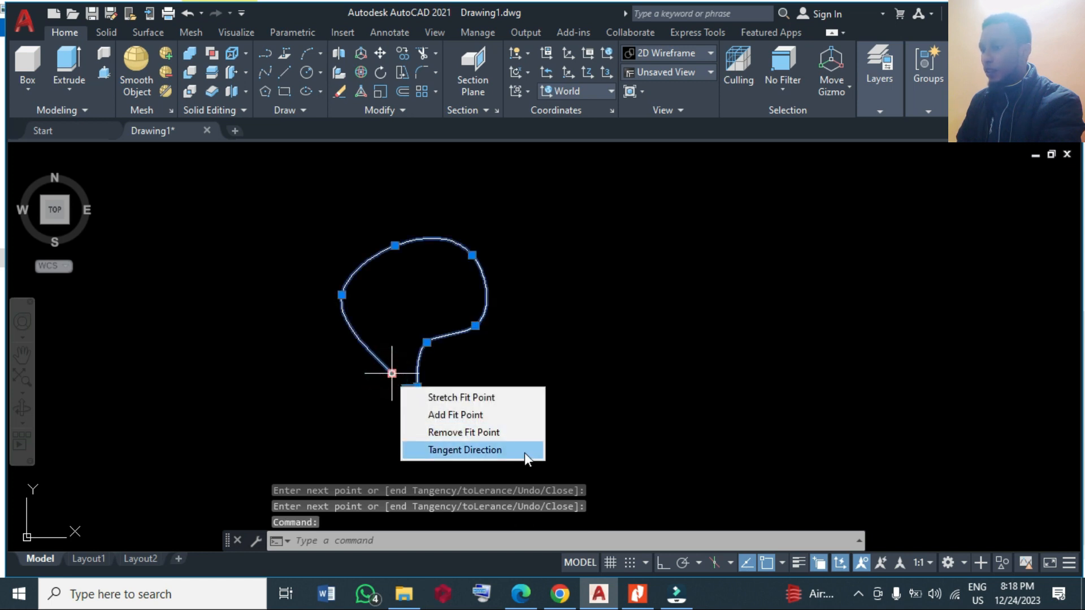
pyautogui.click(465, 450)
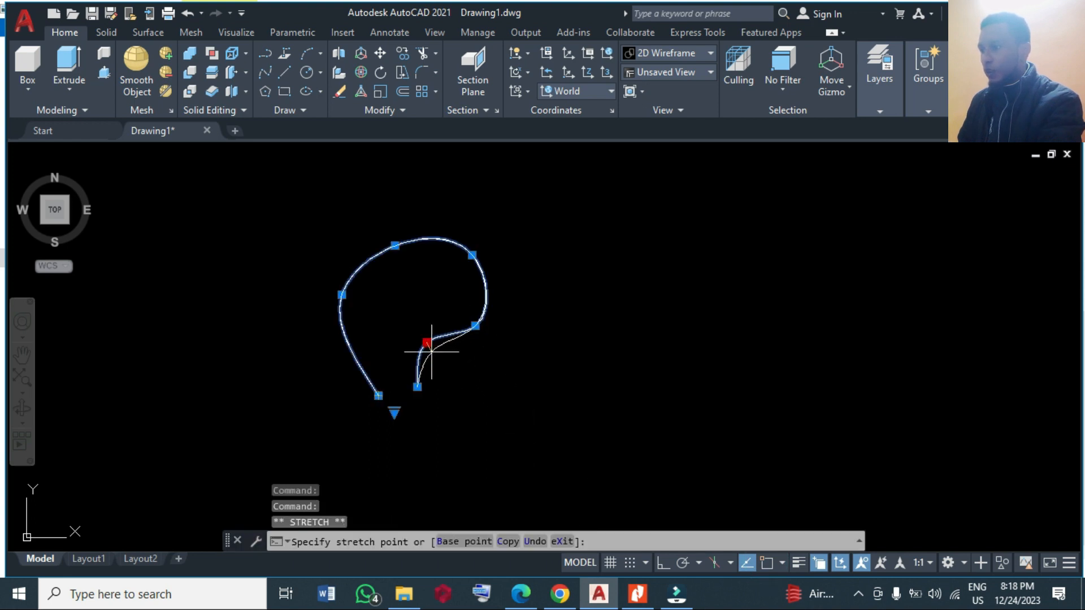
pyautogui.rightClick(431, 354)
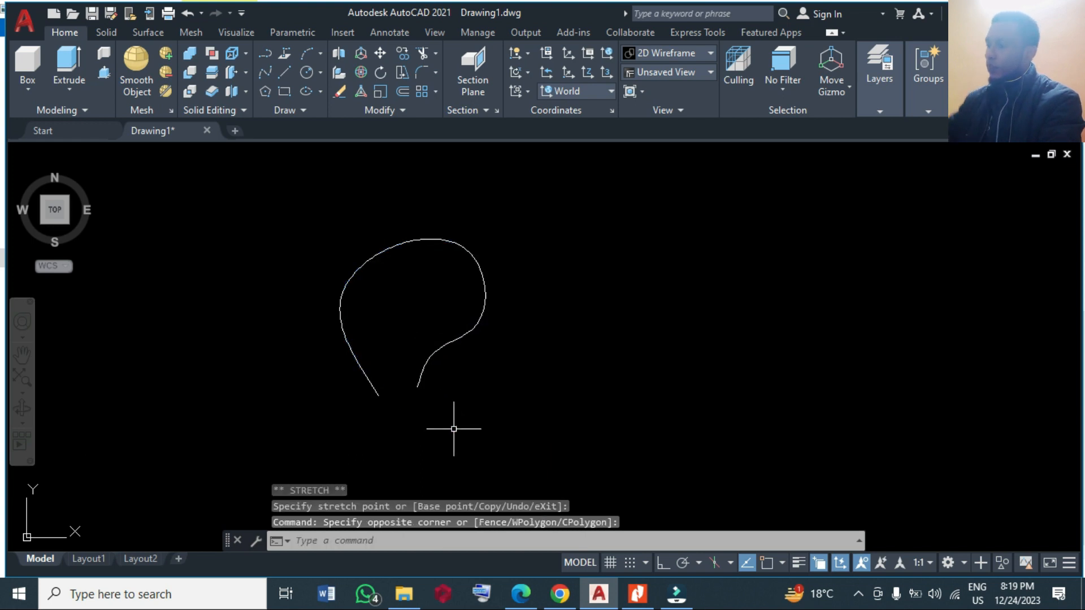
pyautogui.press('Escape')
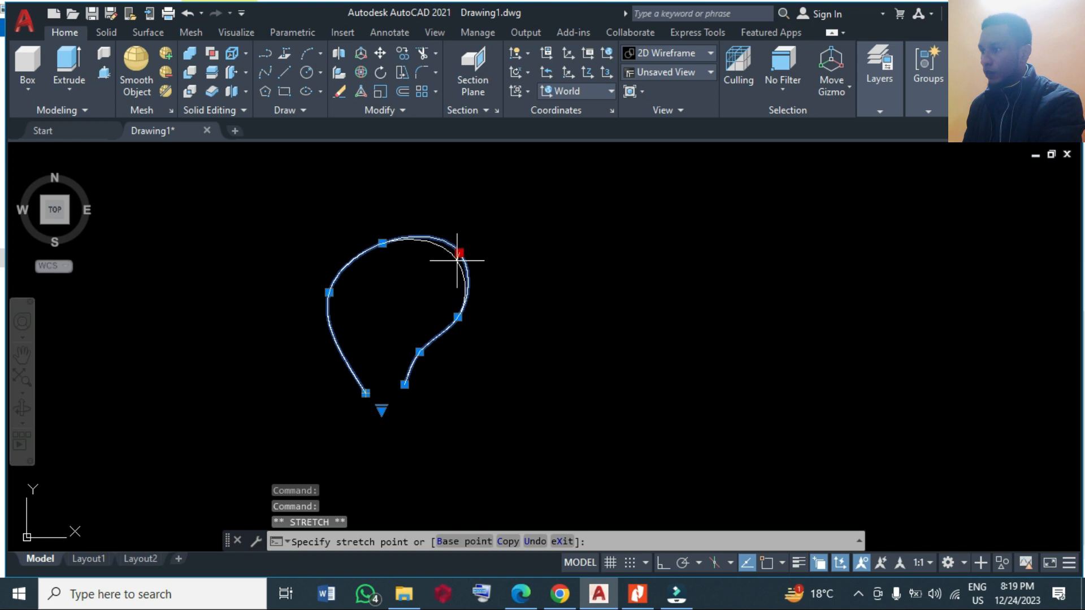
pyautogui.rightClick(459, 262)
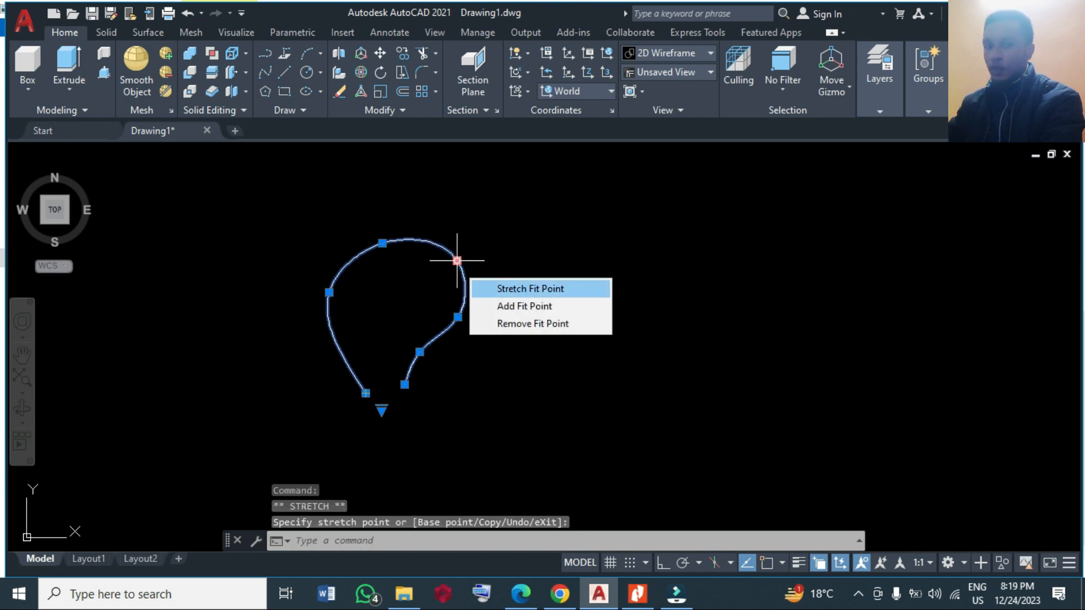
pyautogui.press('Escape')
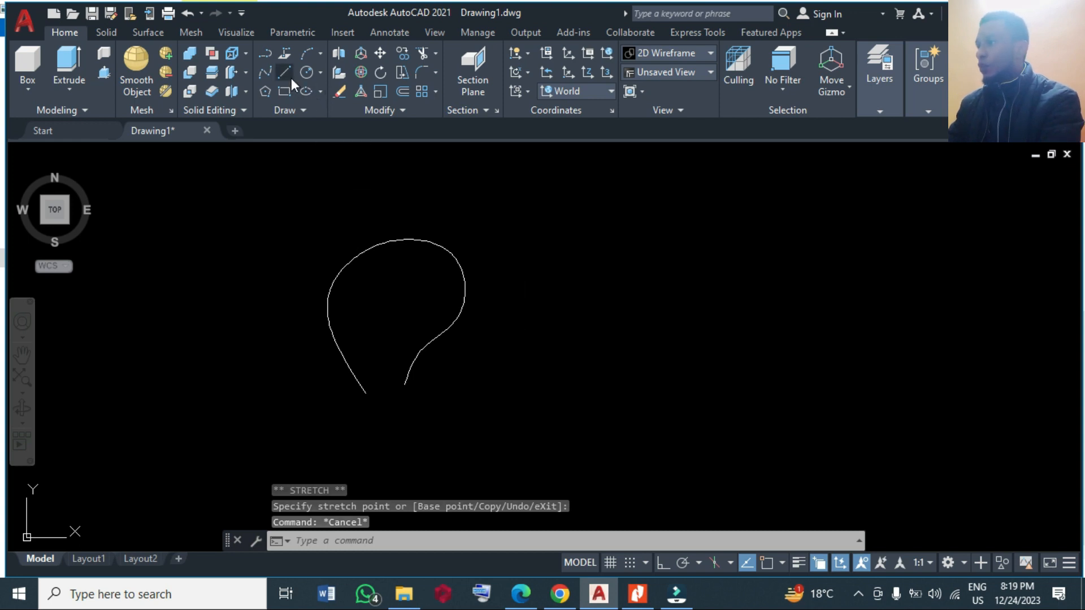
# Turn on Osnap and draw a line across the blade's bottom gap.
pyautogui.click(284, 72)
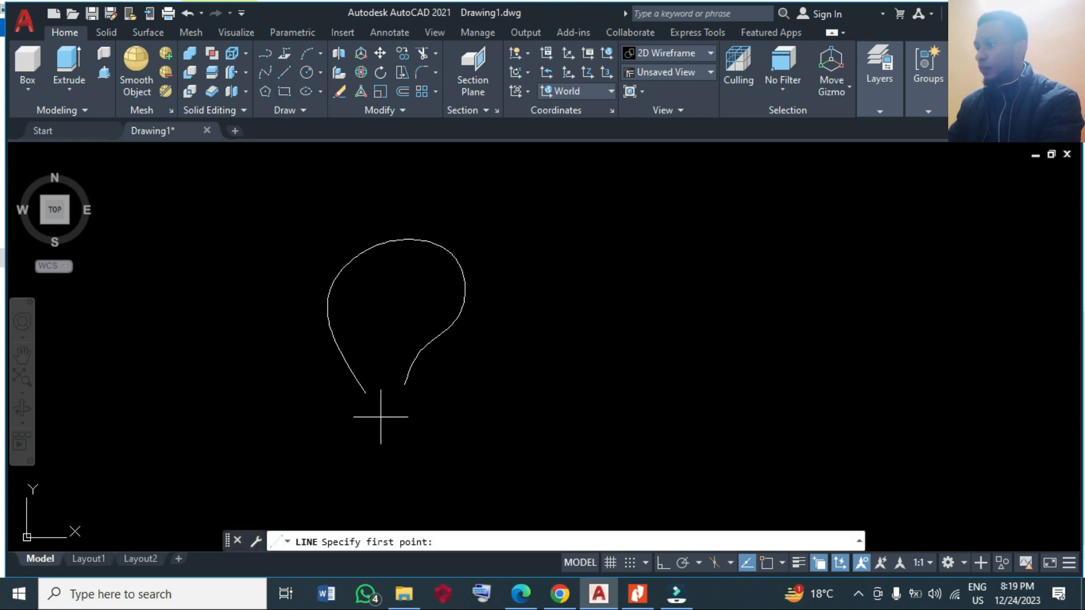
pyautogui.click(761, 563)
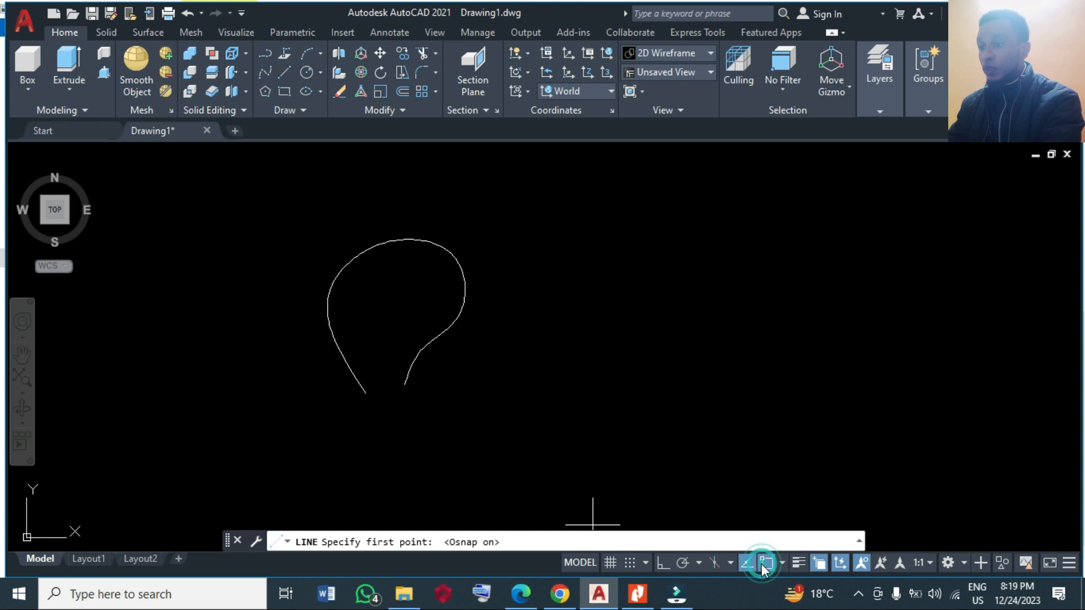
pyautogui.click(407, 385)
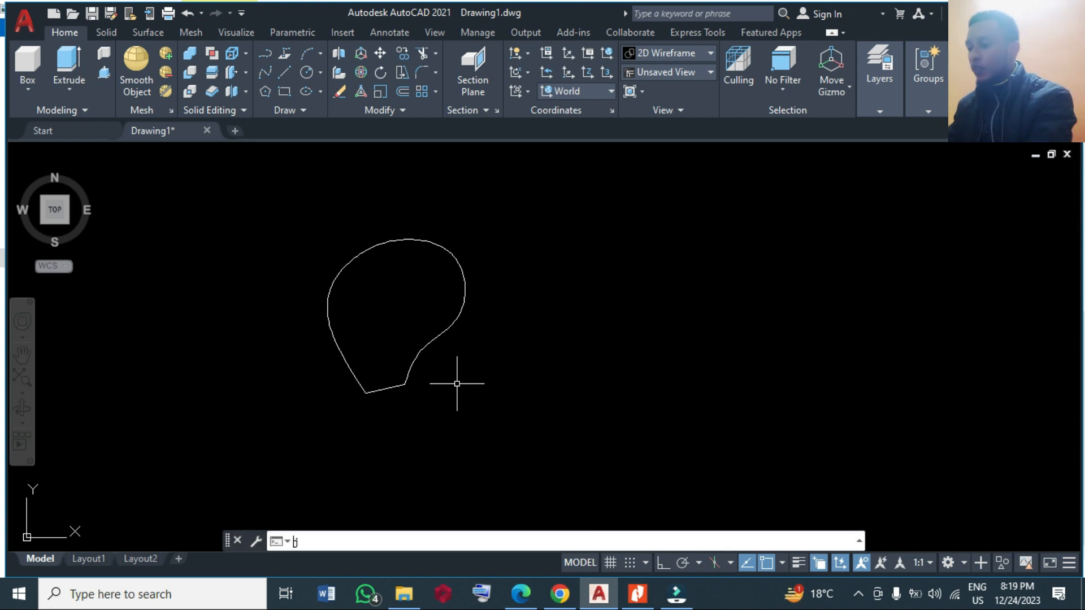
# JOIN the closing line and spline into one outline via window selection.
pyautogui.write('j')
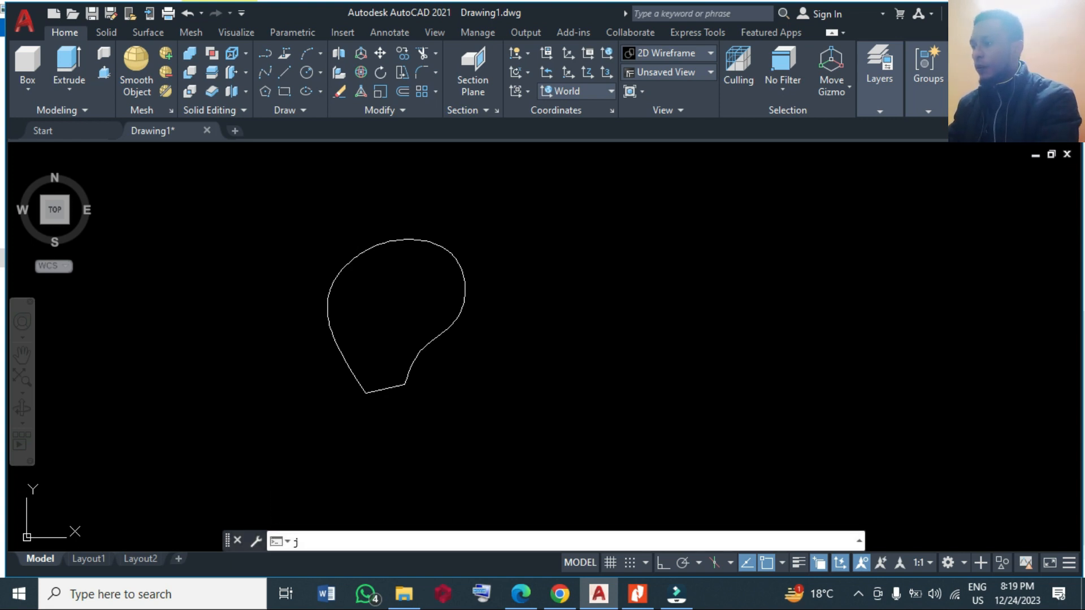
pyautogui.moveTo(293, 188); pyautogui.dragTo(457, 378)
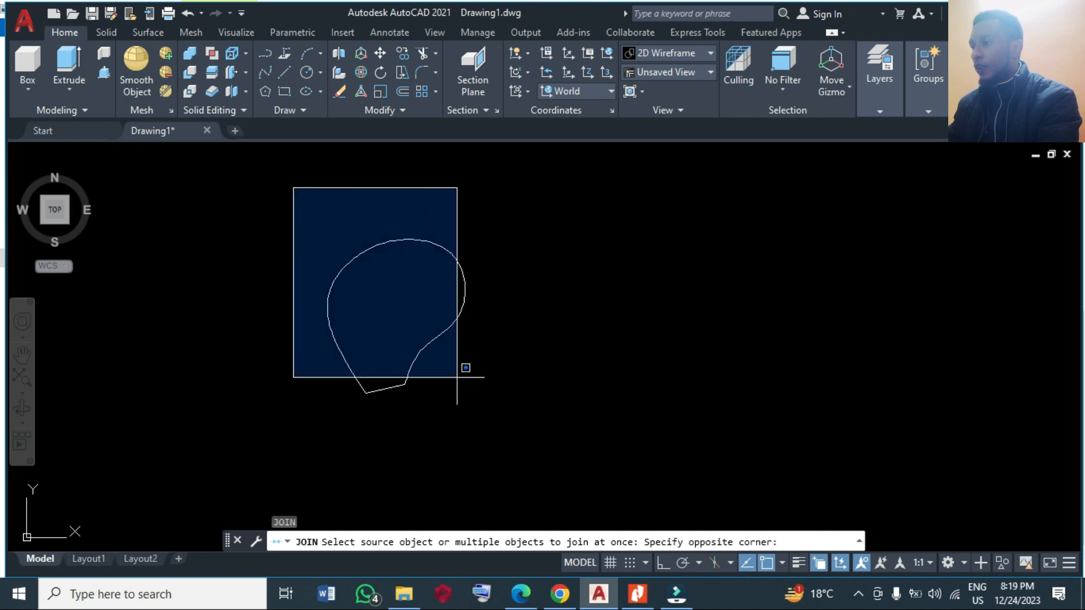
pyautogui.click(500, 428)
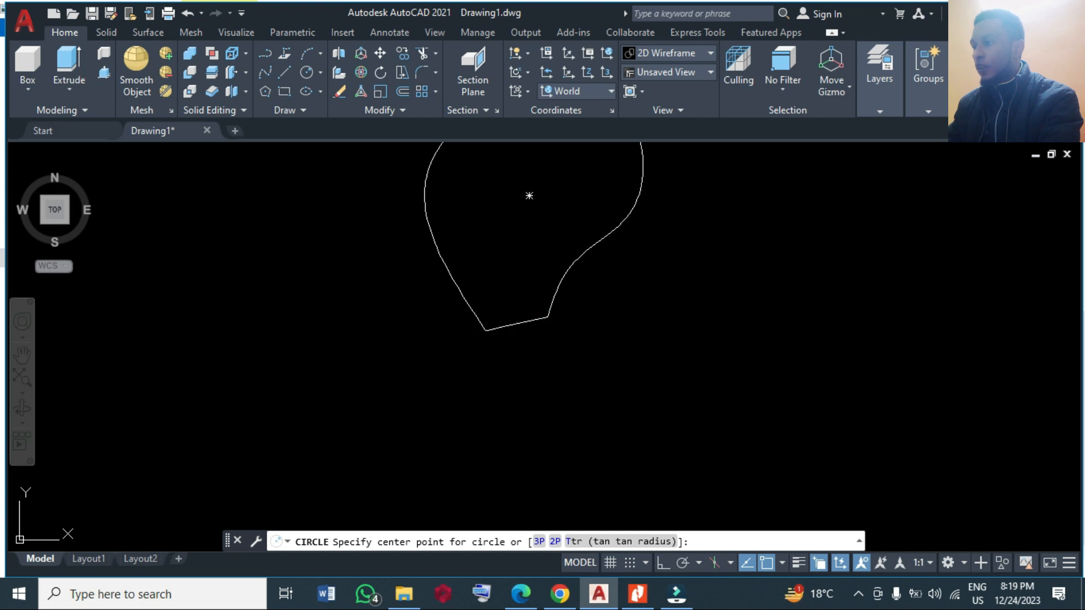
# Place the hub circle's centre at the base of the blade outline.
pyautogui.click(515, 356)
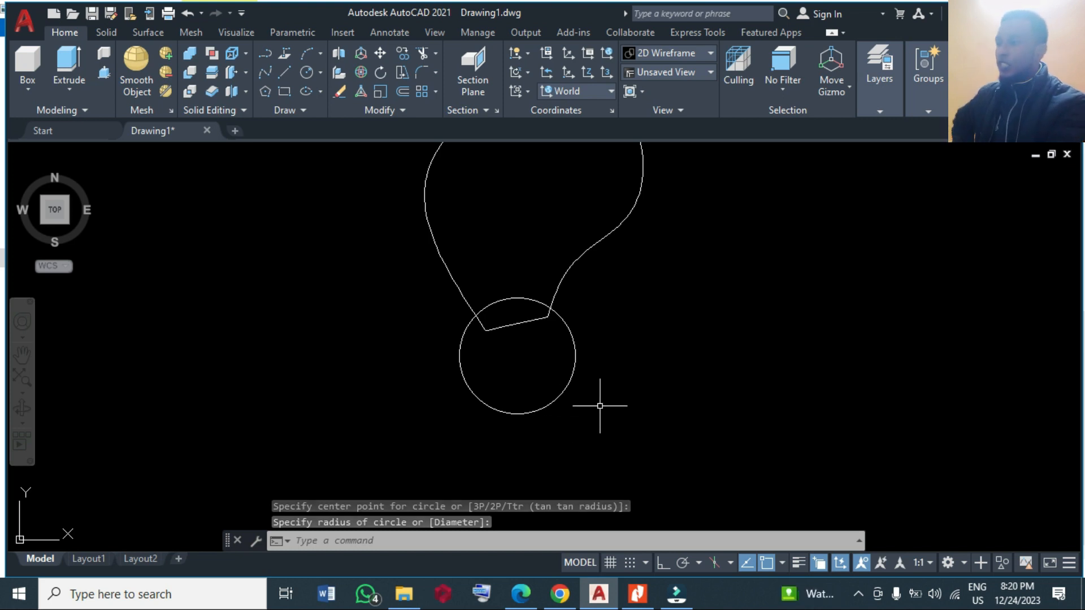
pyautogui.moveTo(631, 394)
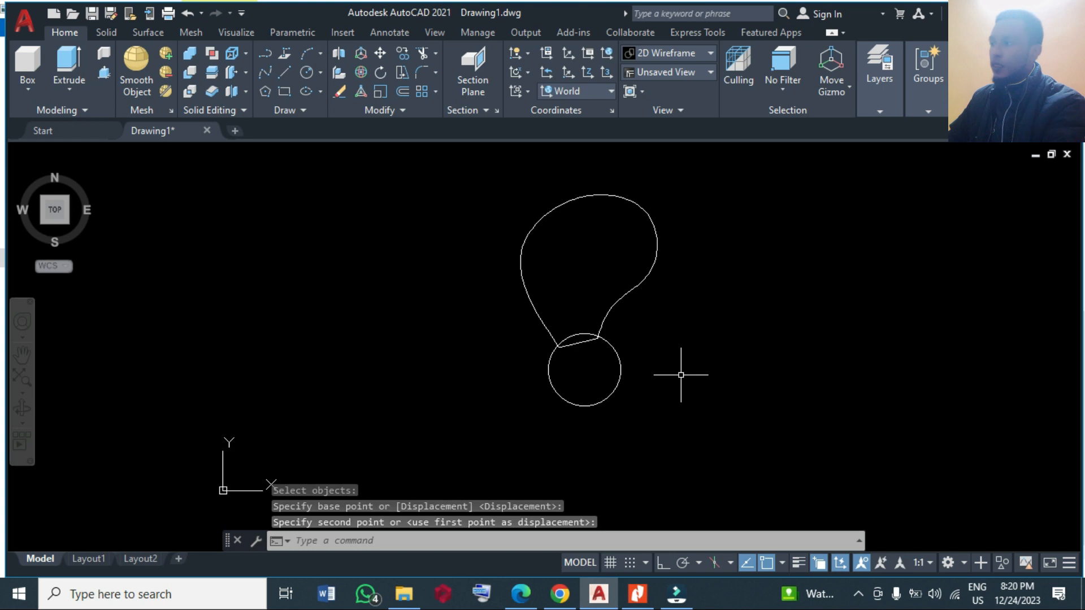
pyautogui.moveTo(469, 268)
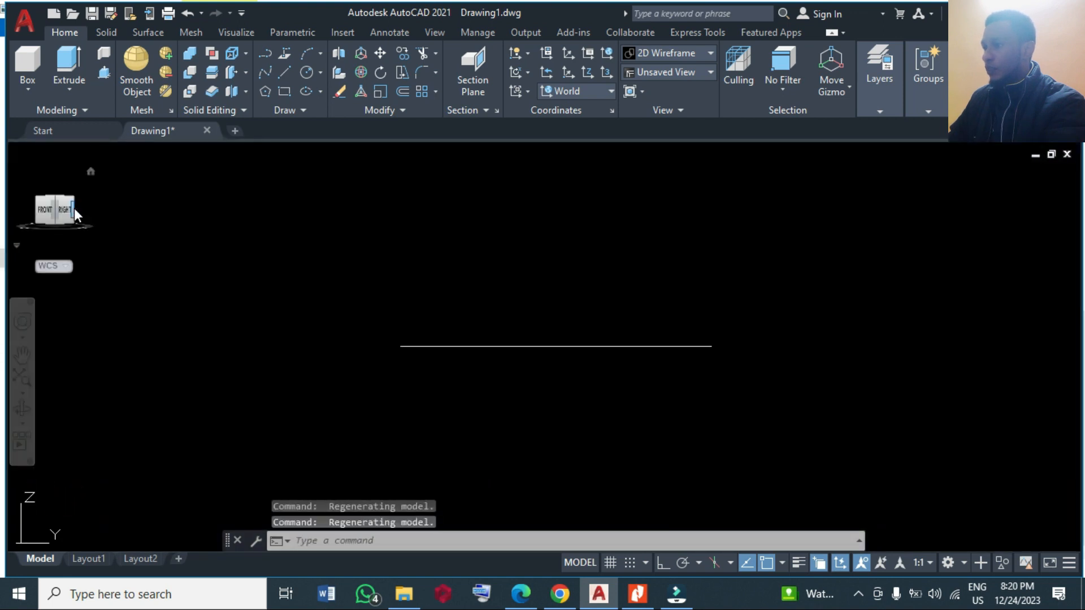
# Switch to the Right view and hide the hub circle.
pyautogui.click(63, 209)
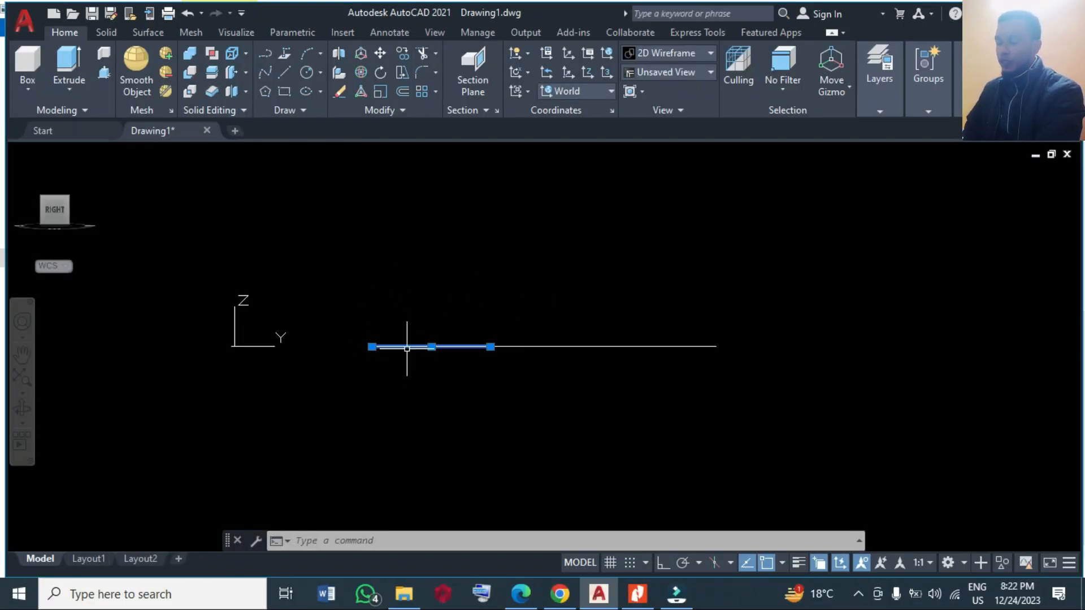
pyautogui.rightClick(408, 350)
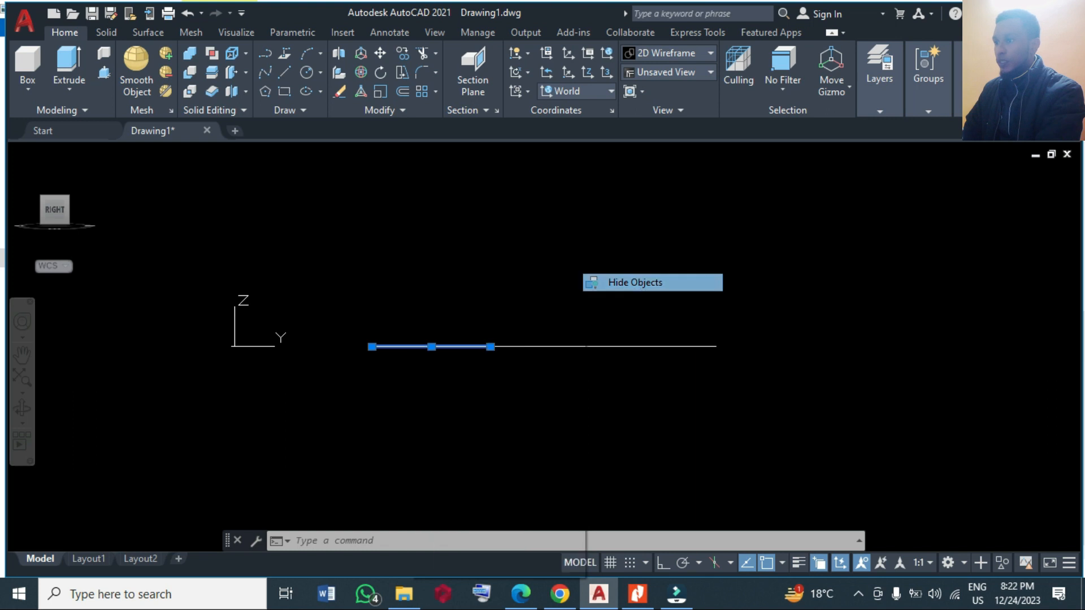
pyautogui.click(632, 282)
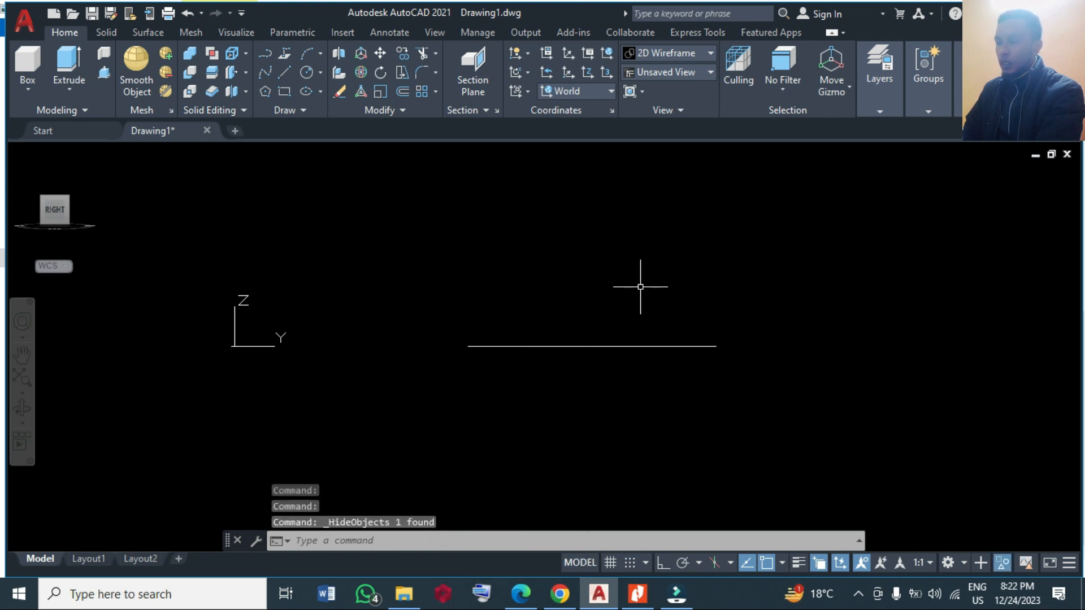
pyautogui.moveTo(640, 287)
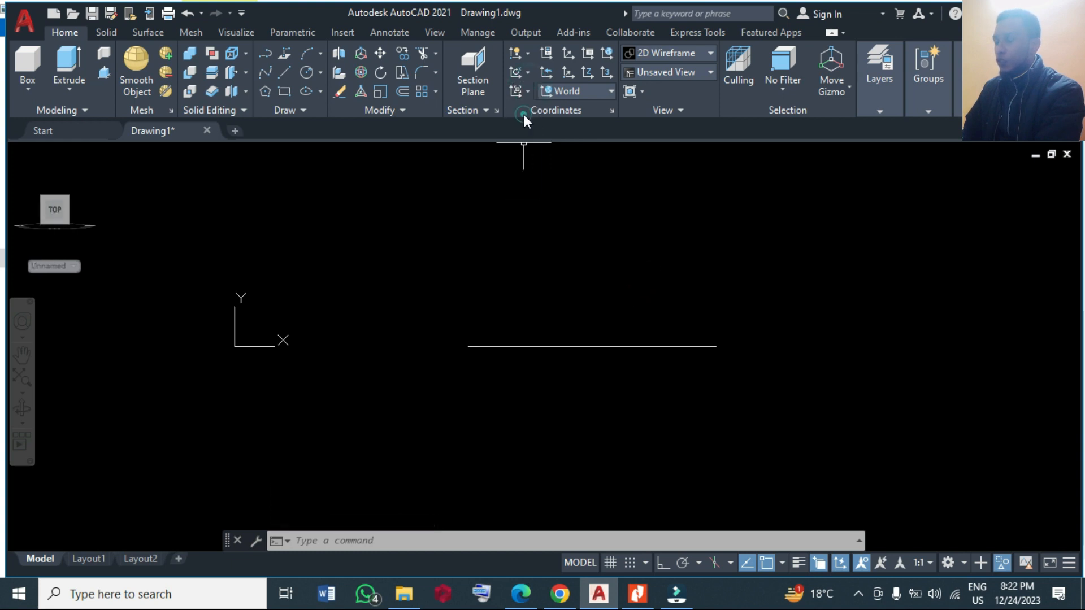
# Set the UCS to View and draw a three-point arc spanning the blade edge.
pyautogui.click(521, 111)
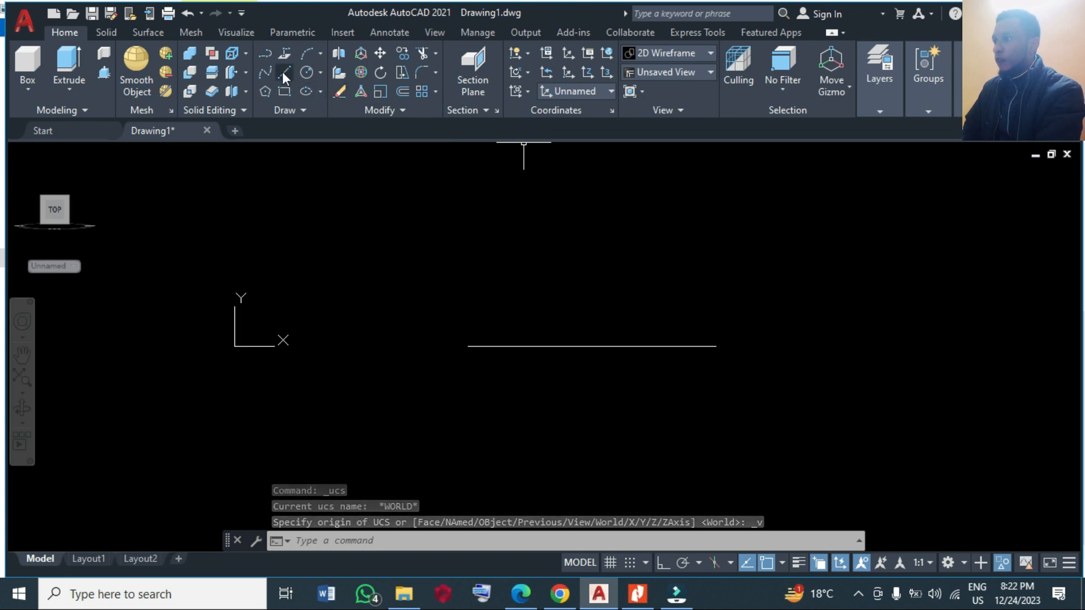
pyautogui.moveTo(305, 54)
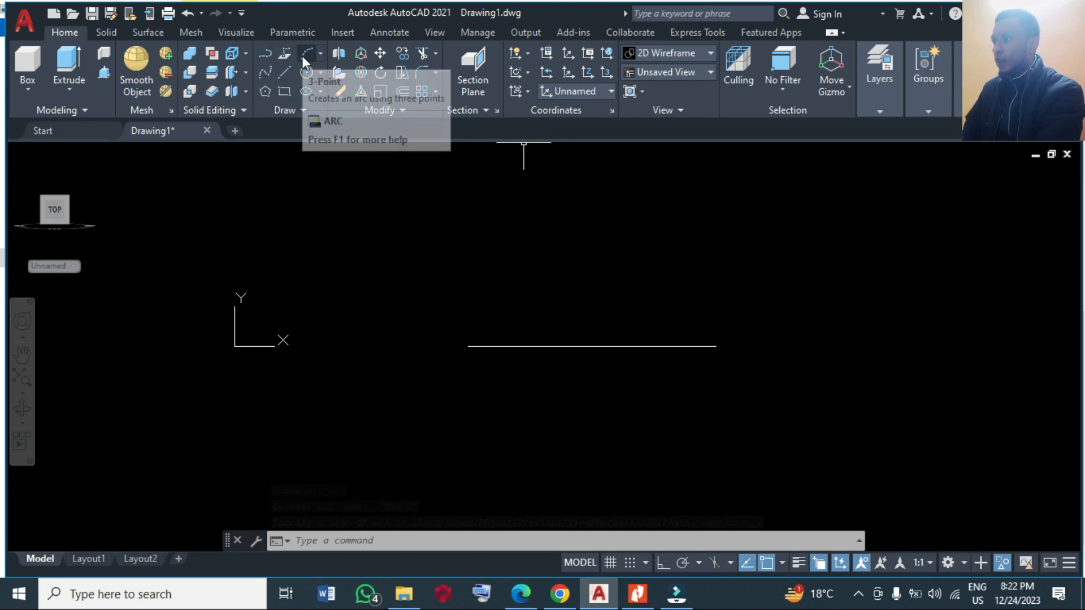
pyautogui.click(307, 55)
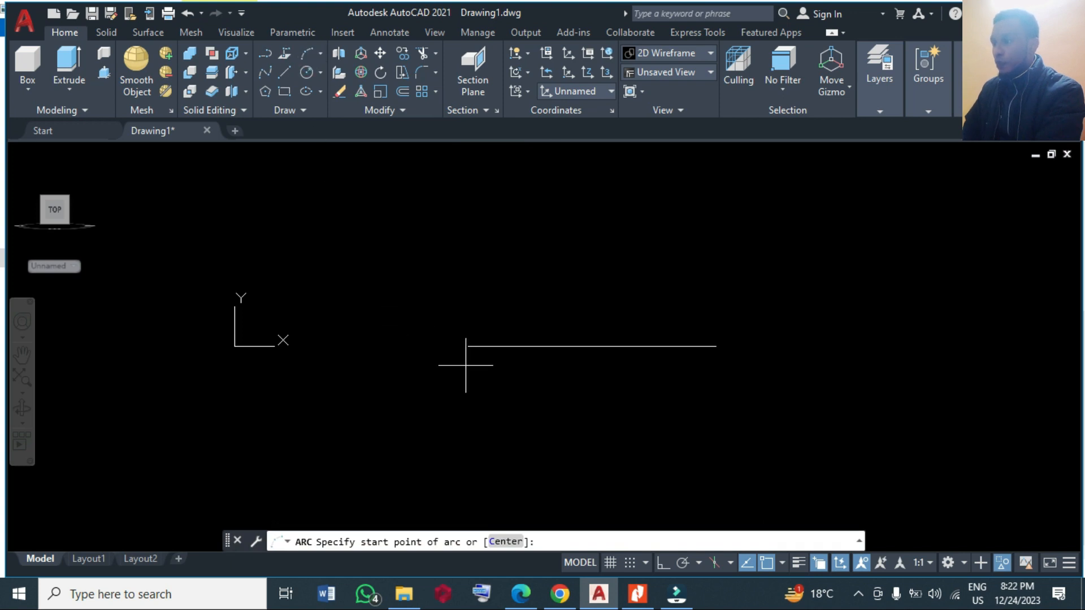
pyautogui.click(466, 346)
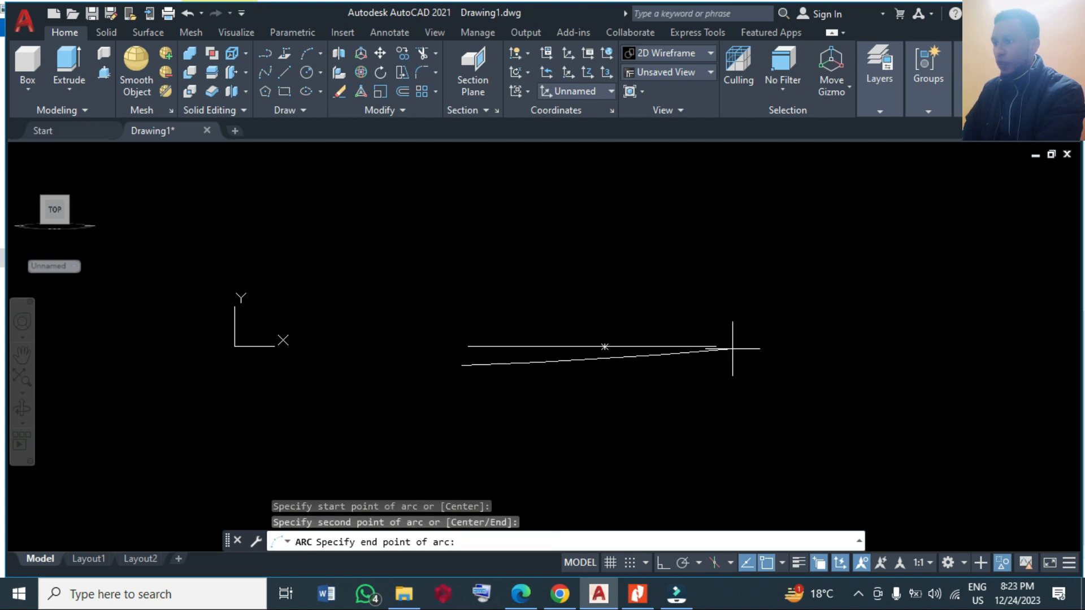
pyautogui.moveTo(740, 344)
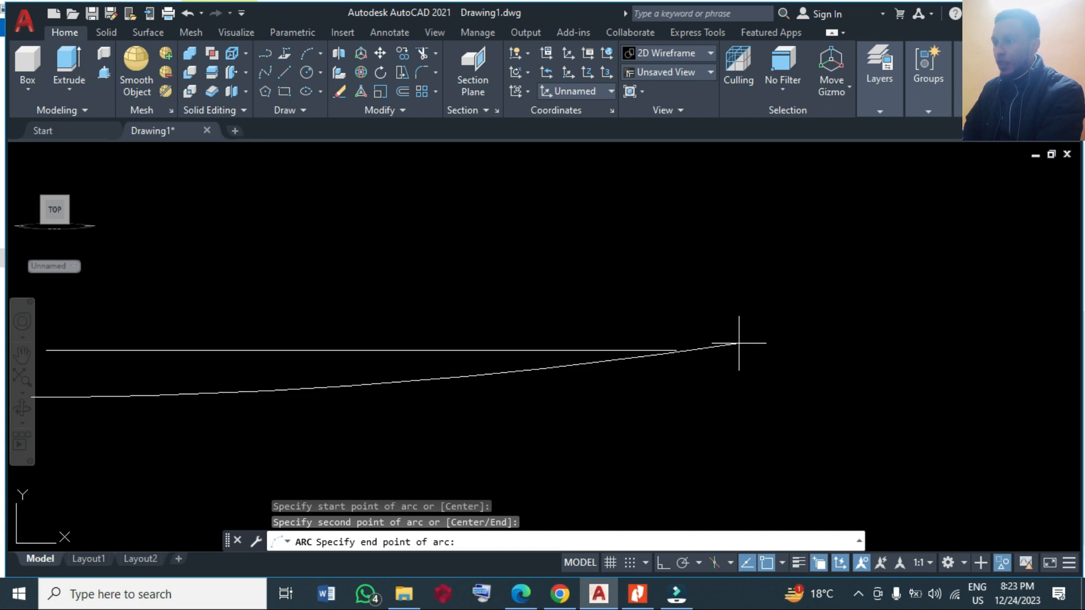
pyautogui.moveTo(739, 344)
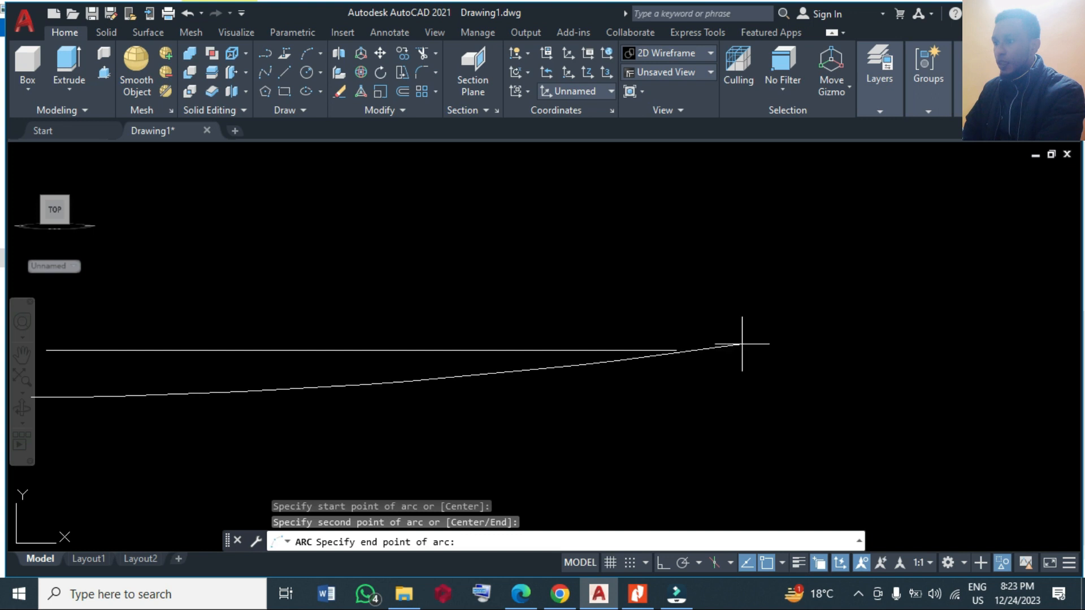
pyautogui.click(742, 345)
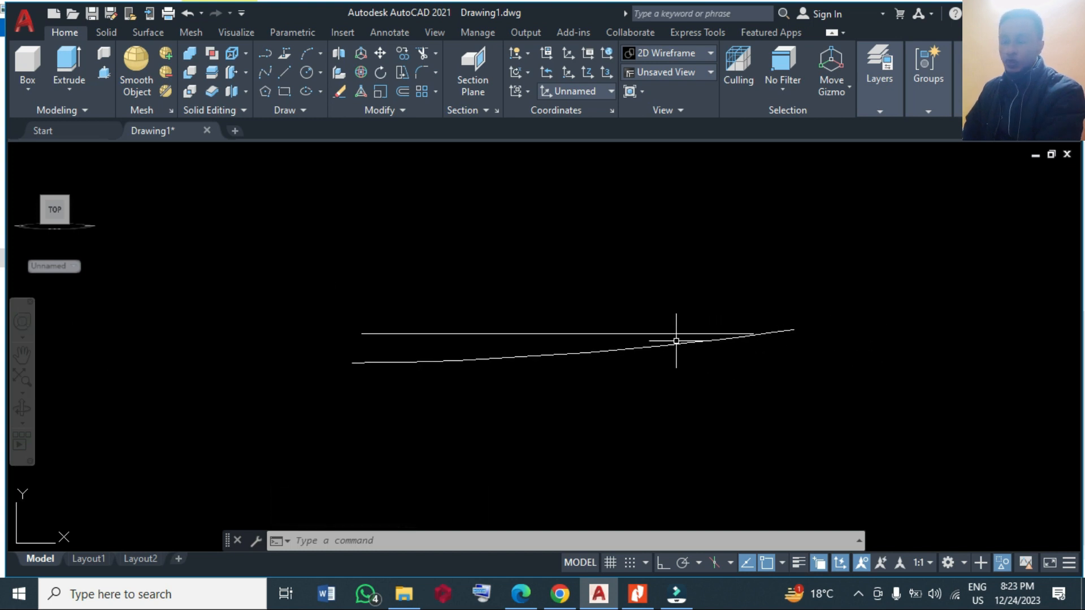
pyautogui.click(677, 340)
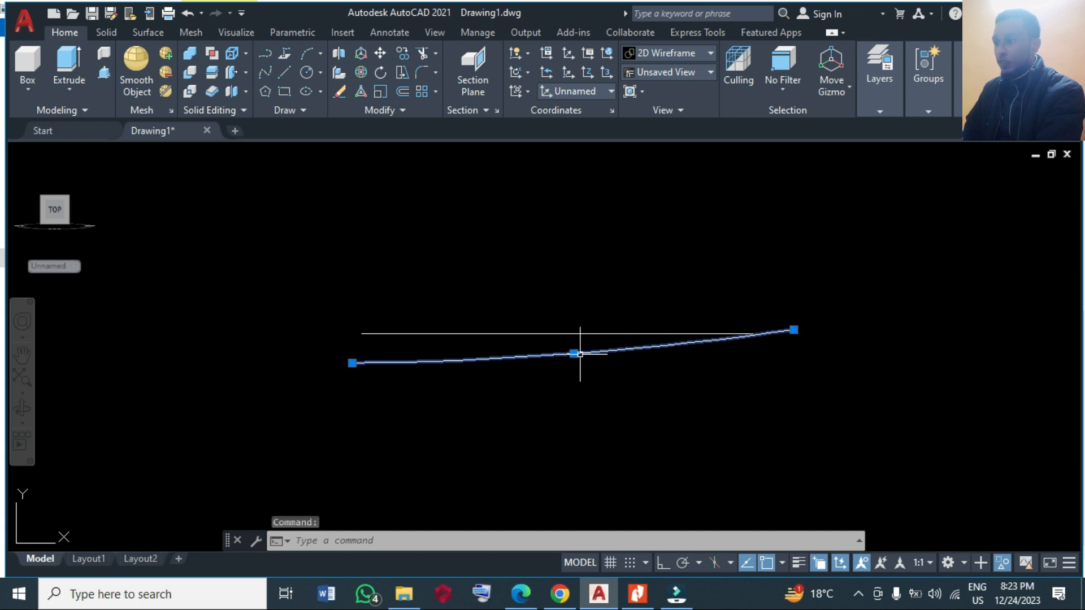
pyautogui.click(573, 354)
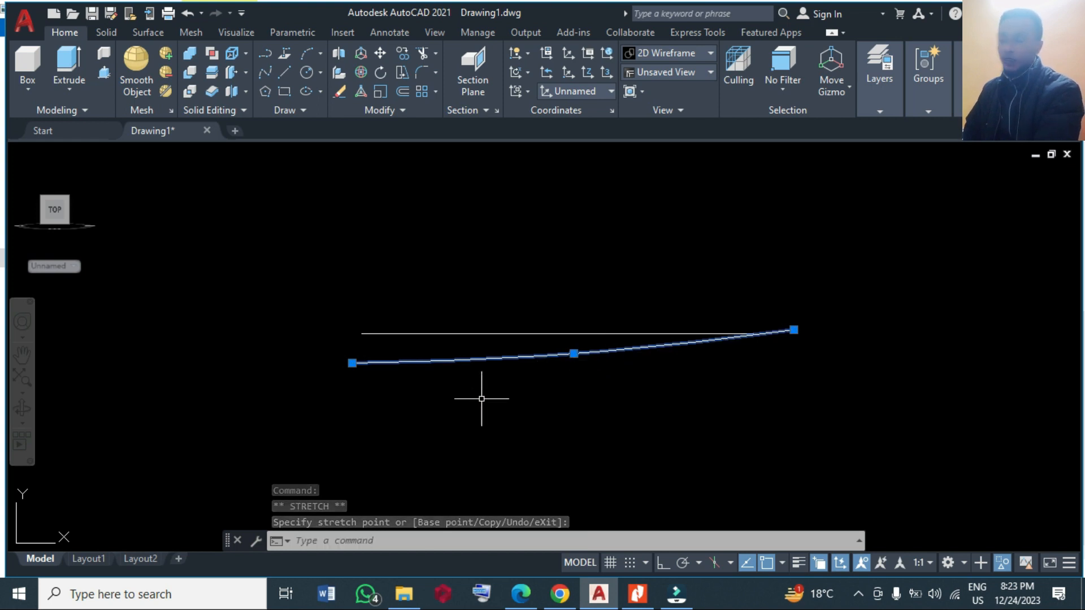
pyautogui.press('Escape')
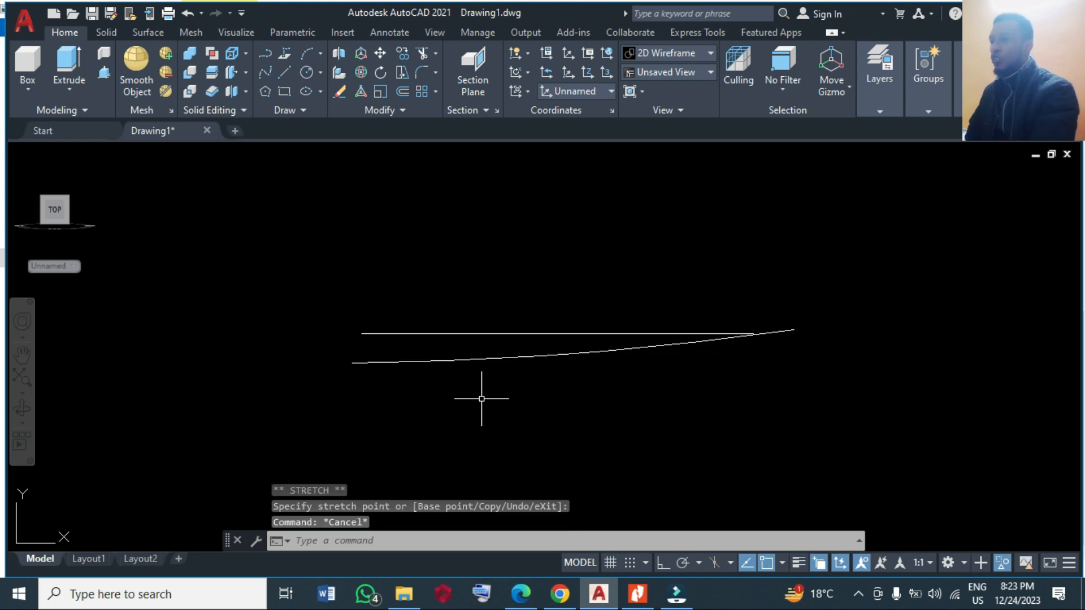
# Offset the arc with the Through option to a point just beside it.
pyautogui.write('o')
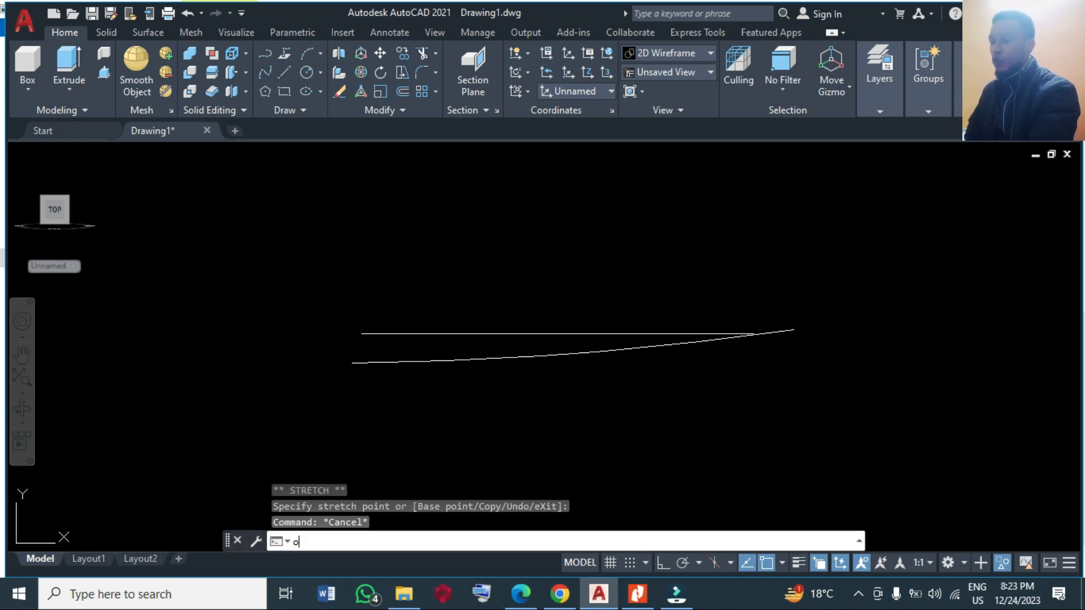
pyautogui.press('Enter')
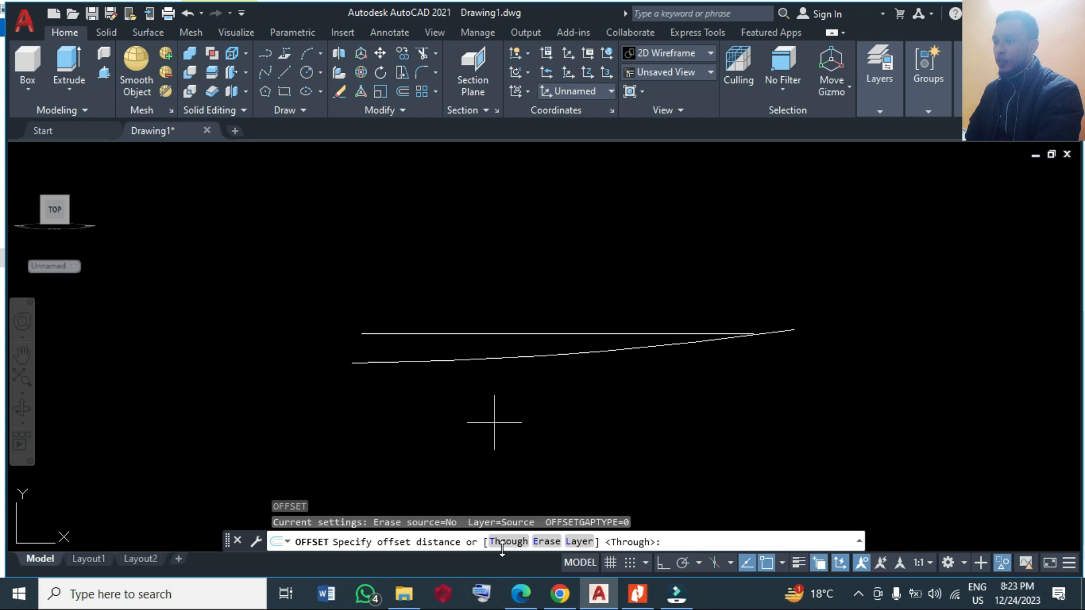
pyautogui.write('T')
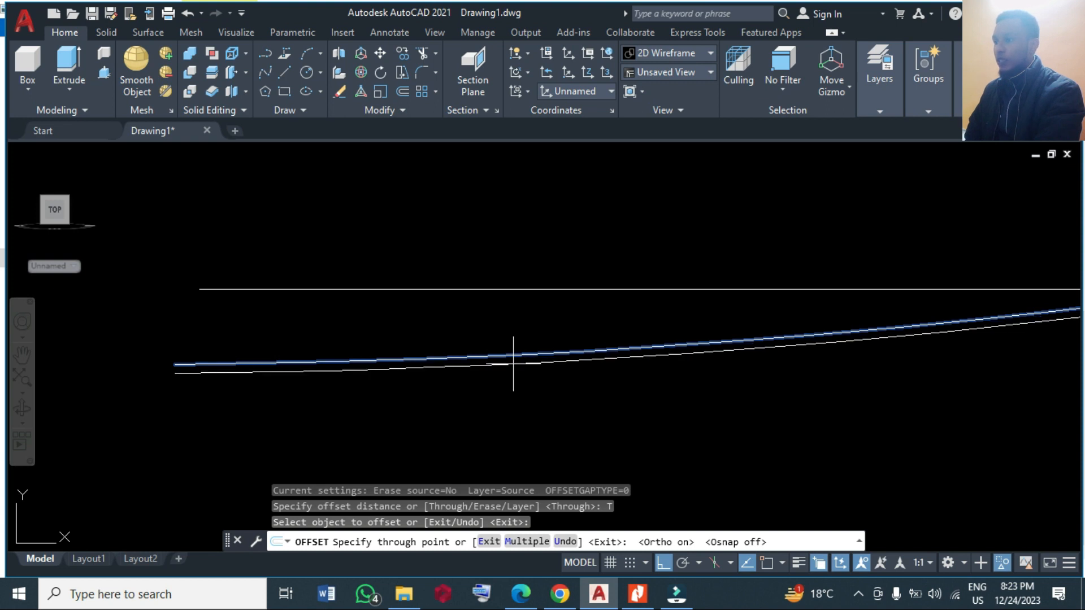
pyautogui.click(512, 360)
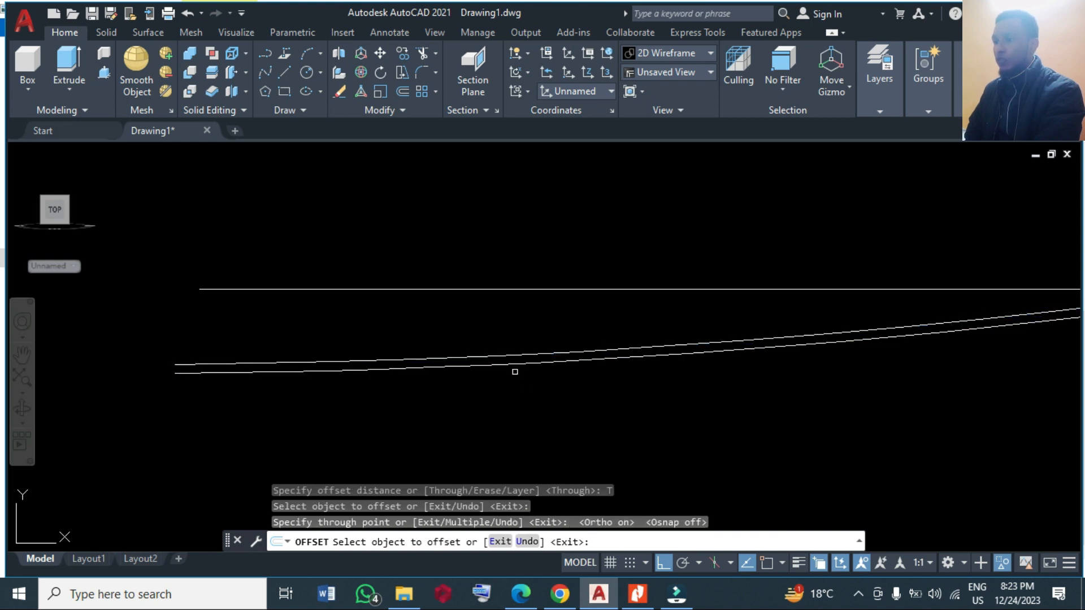
pyautogui.moveTo(404, 228)
pyautogui.write('LINE')
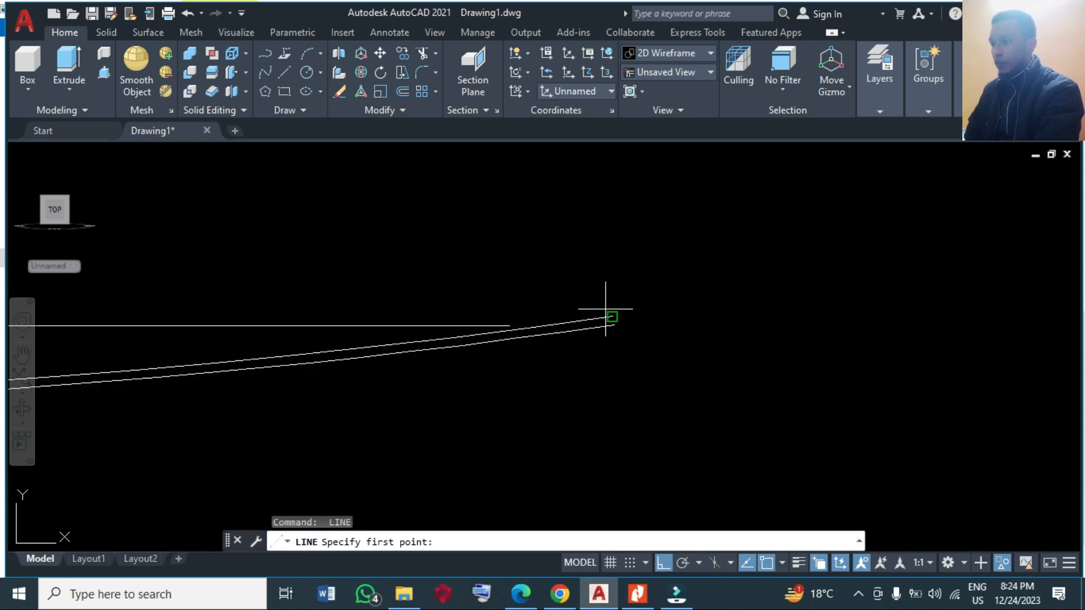
# Close the blade tip with a line and join all outline pieces into one polyline.
pyautogui.click(611, 318)
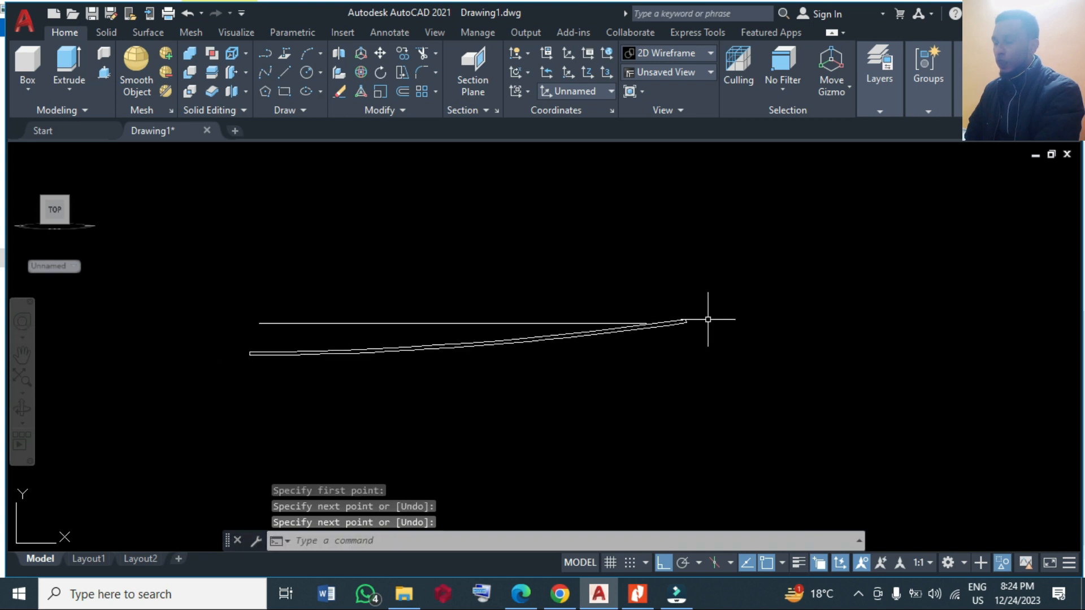
pyautogui.write('J')
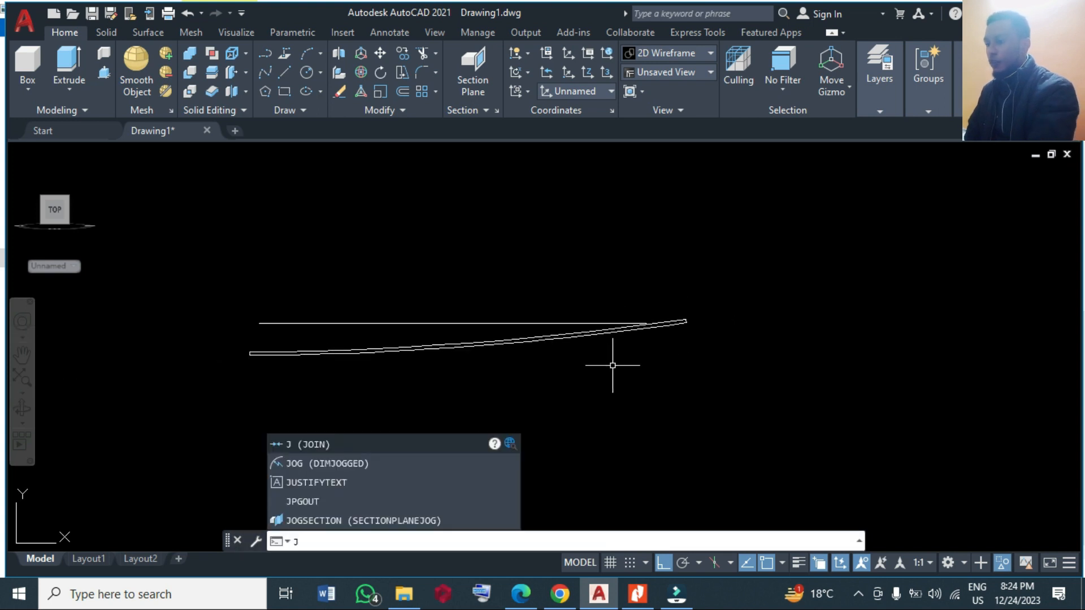
pyautogui.press('enter')
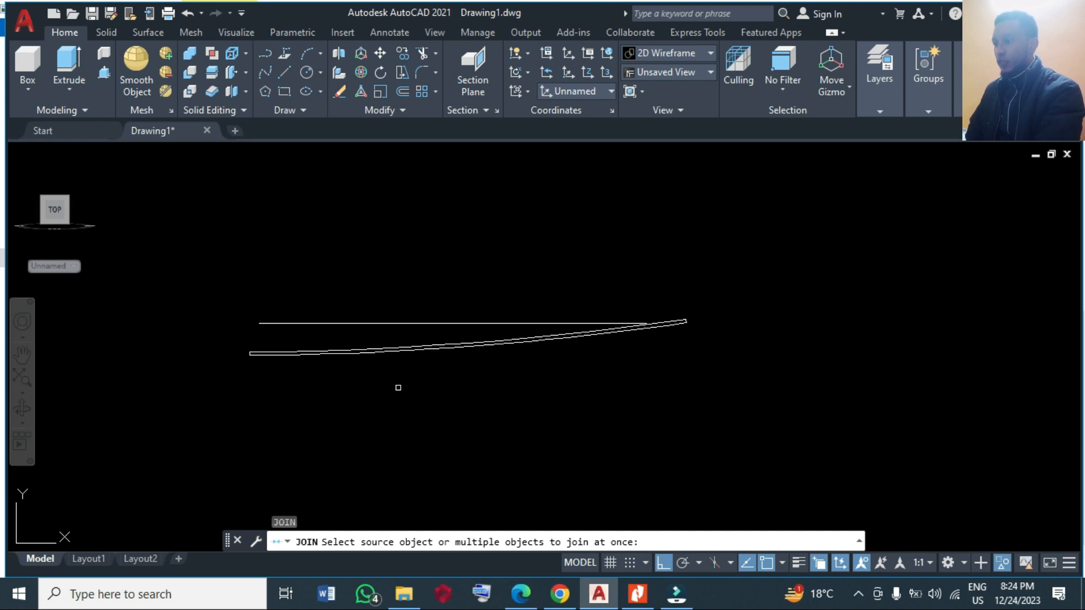
pyautogui.moveTo(398, 388); pyautogui.dragTo(651, 271)
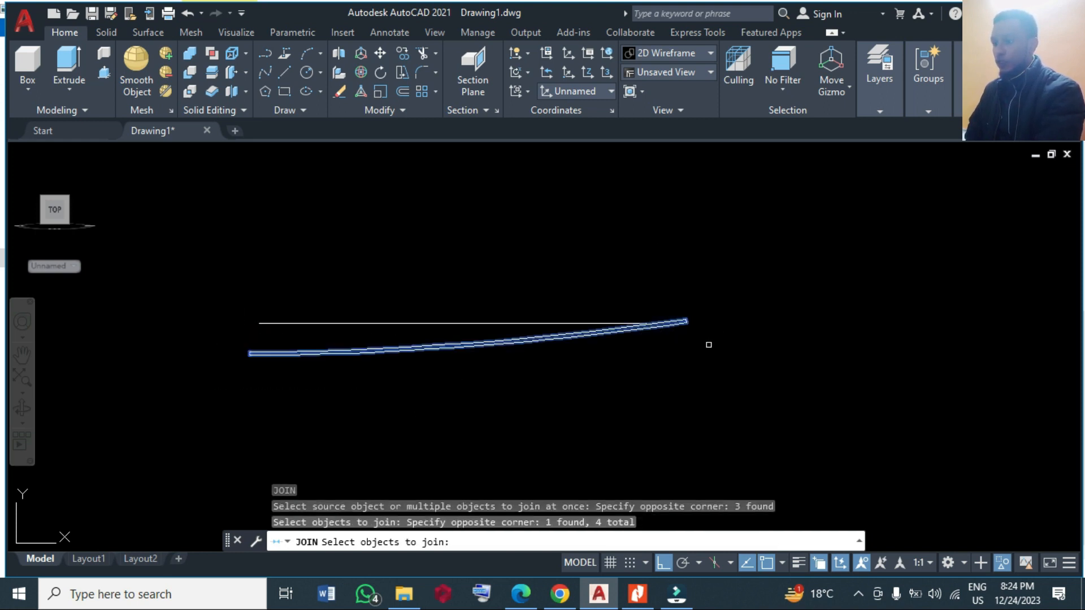
pyautogui.press('enter')
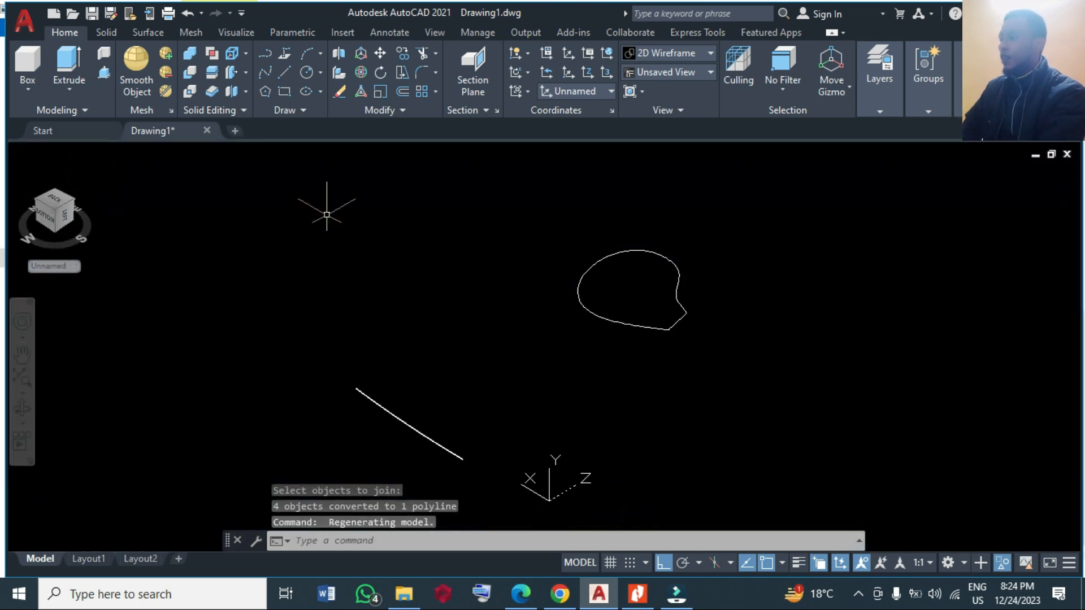
# Extrude the teardrop outline, then pick the curved blade profile for extrusion.
pyautogui.click(68, 69)
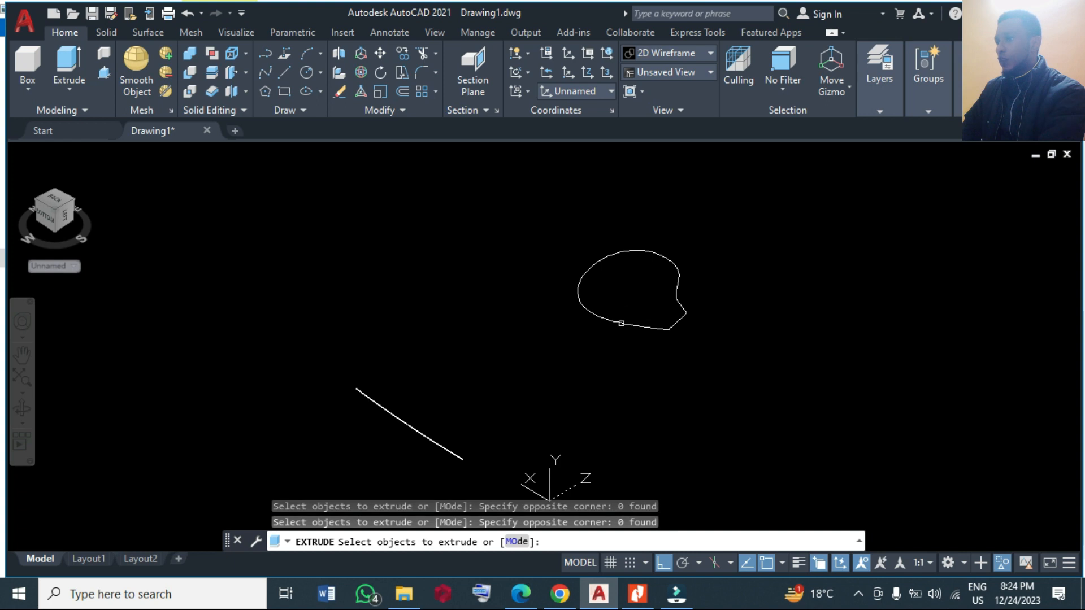
pyautogui.click(619, 283)
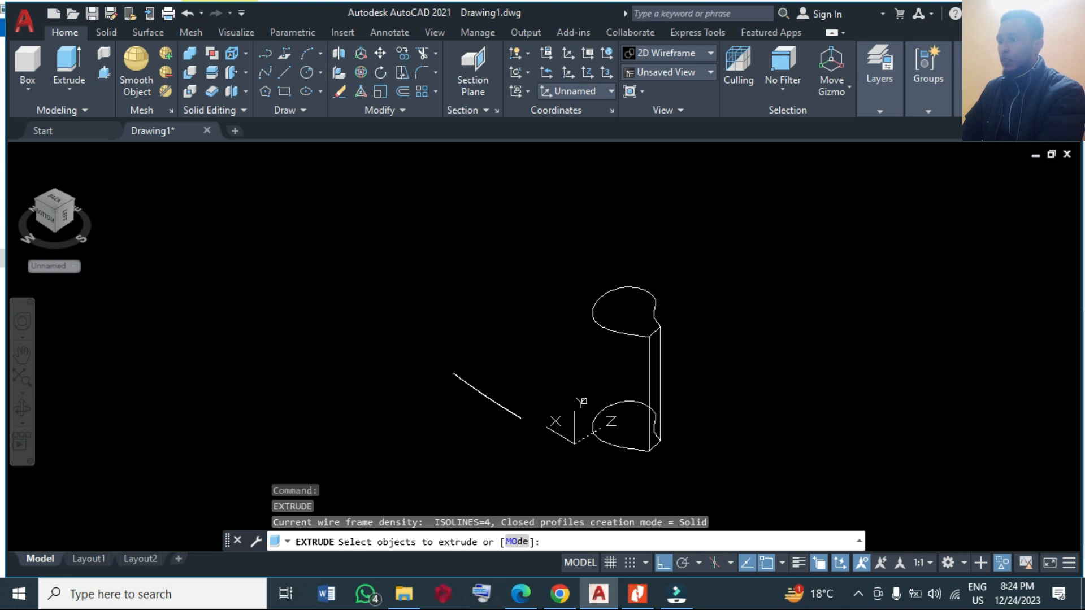
pyautogui.click(487, 398)
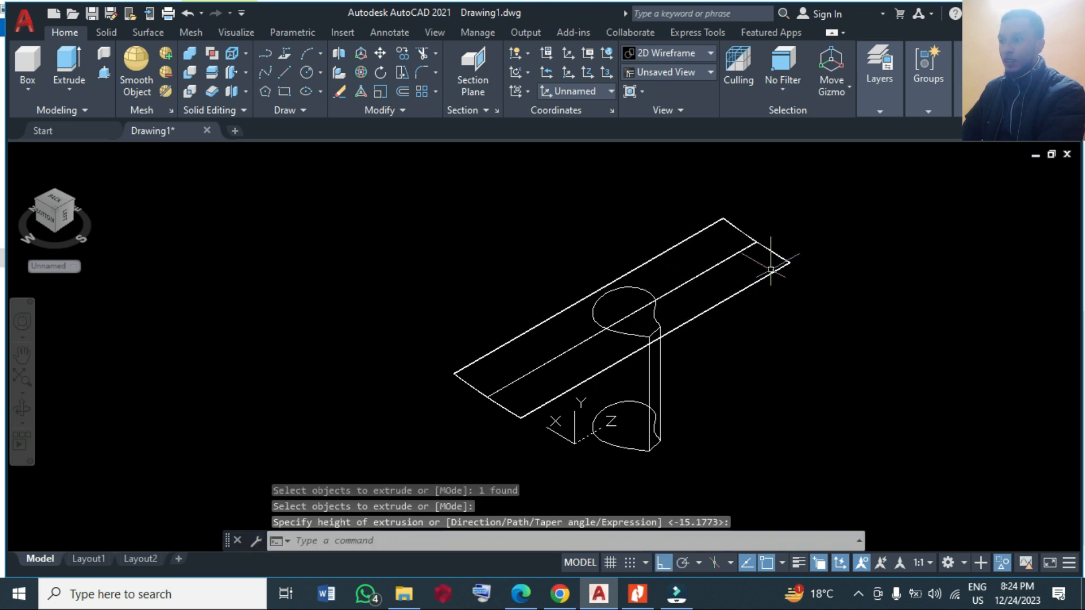
pyautogui.moveTo(583, 265)
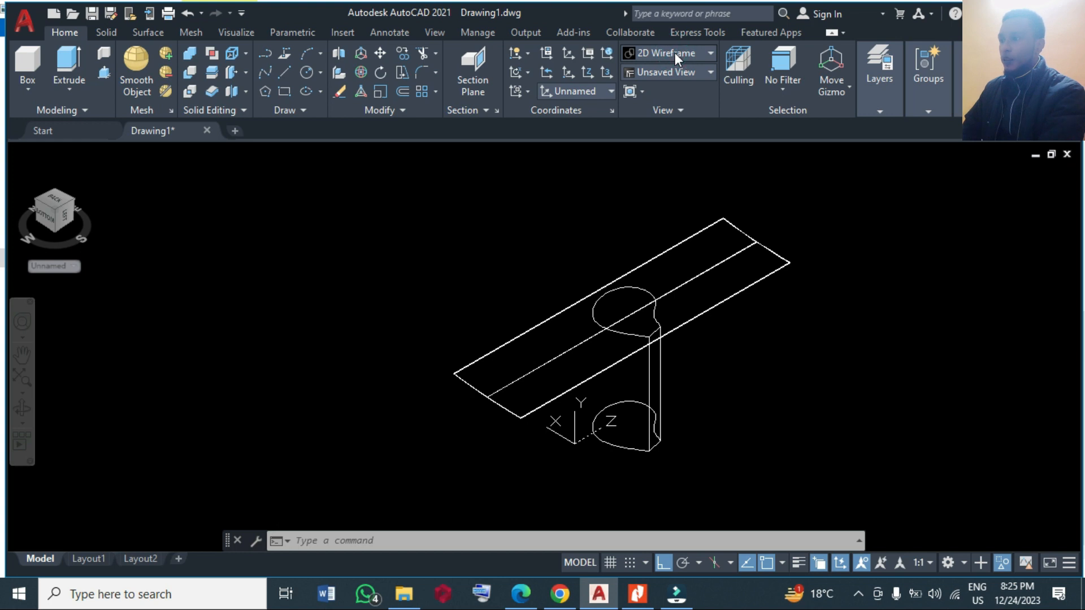
# Switch the visual style from wireframe to Shaded so both extrusions appear solid.
pyautogui.click(709, 53)
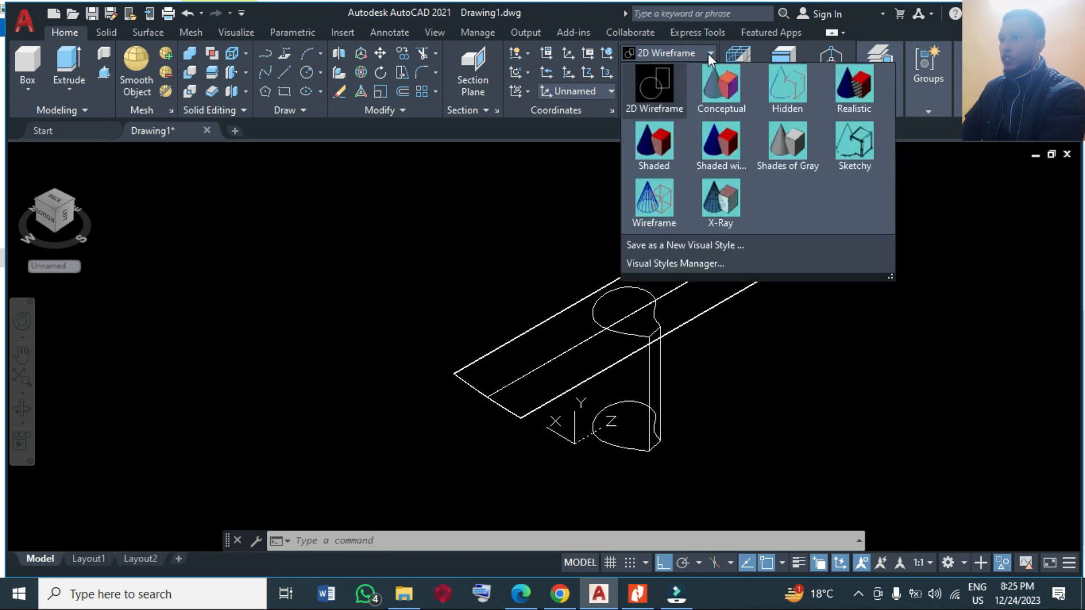
pyautogui.click(653, 148)
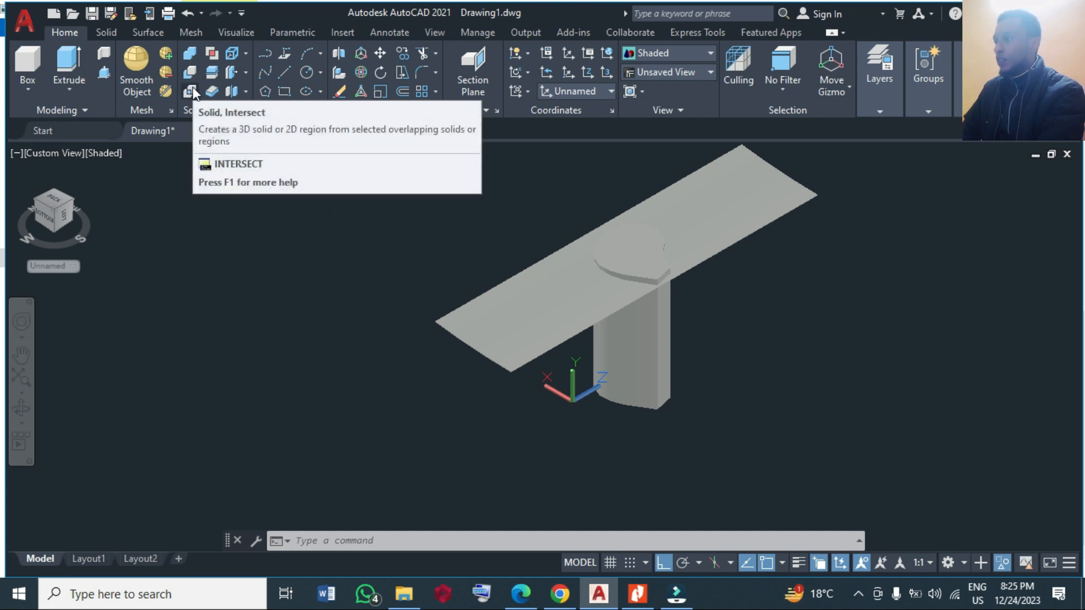
# Intersect the thin plate with the teardrop solid to leave one curved blade.
pyautogui.click(192, 91)
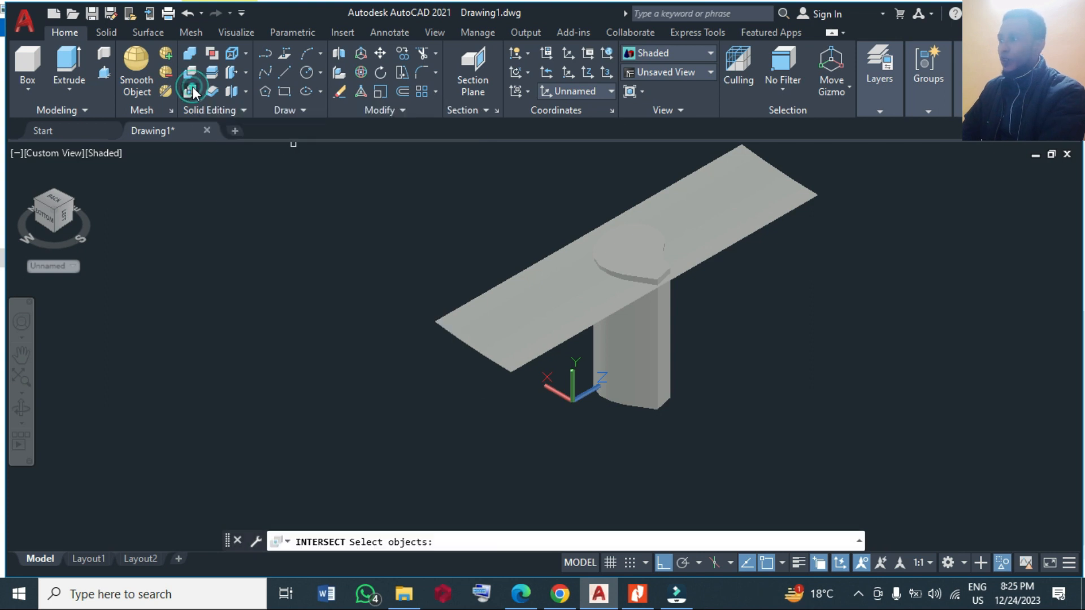
pyautogui.click(529, 306)
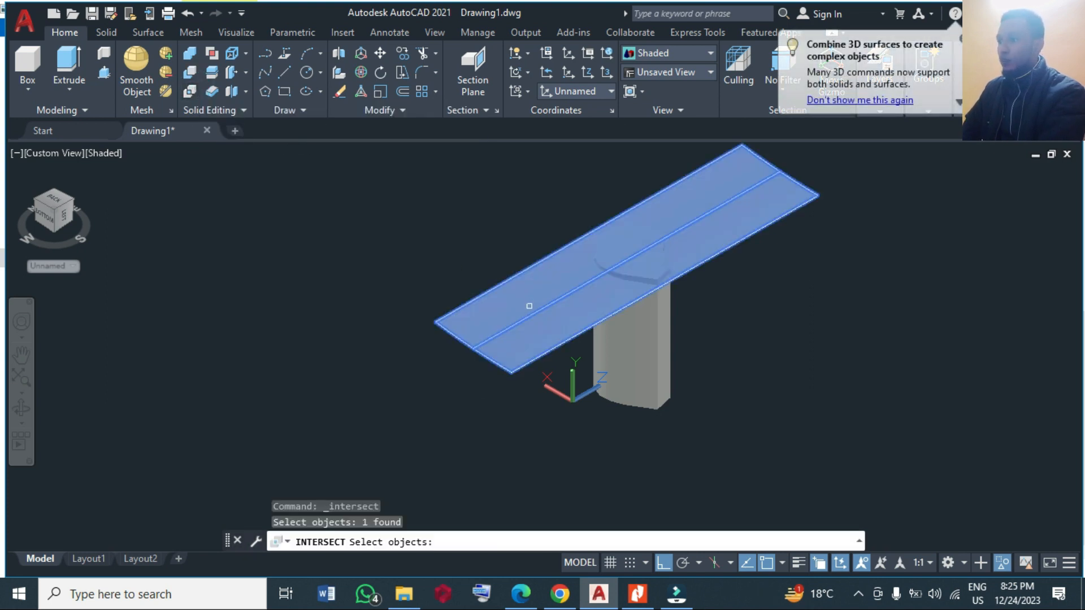
pyautogui.click(629, 325)
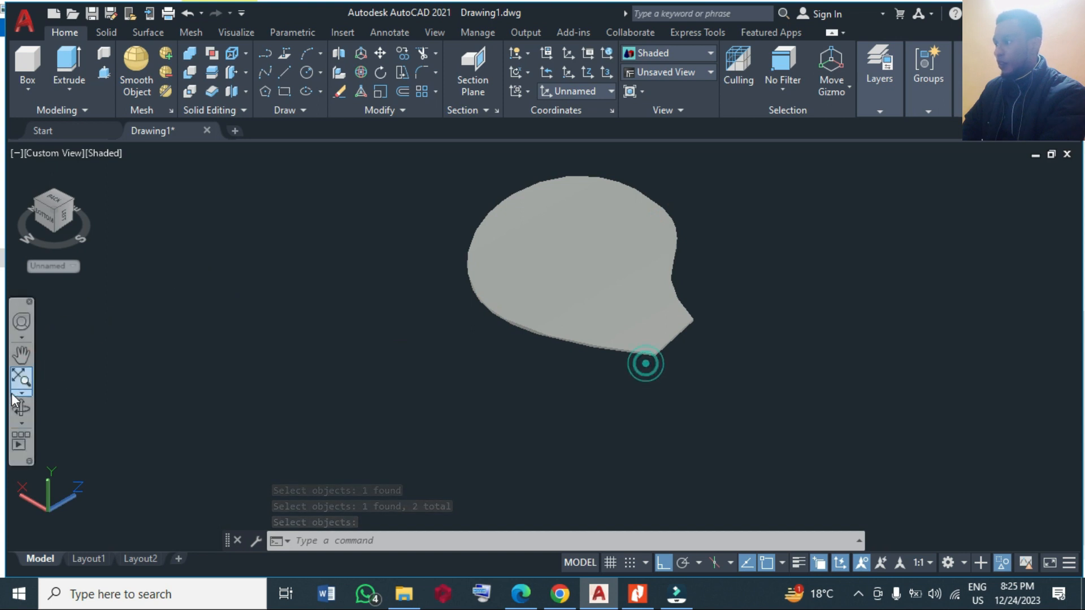
pyautogui.moveTo(19, 380)
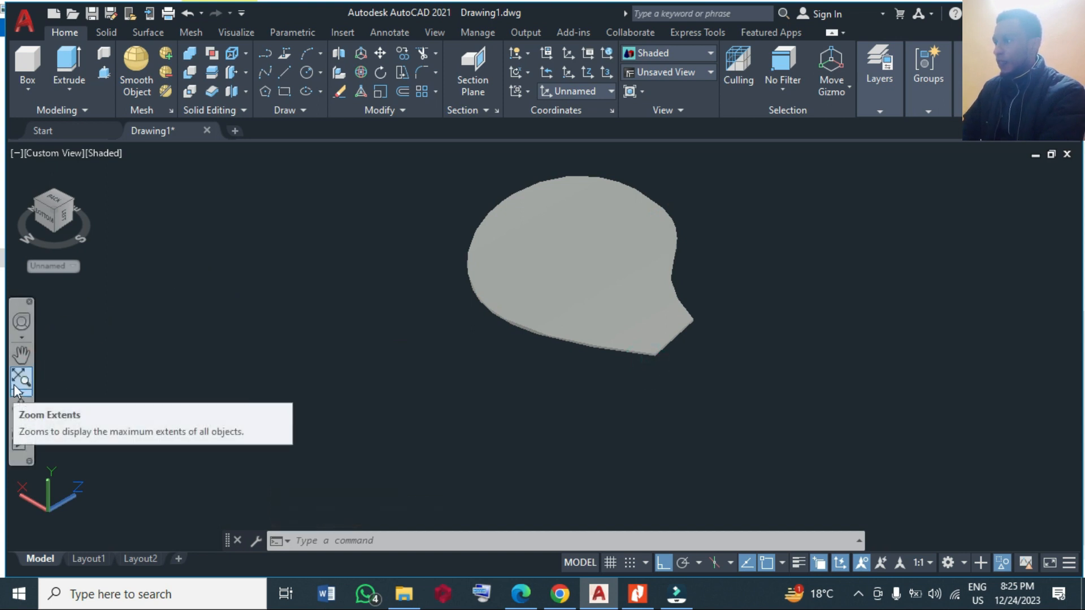
# Orbit around the blade to inspect its edge, underside and curvature.
pyautogui.click(18, 381)
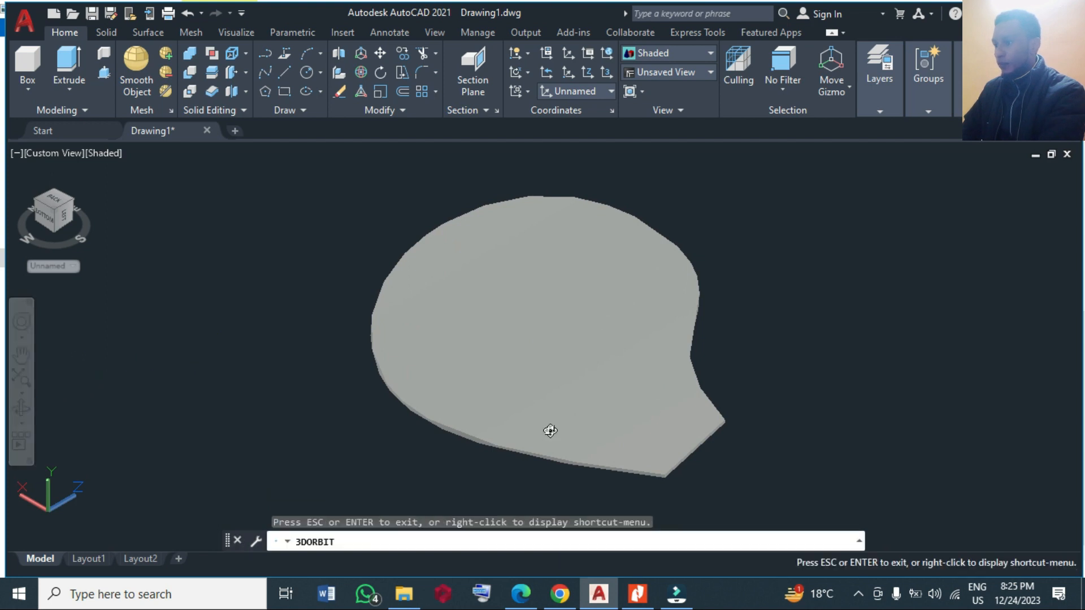
pyautogui.moveTo(550, 430); pyautogui.dragTo(554, 367)
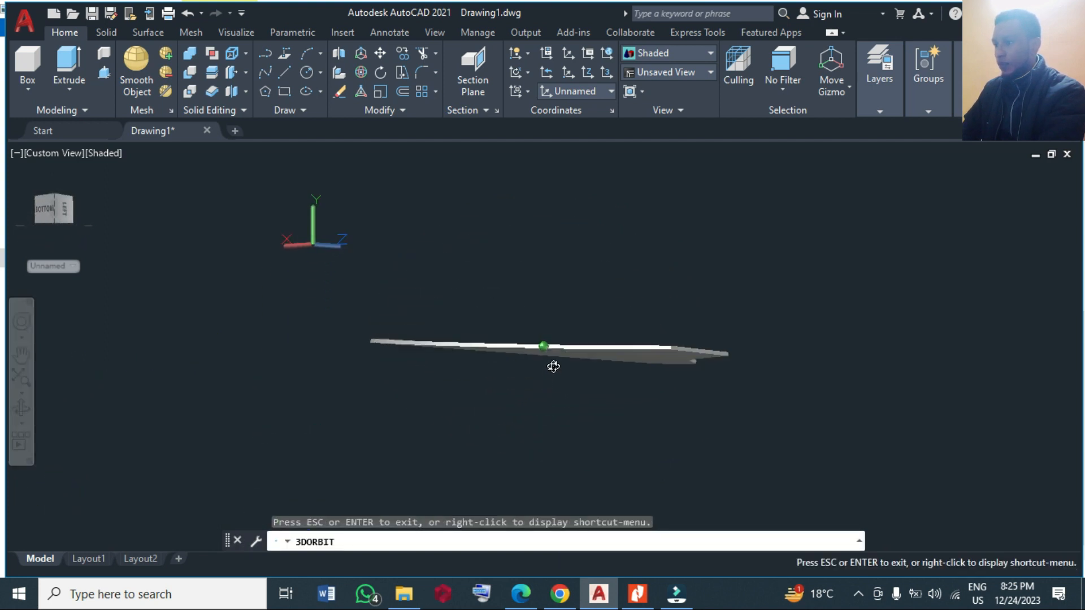
pyautogui.moveTo(554, 367); pyautogui.dragTo(521, 380)
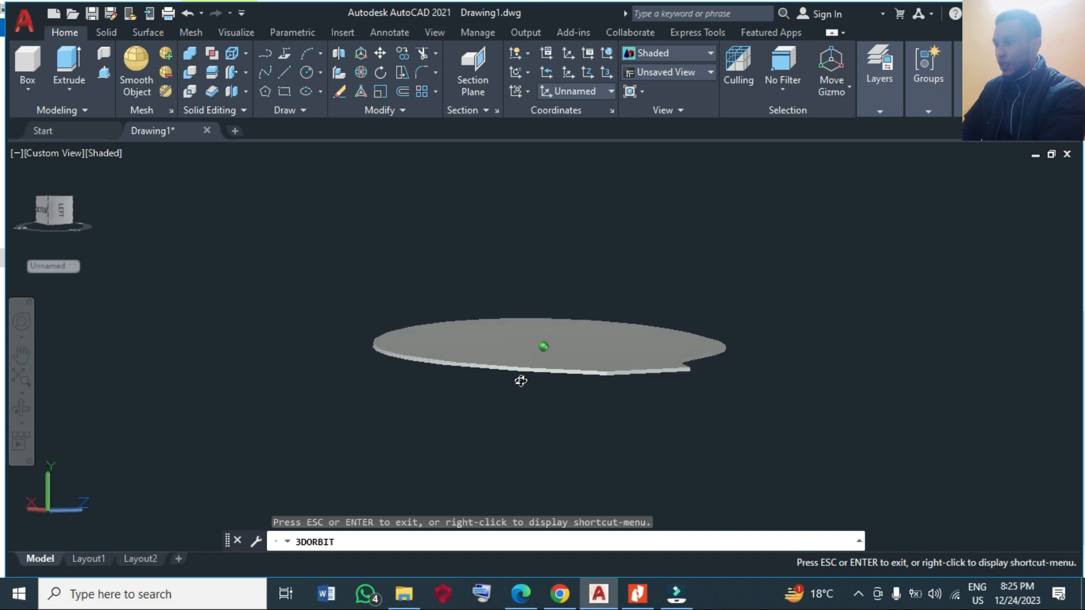
pyautogui.moveTo(520, 381); pyautogui.dragTo(386, 375)
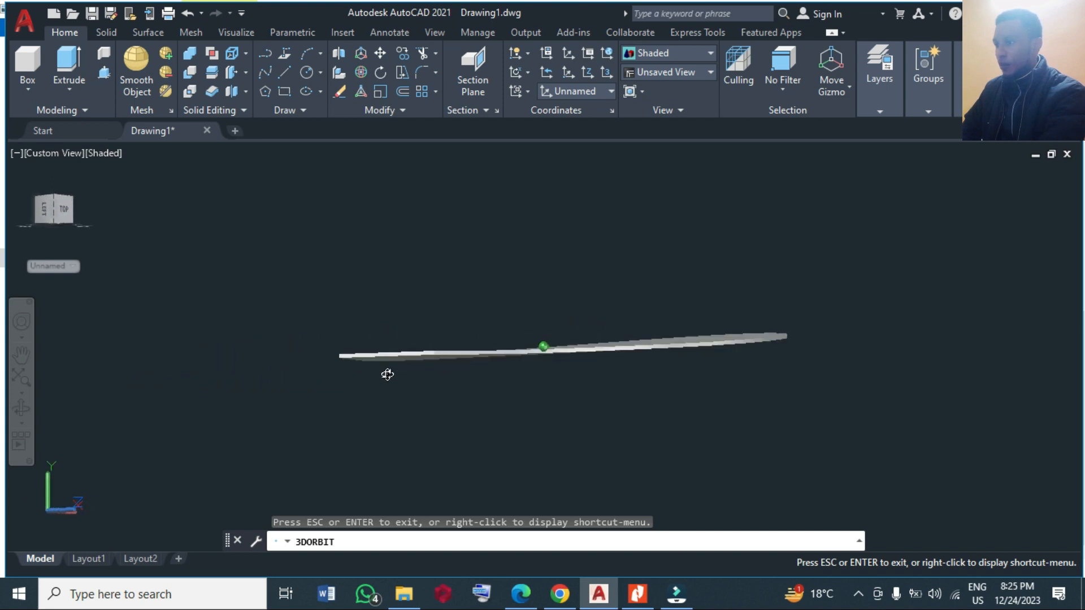
pyautogui.moveTo(387, 374); pyautogui.dragTo(630, 360)
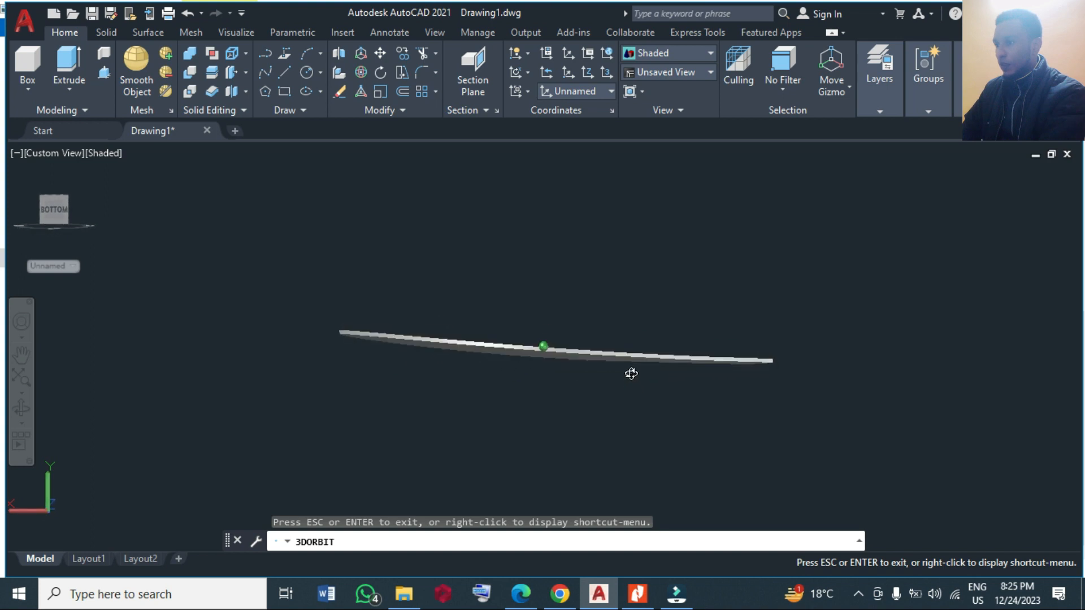
pyautogui.moveTo(631, 373); pyautogui.dragTo(631, 345)
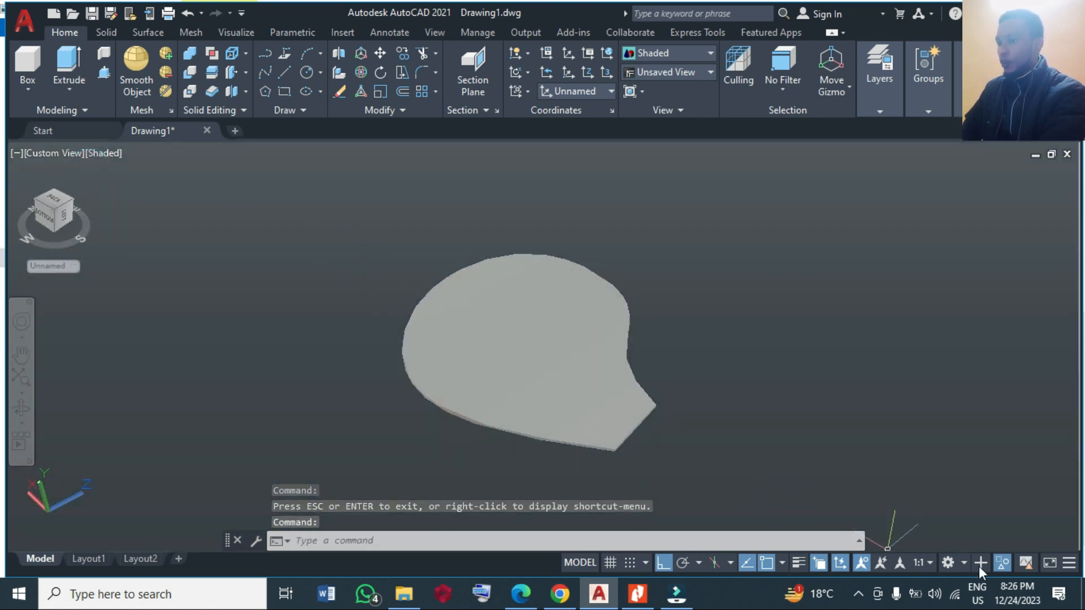
# Redisplay the hidden hub circle, move the blade to its edge, and change the view.
pyautogui.click(1004, 565)
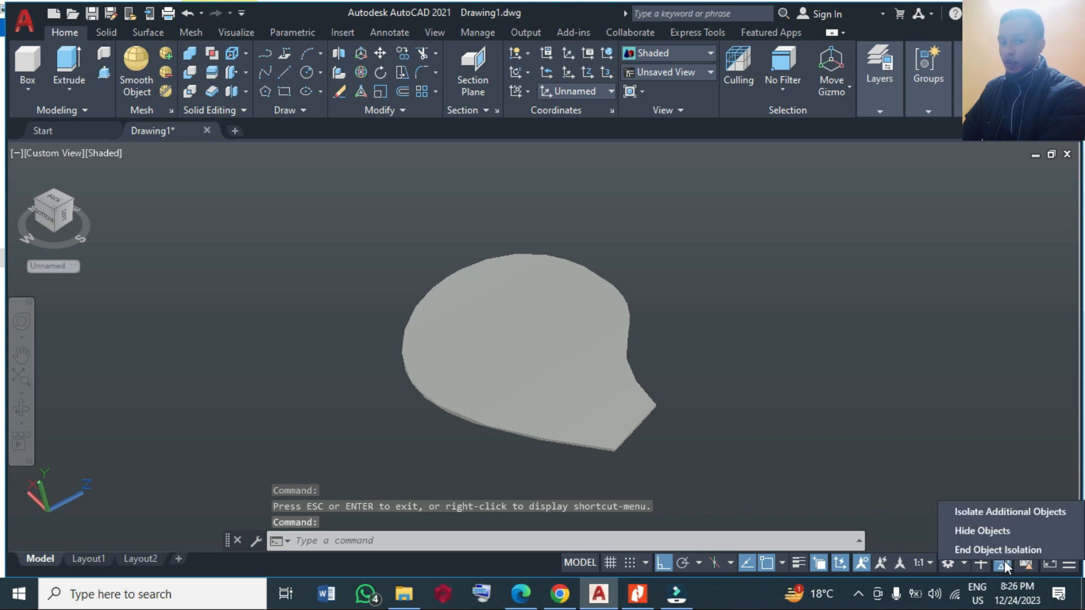
pyautogui.click(997, 549)
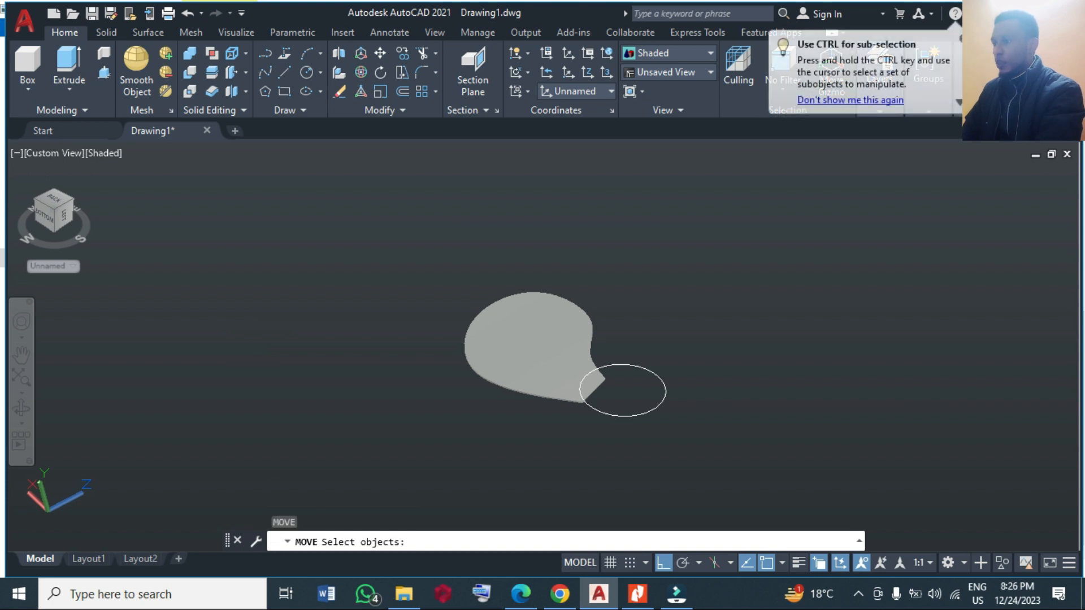
pyautogui.click(533, 346)
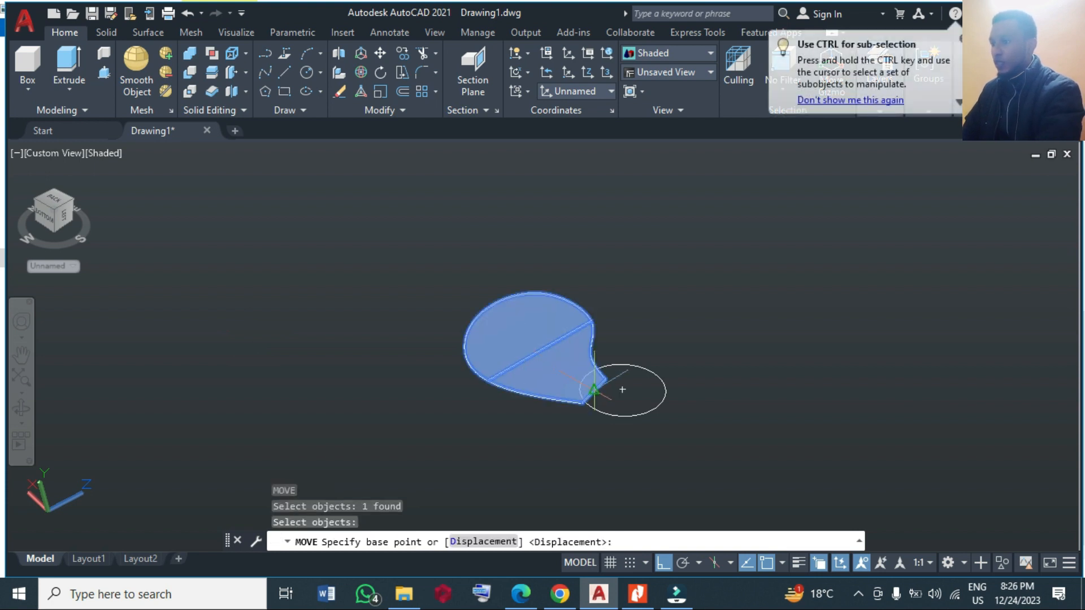
pyautogui.click(597, 388)
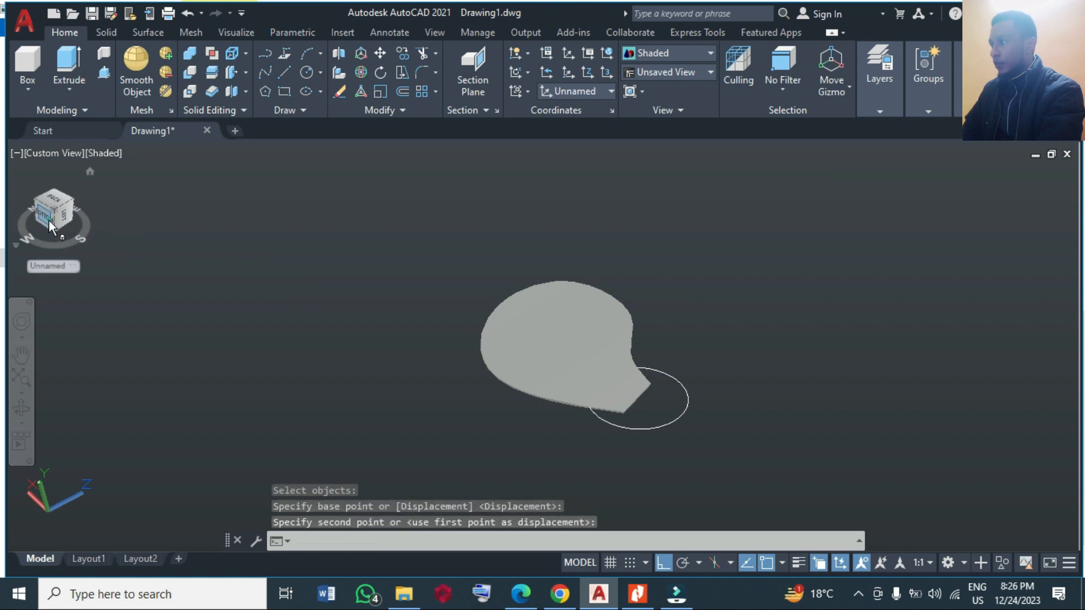
pyautogui.click(54, 219)
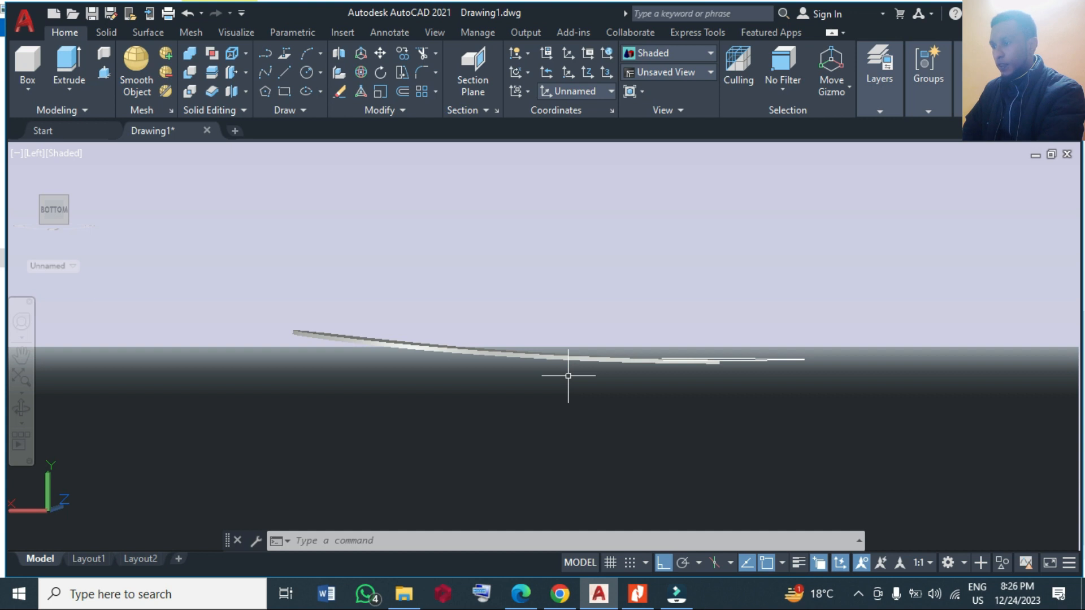
pyautogui.moveTo(21, 409)
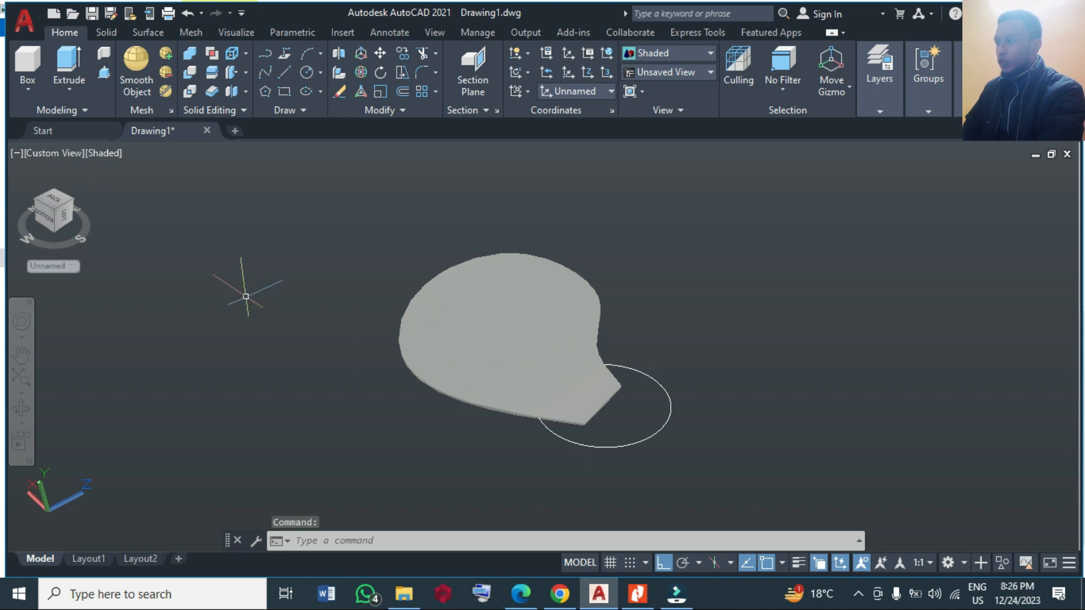
pyautogui.moveTo(104, 71)
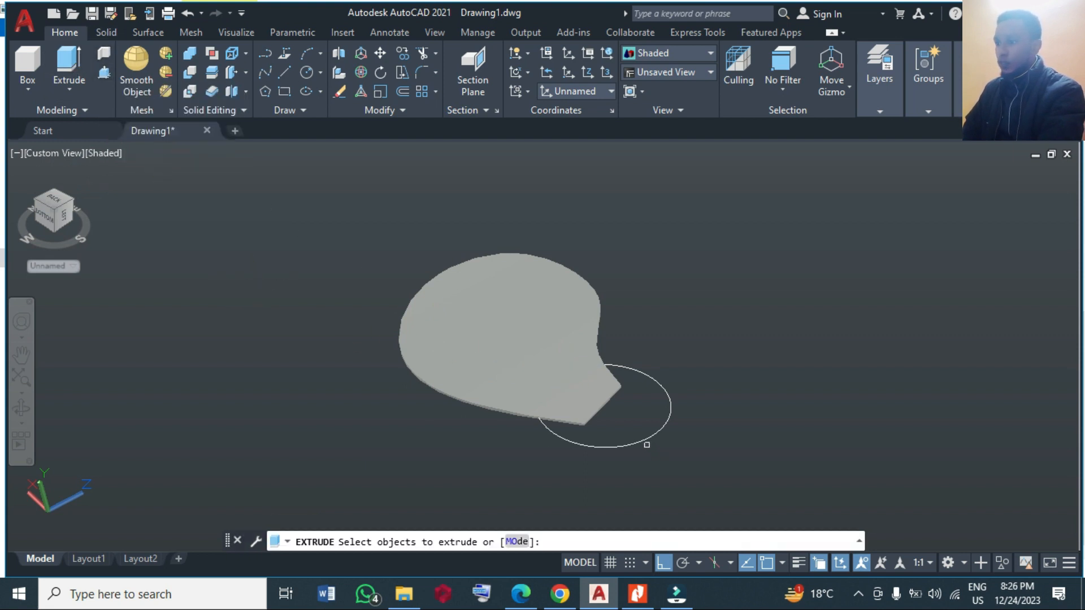
# Move the blade so its root sits at the hub circle's edge.
pyautogui.click(622, 441)
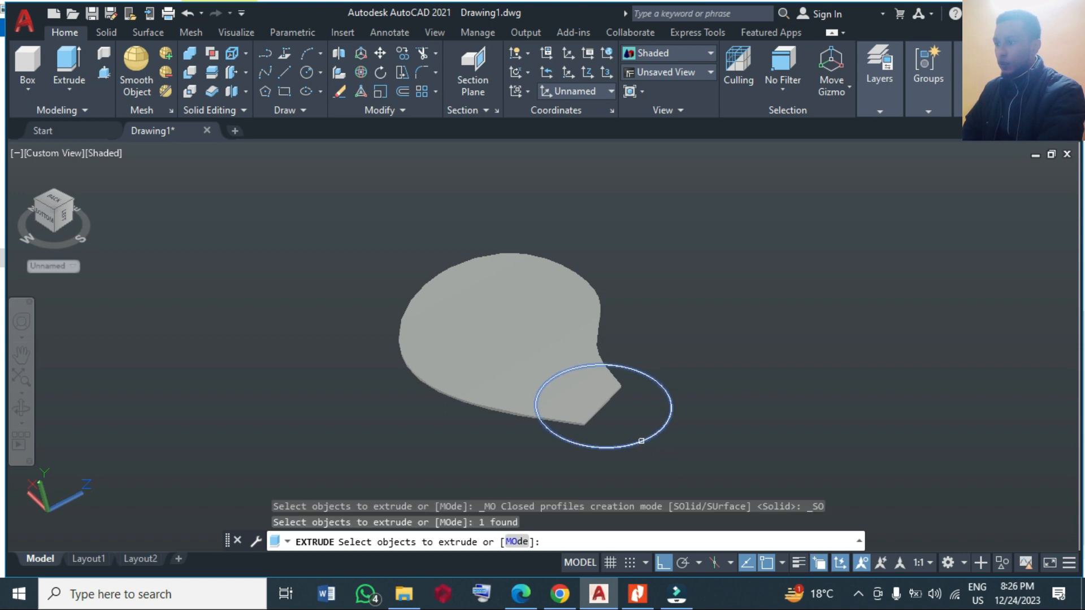
pyautogui.press('Escape')
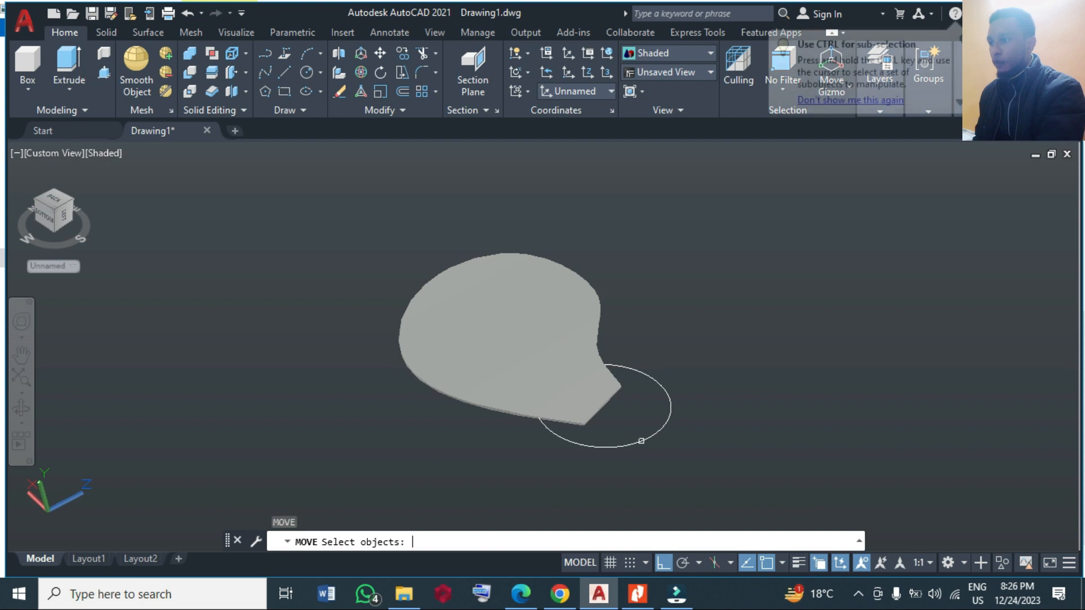
pyautogui.click(499, 339)
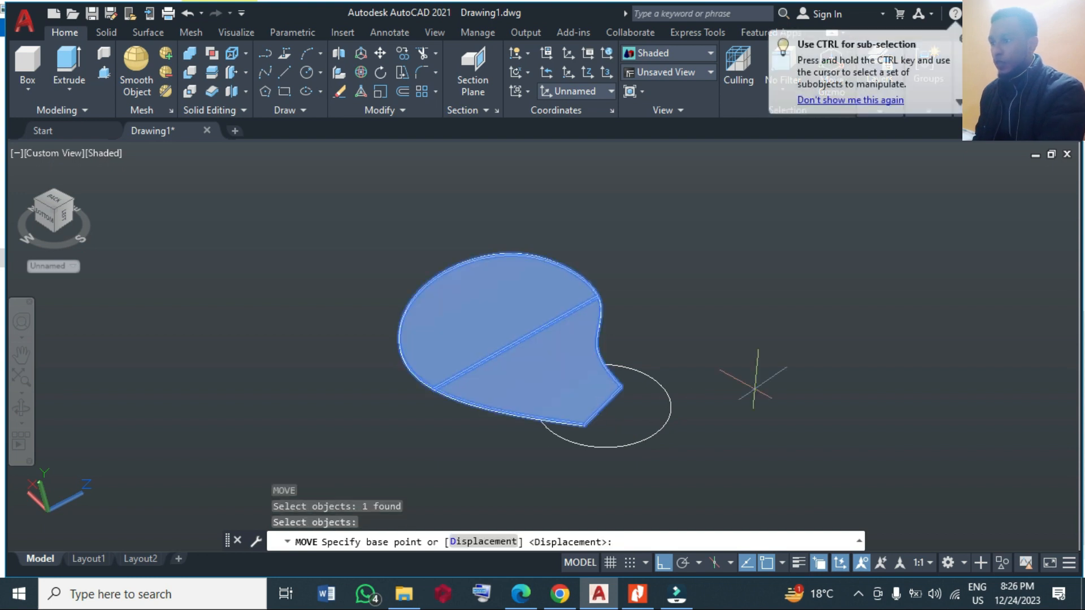
pyautogui.click(744, 401)
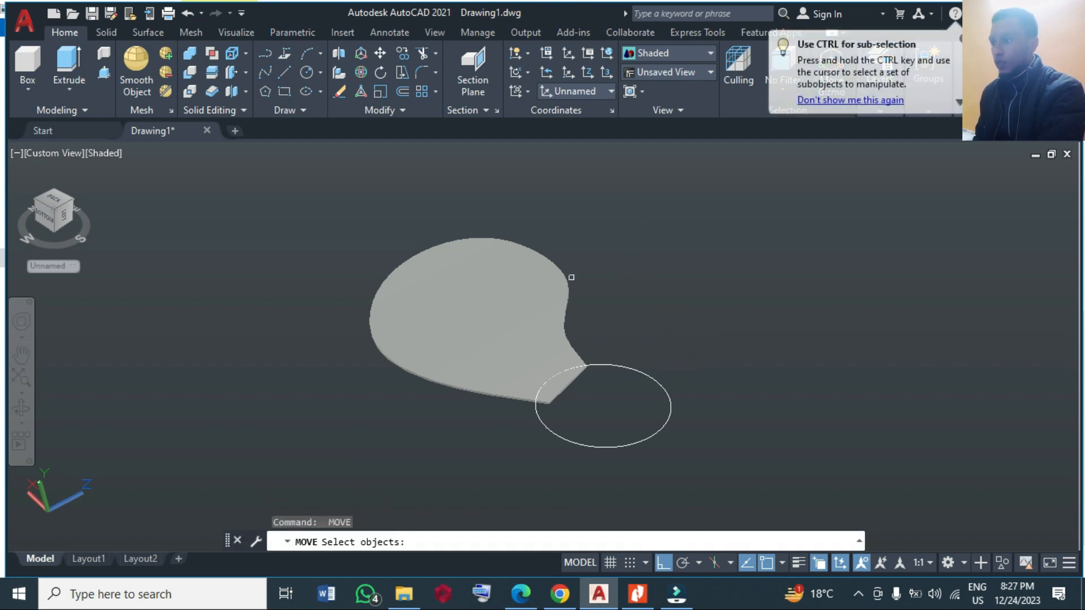
# Reposition the blade once more and extrude the circle into the hub cylinder.
pyautogui.click(470, 326)
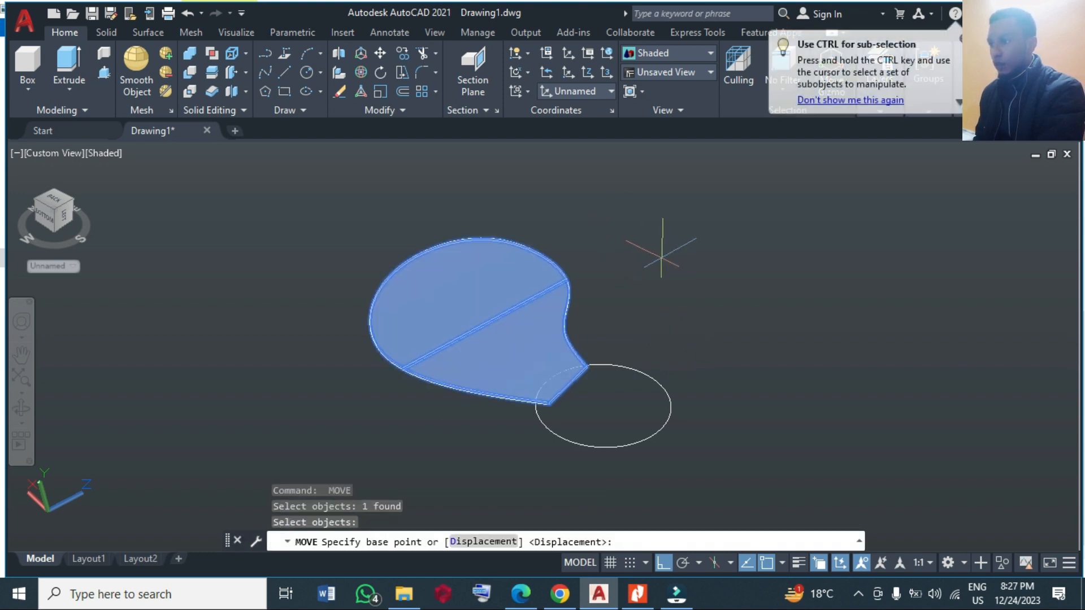
pyautogui.click(661, 270)
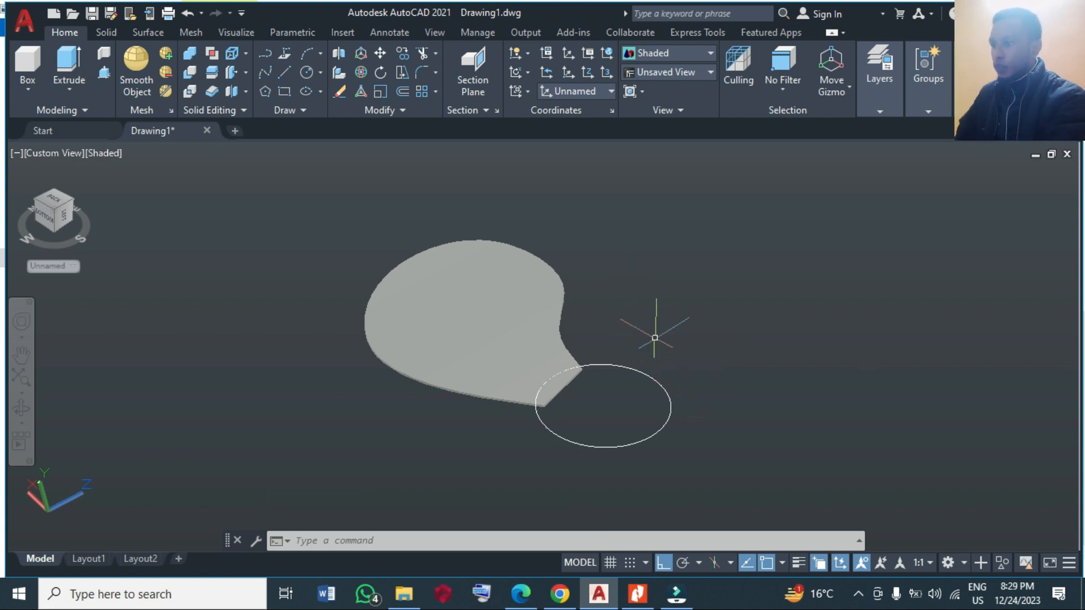
pyautogui.moveTo(580, 302)
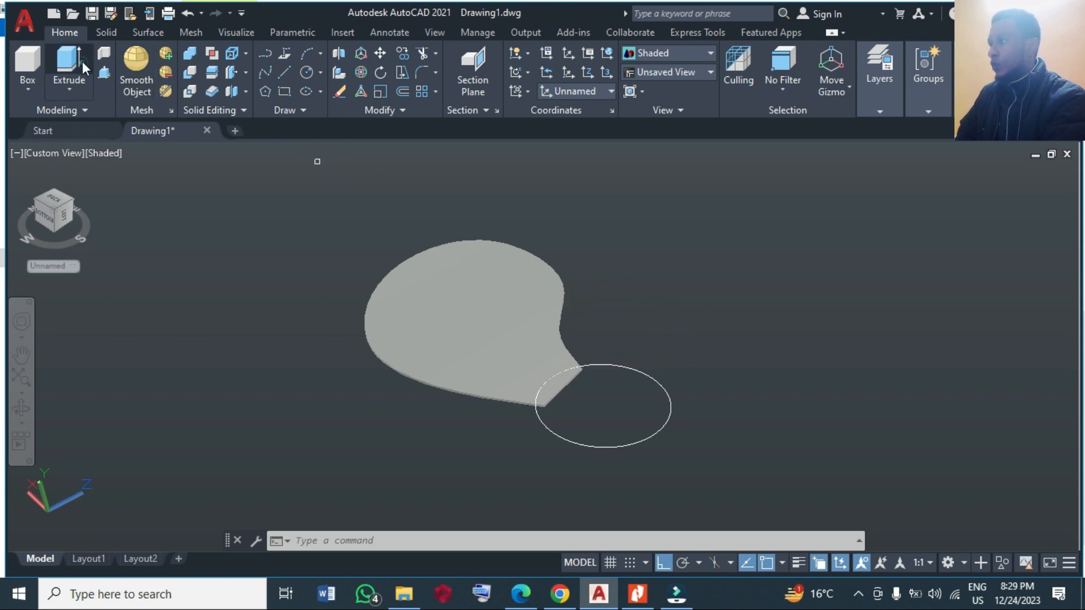
pyautogui.click(68, 62)
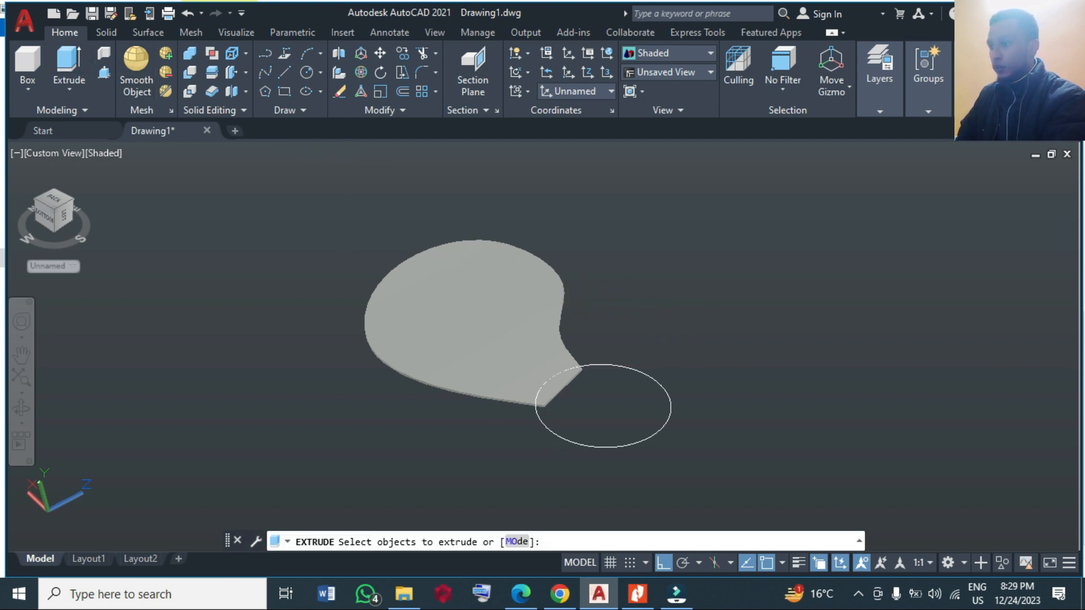
pyautogui.click(602, 408)
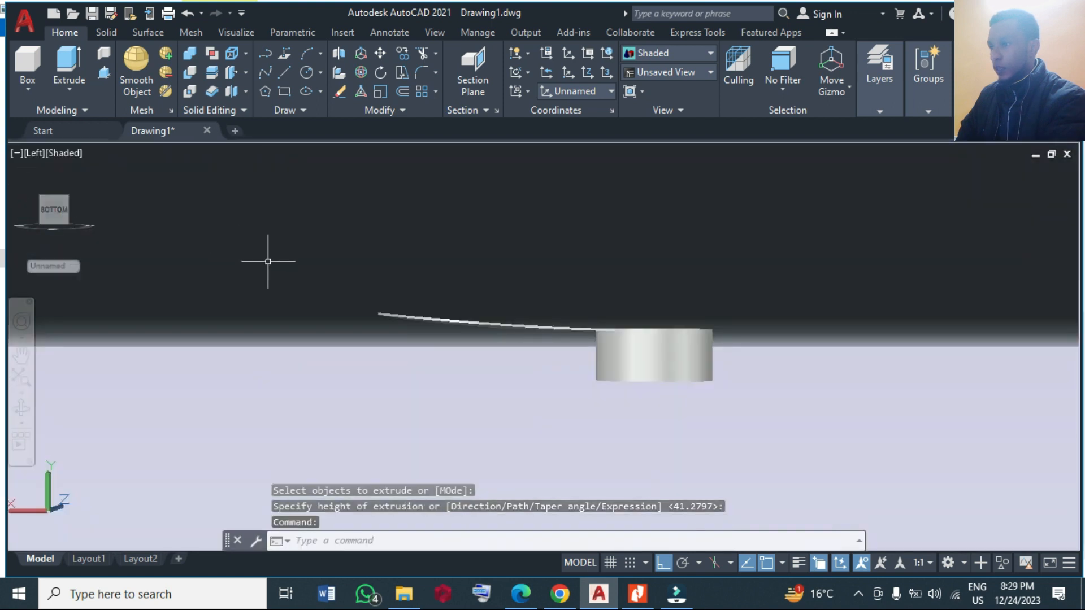
# Move the hub cylinder with M so its top meets the blade root.
pyautogui.write('M MOVE')
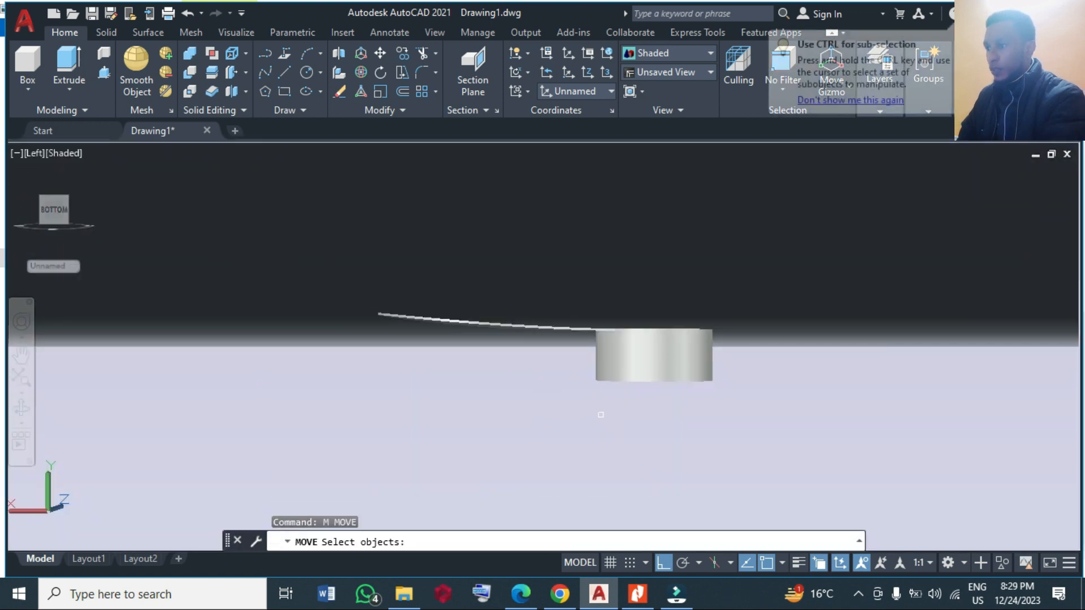
pyautogui.click(652, 356)
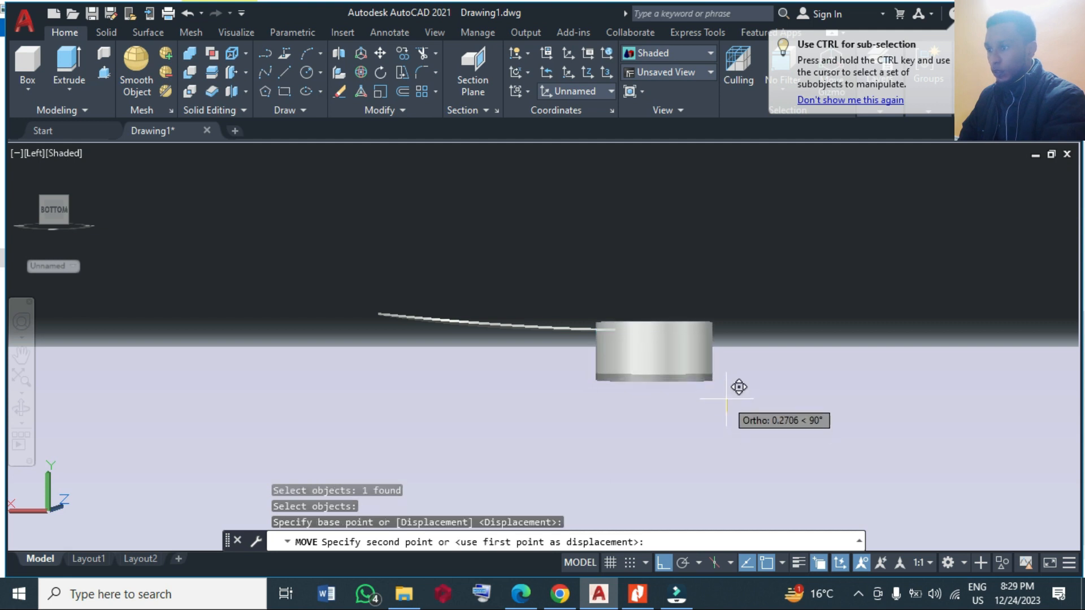
pyautogui.click(724, 391)
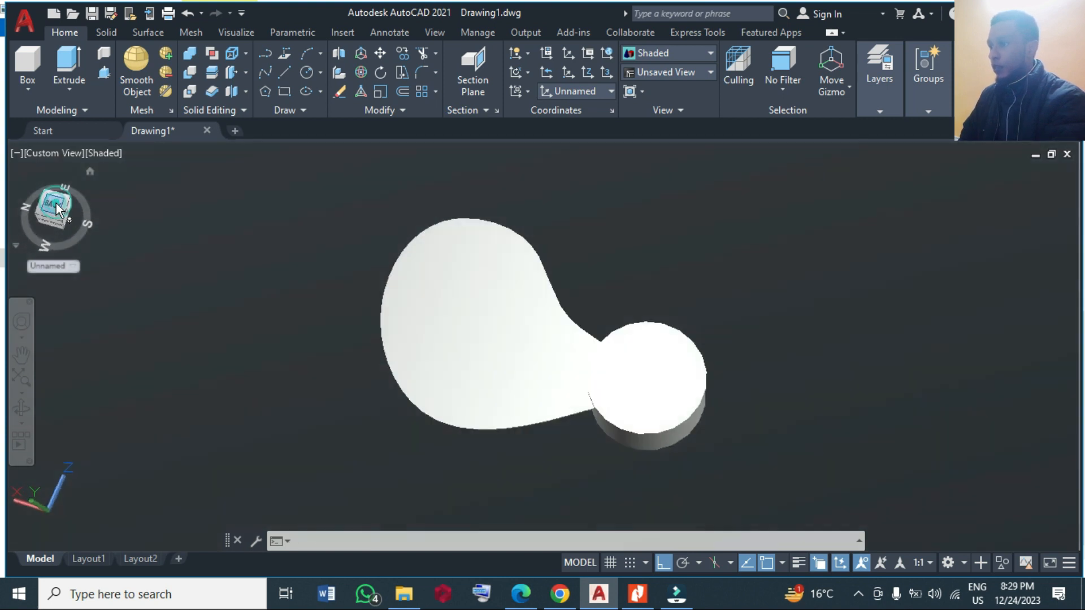
# From Top view, polar-array the blade into 3 items around the hub centre.
pyautogui.click(53, 210)
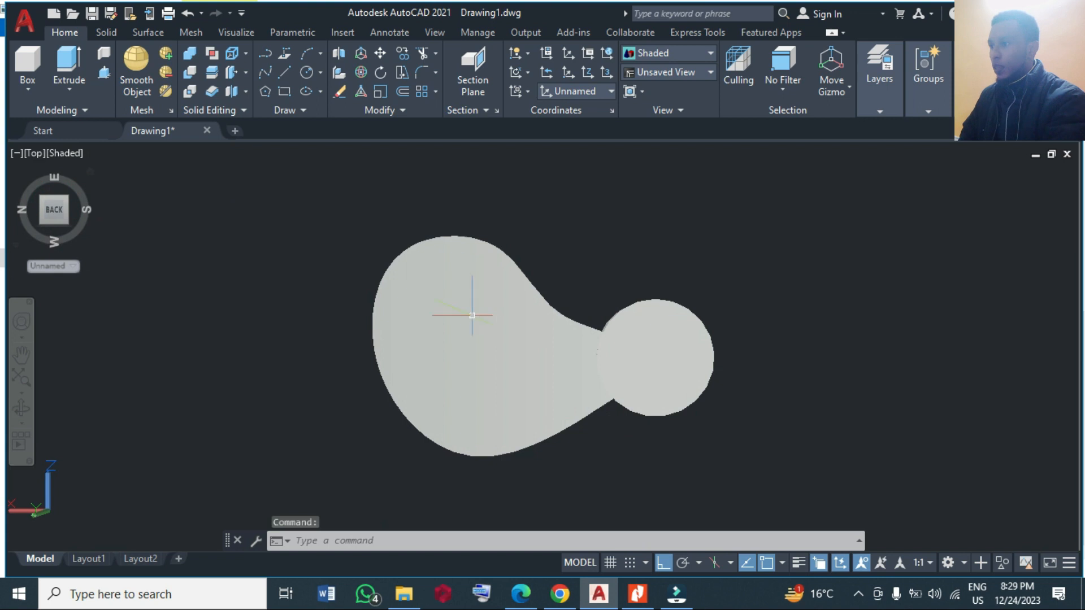
pyautogui.click(422, 90)
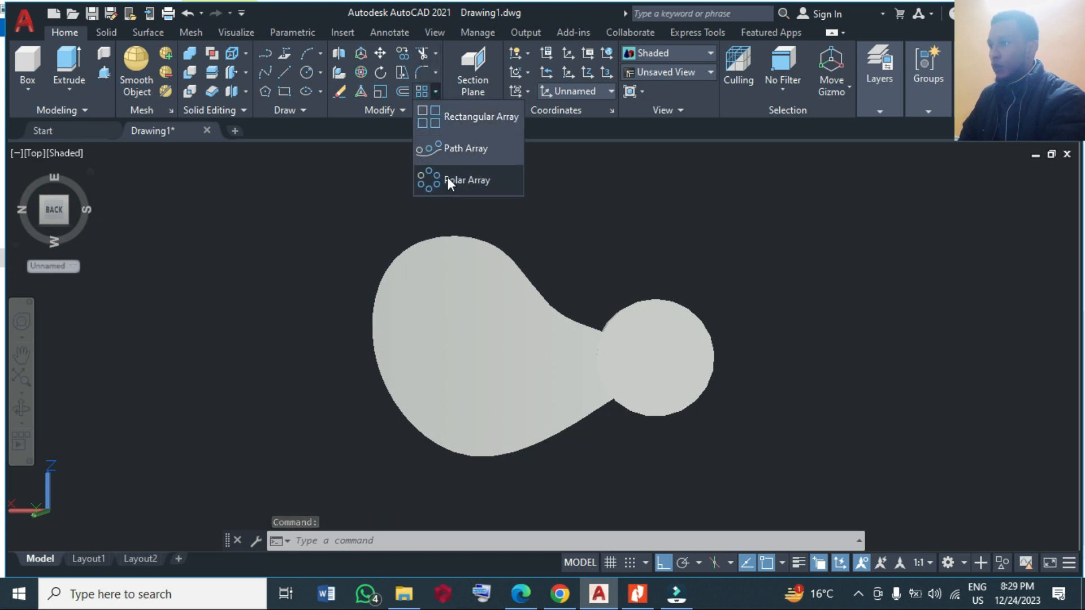
pyautogui.click(467, 180)
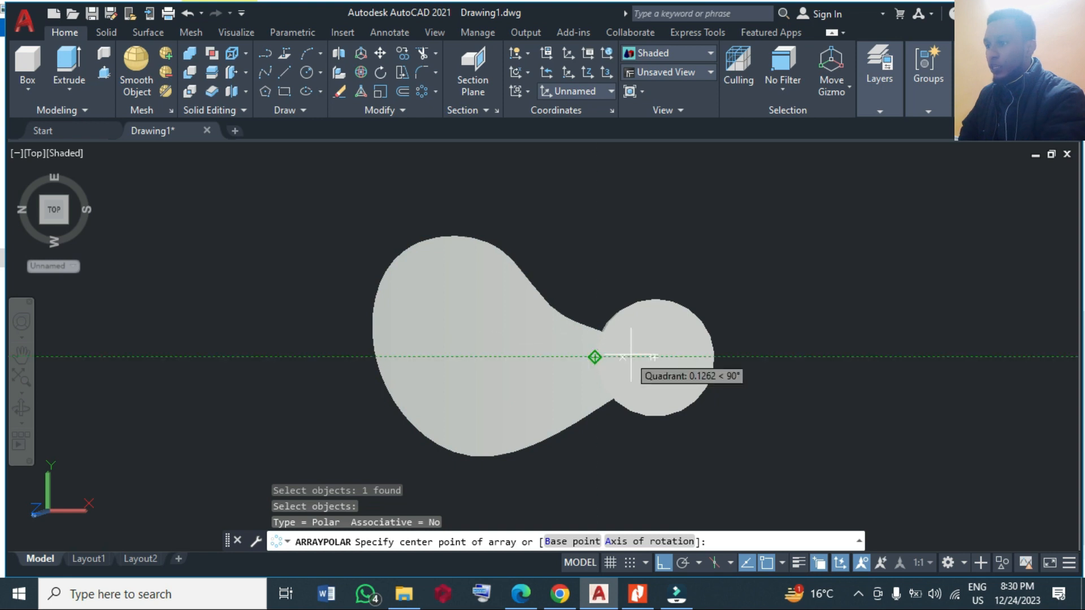
pyautogui.moveTo(656, 301)
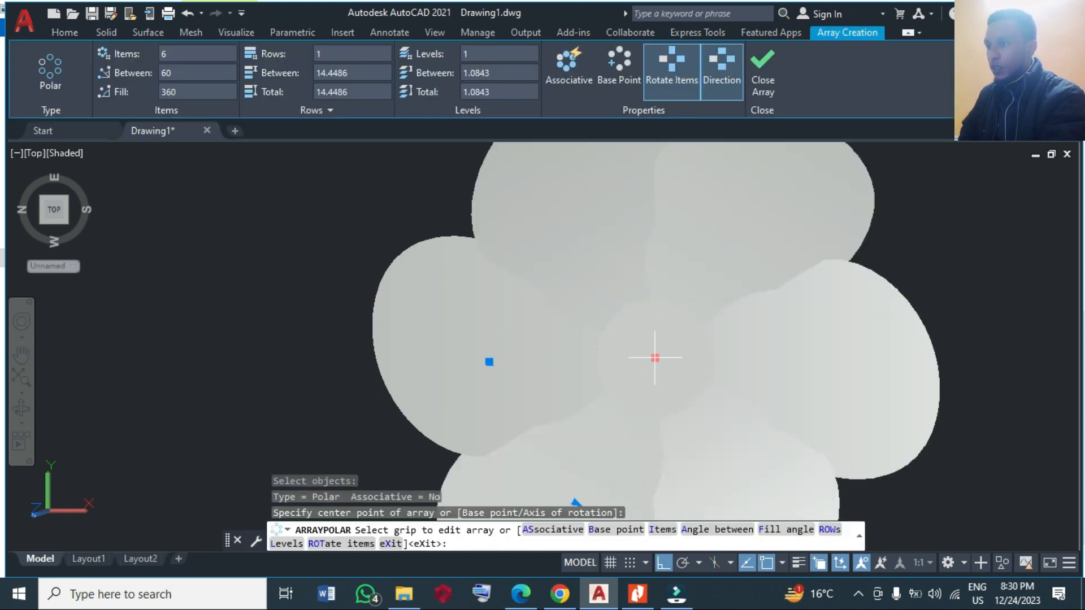
pyautogui.click(197, 53)
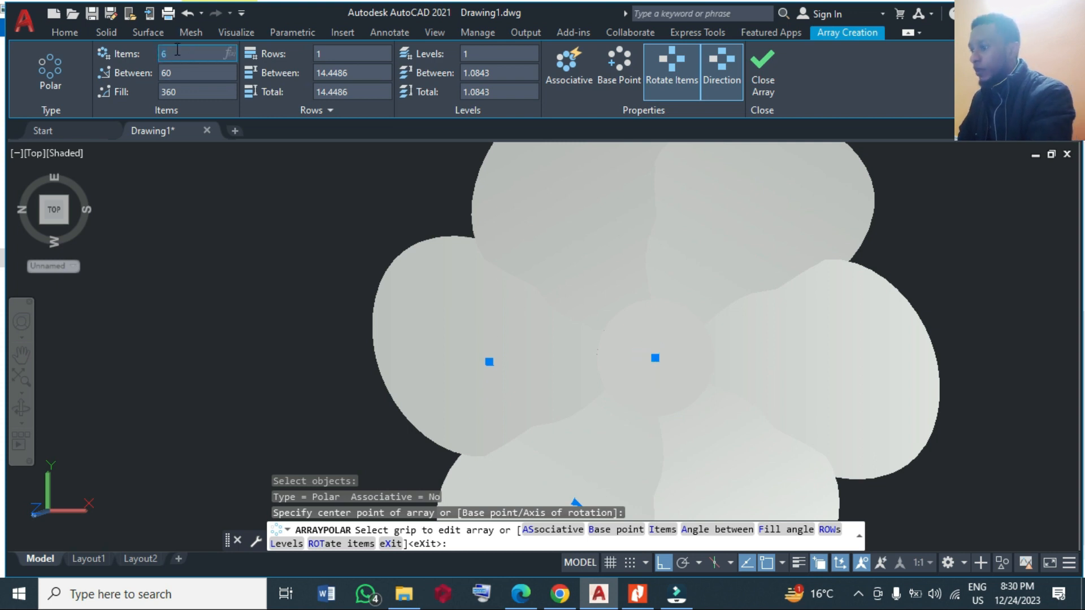
pyautogui.write('3')
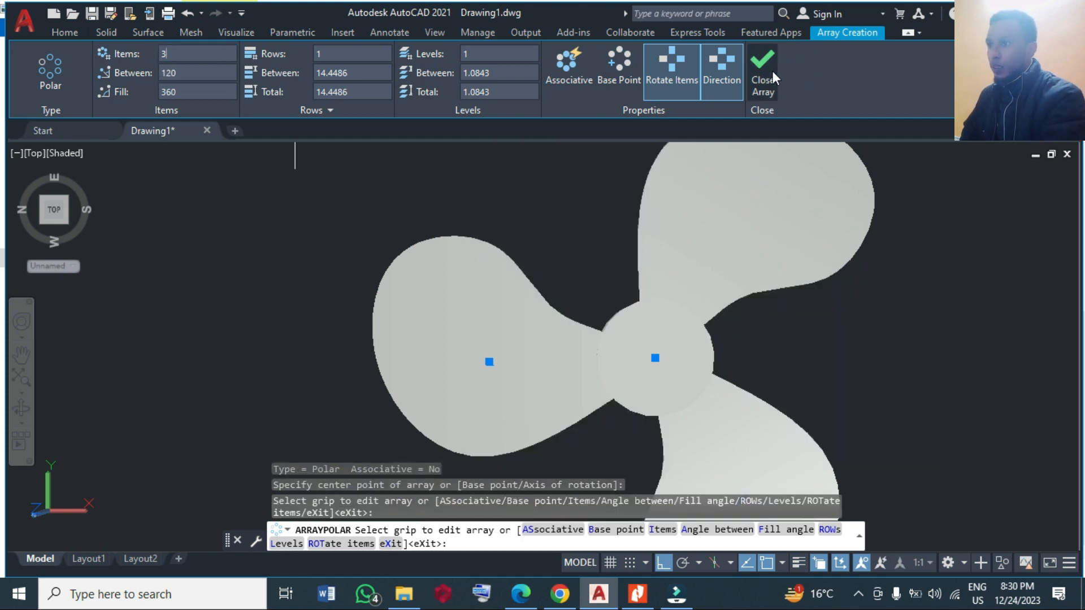
pyautogui.click(762, 69)
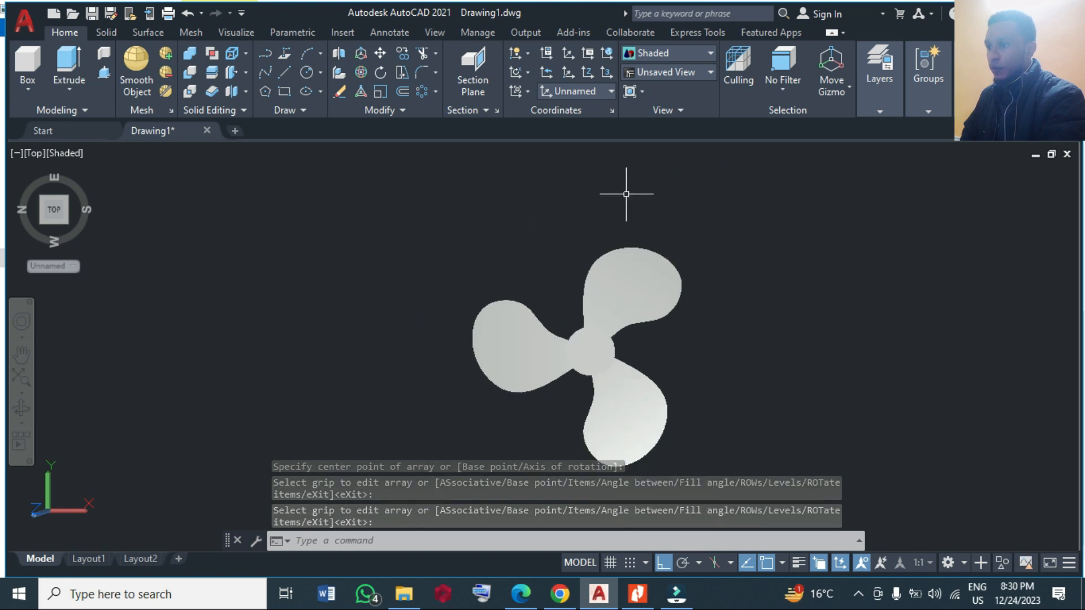
pyautogui.click(90, 173)
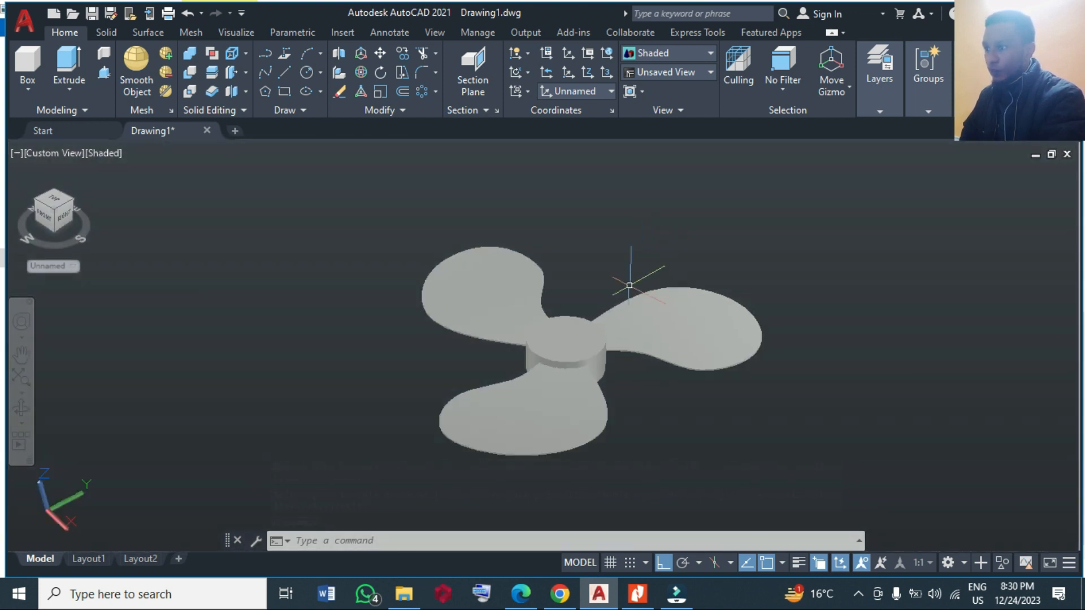
pyautogui.moveTo(617, 339)
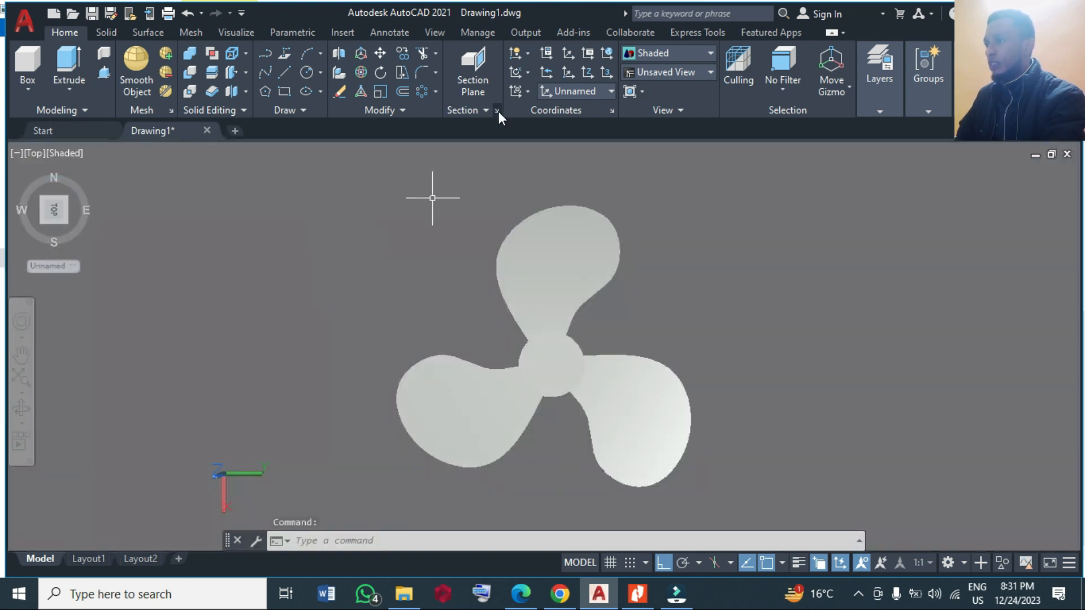
# Set the UCS to World and draw a circle centred on the hub's top face.
pyautogui.click(517, 90)
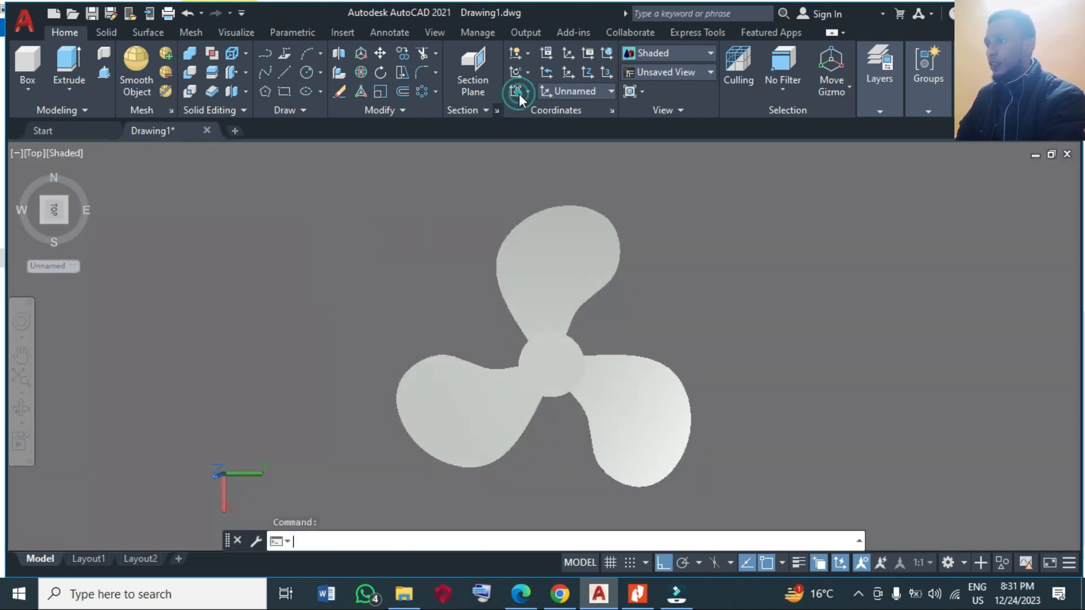
pyautogui.click(517, 91)
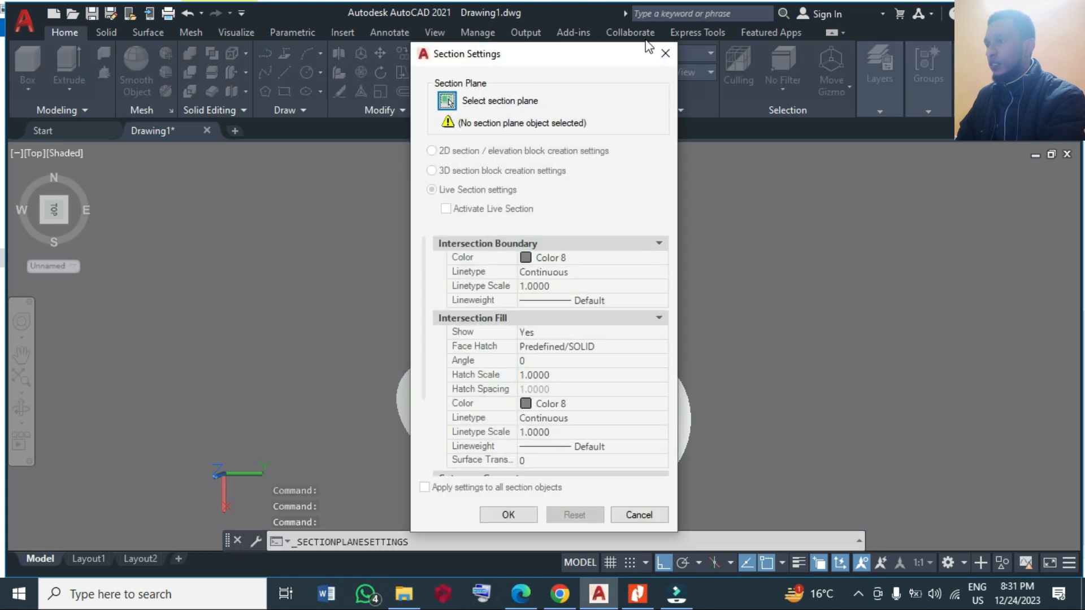
pyautogui.click(638, 515)
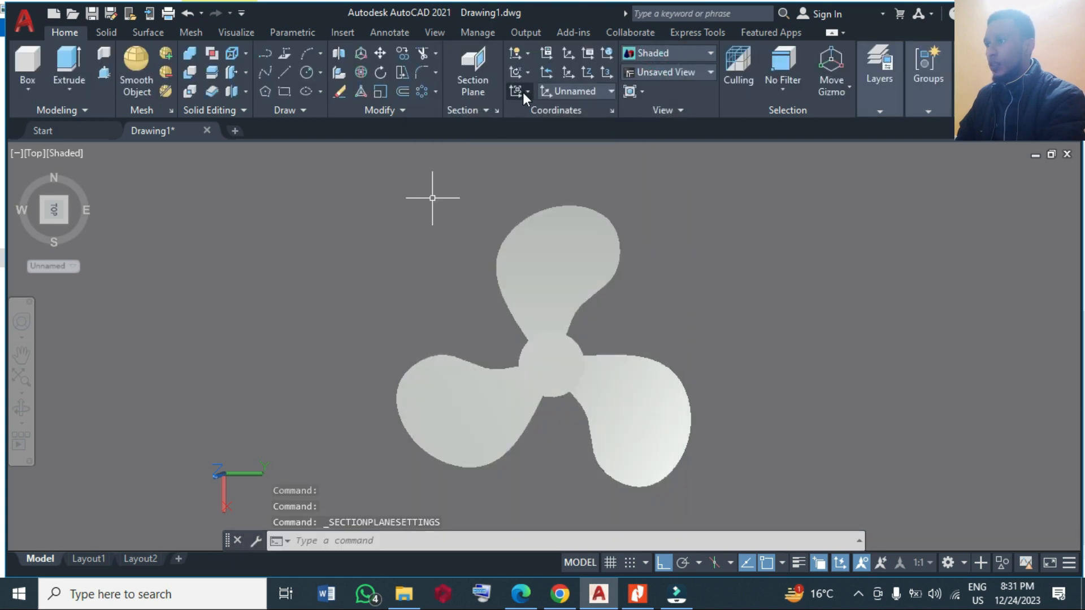
pyautogui.click(545, 90)
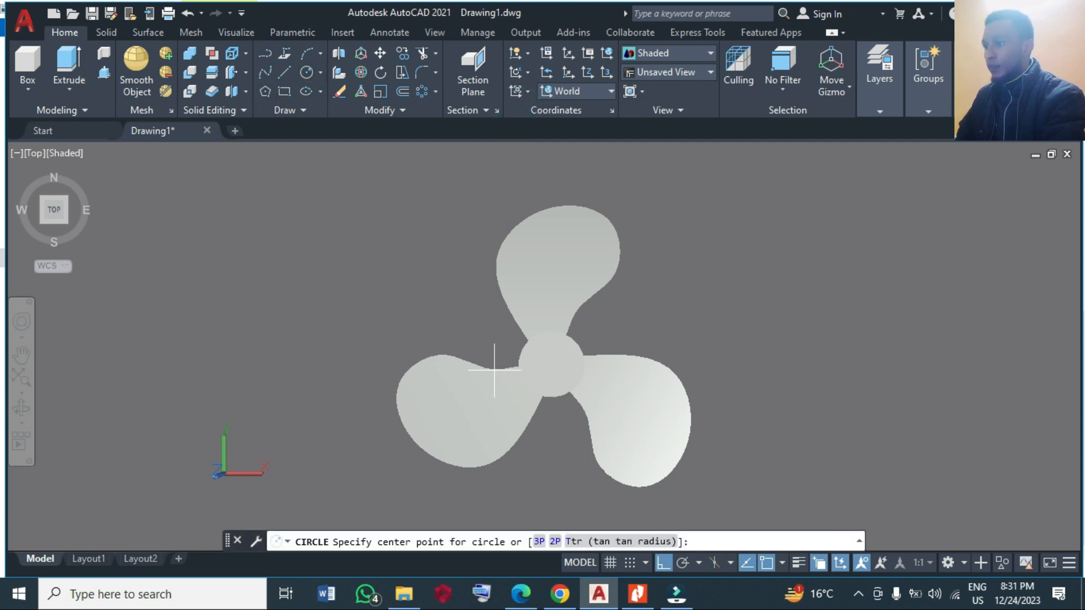
pyautogui.click(555, 365)
pyautogui.write('-')
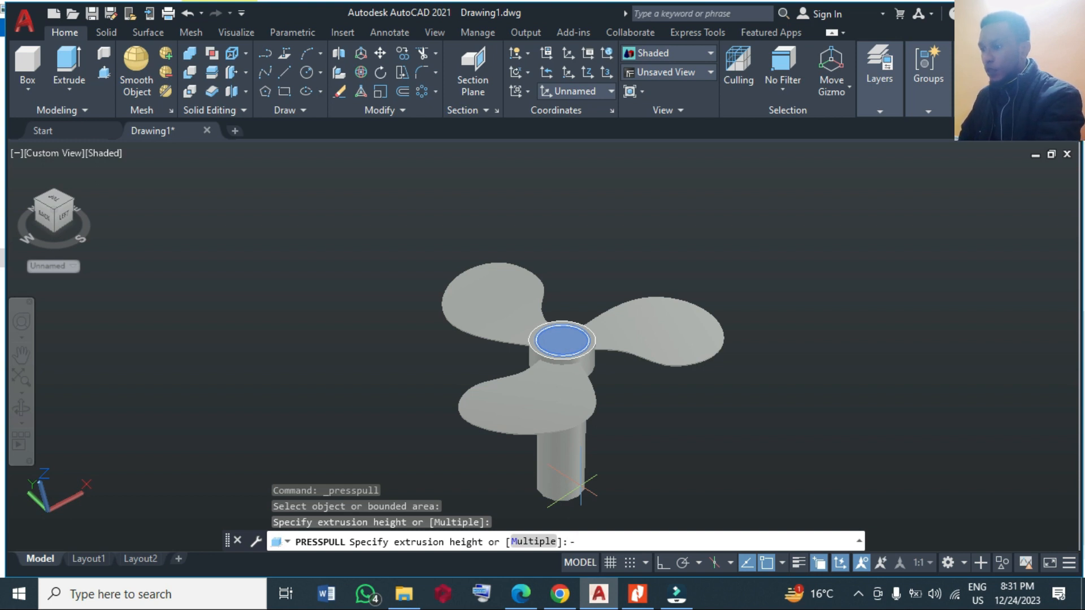
pyautogui.write('0')
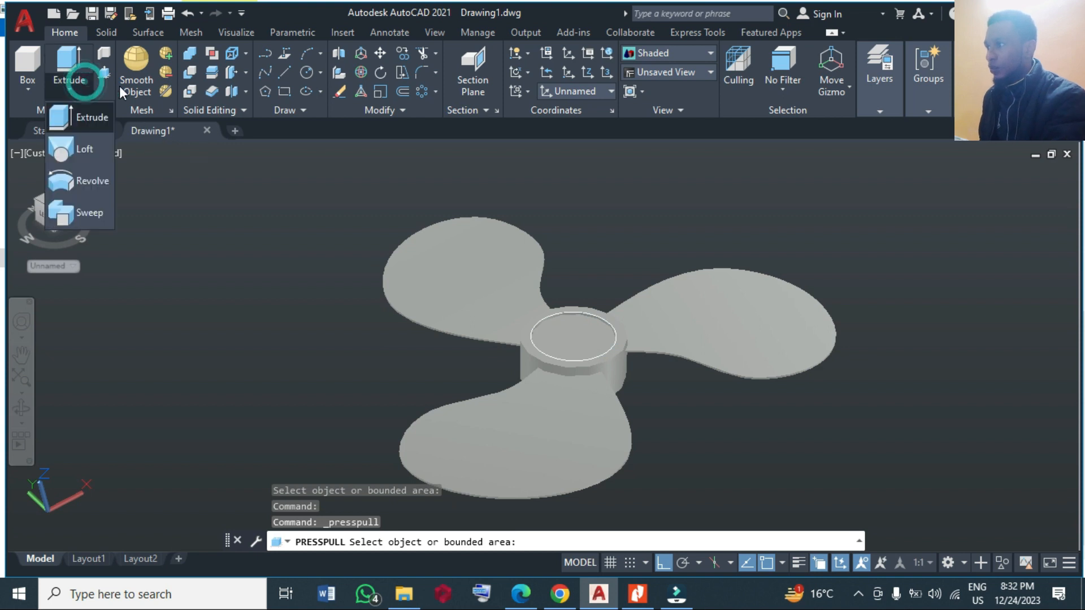
# Press-pull the circular area on the hub top by -0.1 to cut a shallow recess.
pyautogui.click(92, 117)
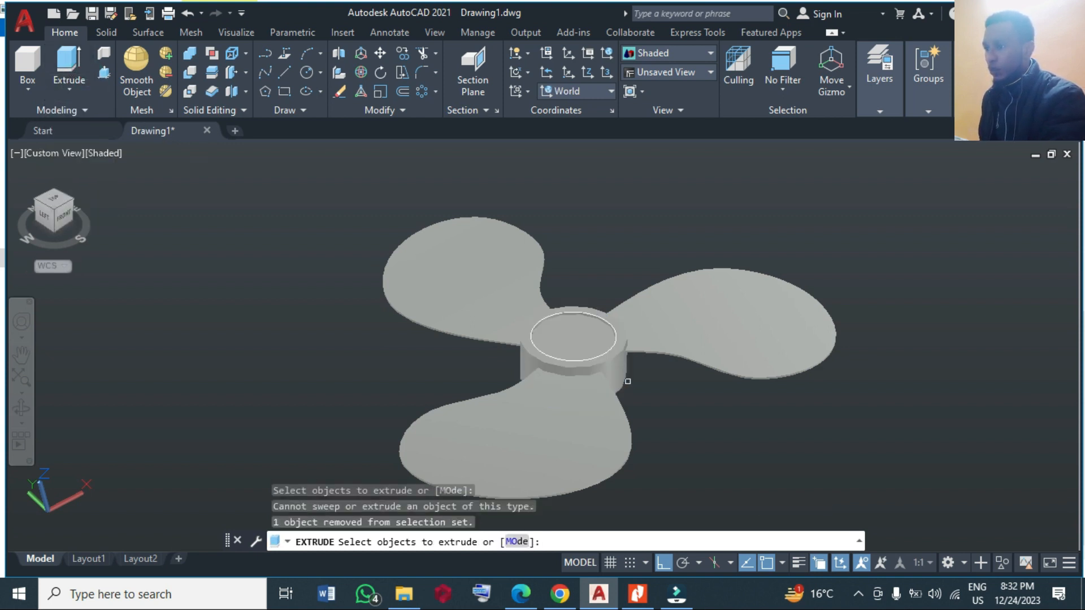
pyautogui.click(570, 339)
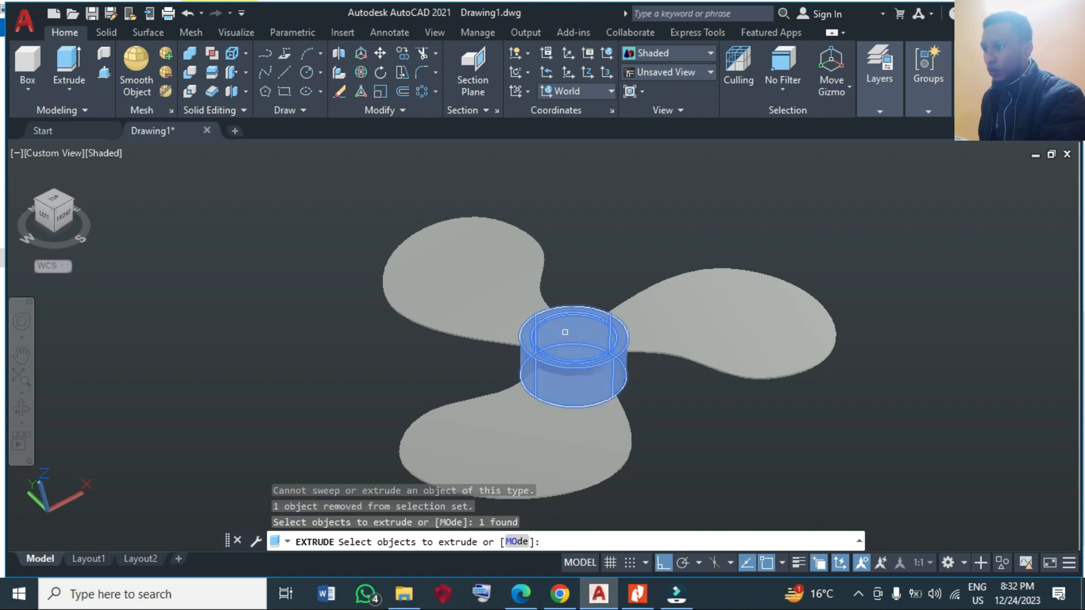
pyautogui.press('Escape')
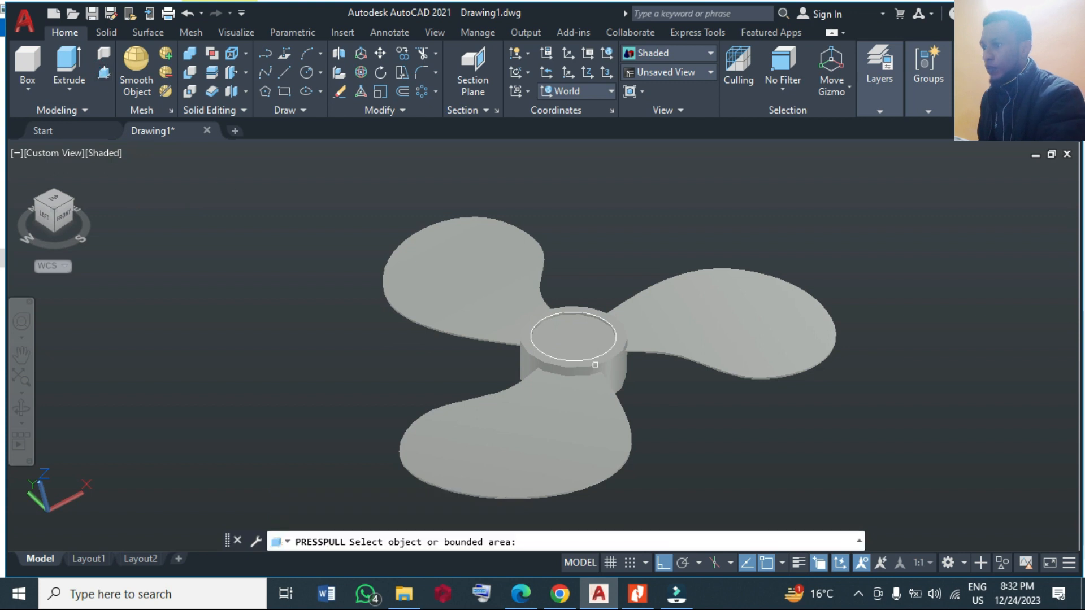
pyautogui.click(572, 338)
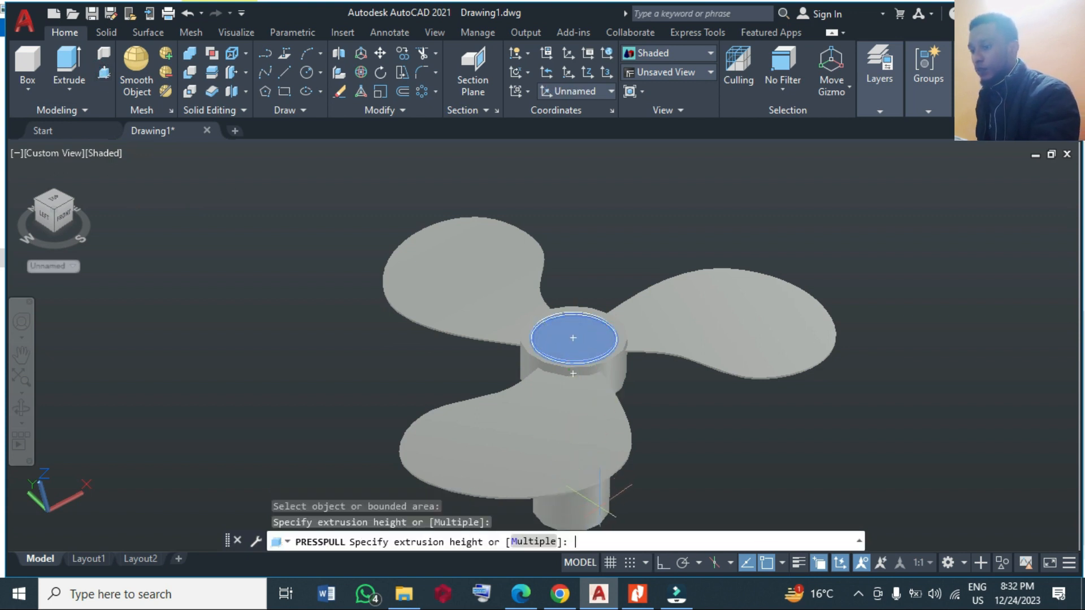
pyautogui.write('-0.')
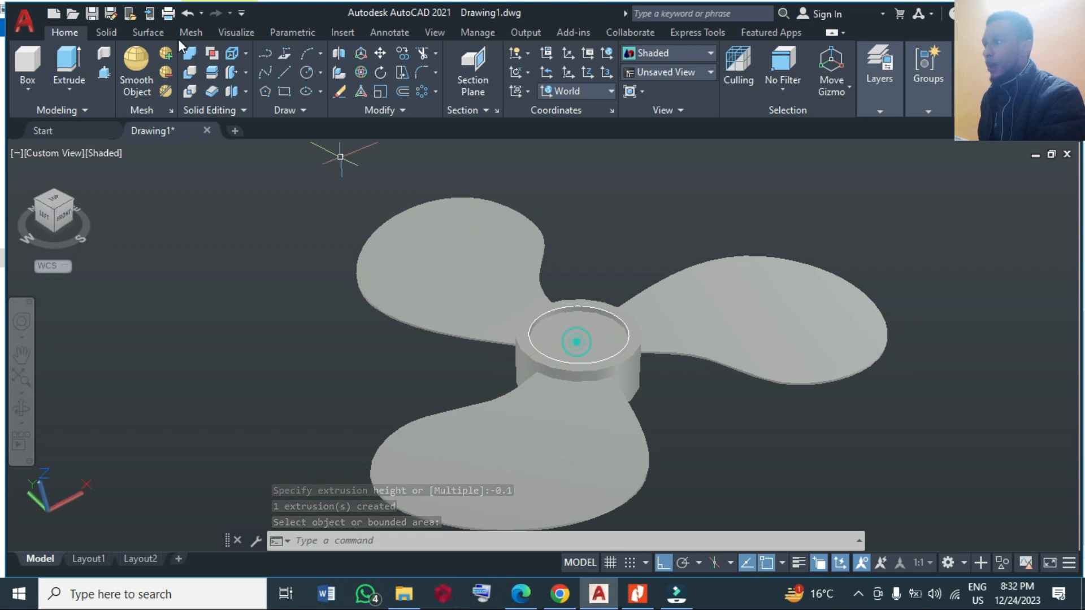
# Try Fillet Edge from the Solid tools with a 0.01 radius.
pyautogui.click(106, 33)
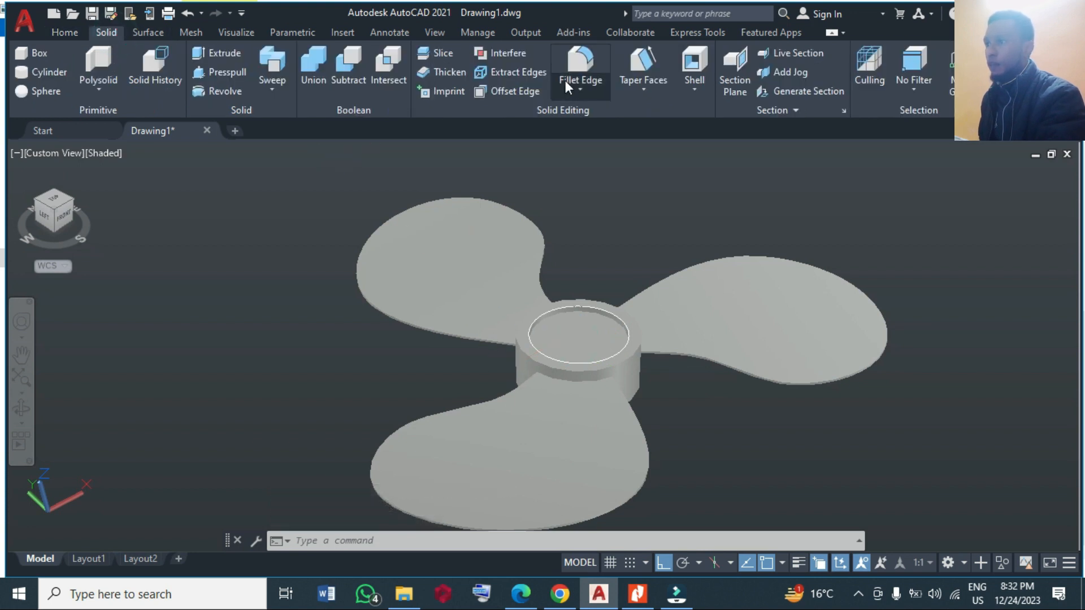
pyautogui.click(580, 69)
pyautogui.write('R')
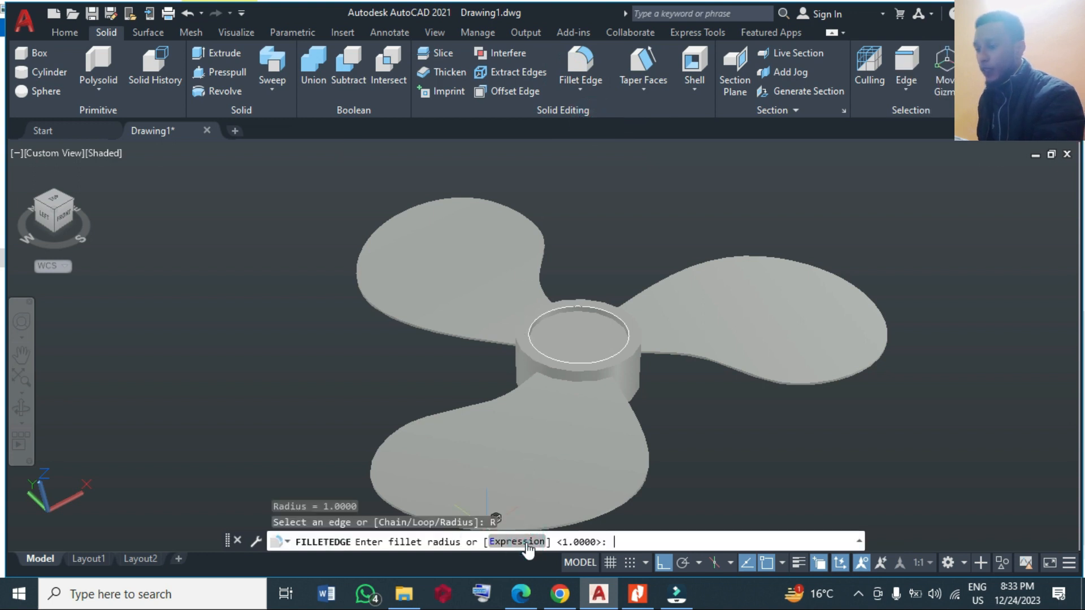
pyautogui.write('0')
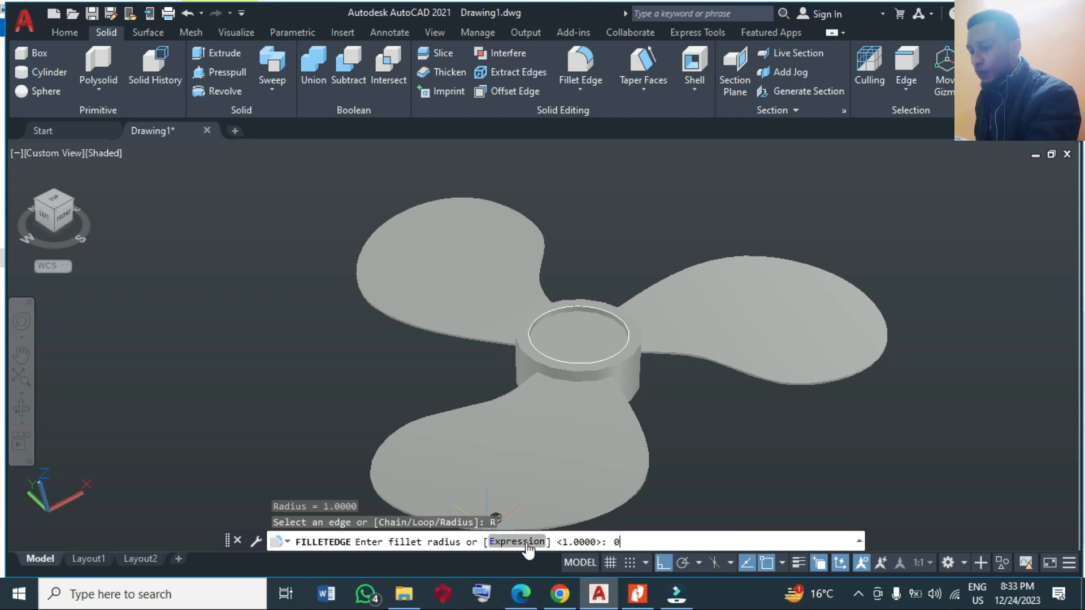
pyautogui.write('.')
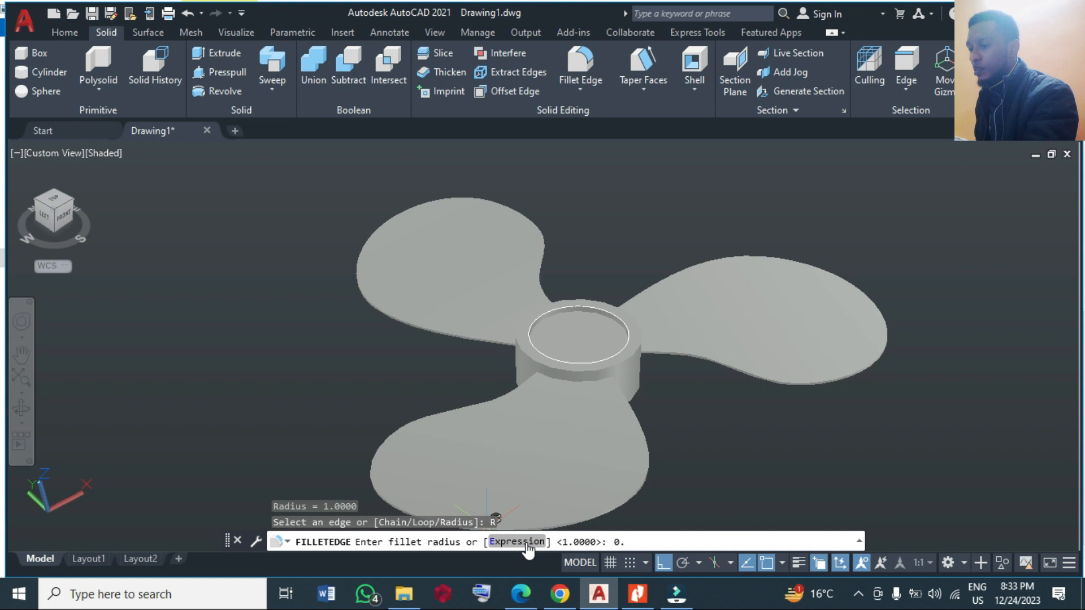
pyautogui.write('0')
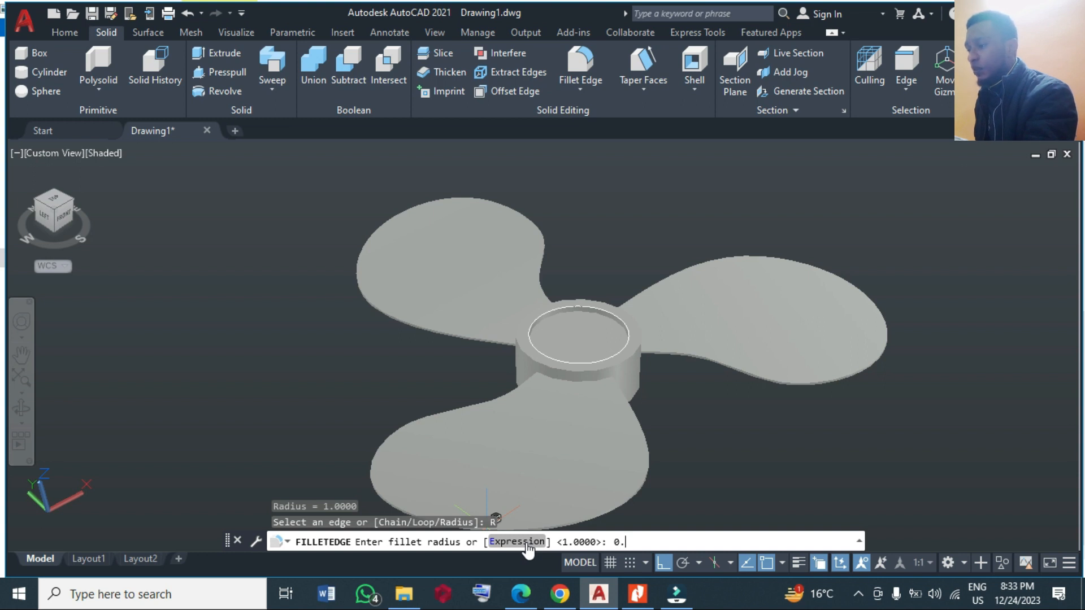
pyautogui.write('1')
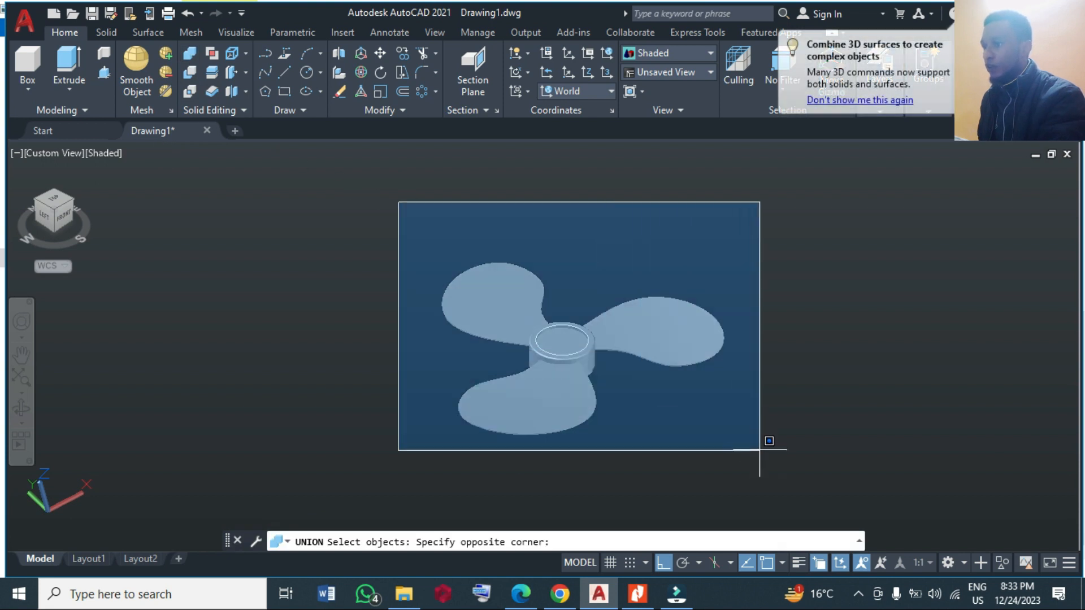
# Complete the union of hub and three blades, then erase the stray circle.
pyautogui.click(651, 450)
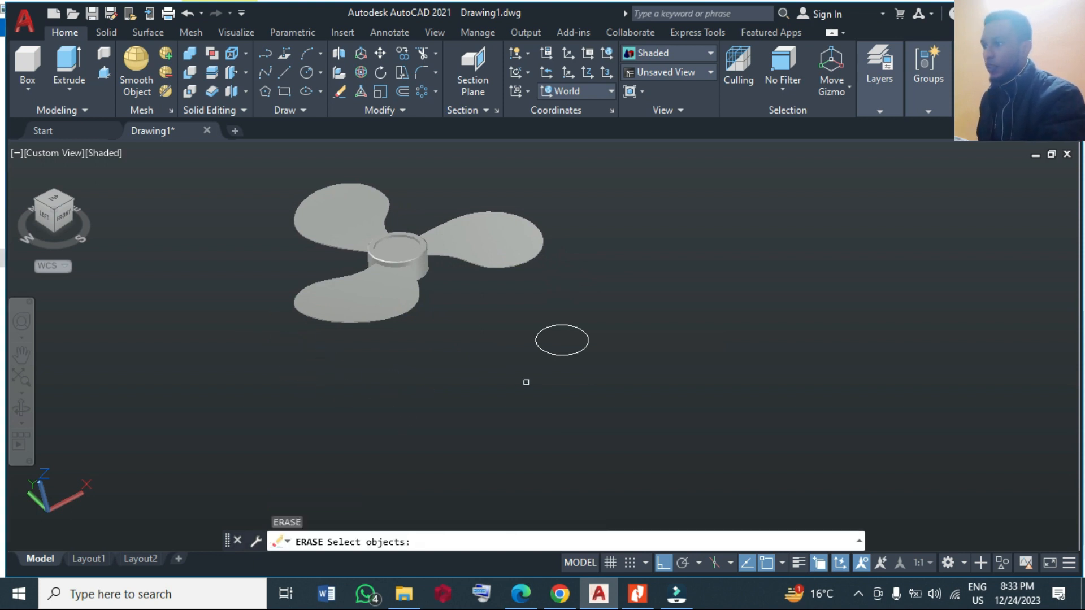
pyautogui.click(531, 335)
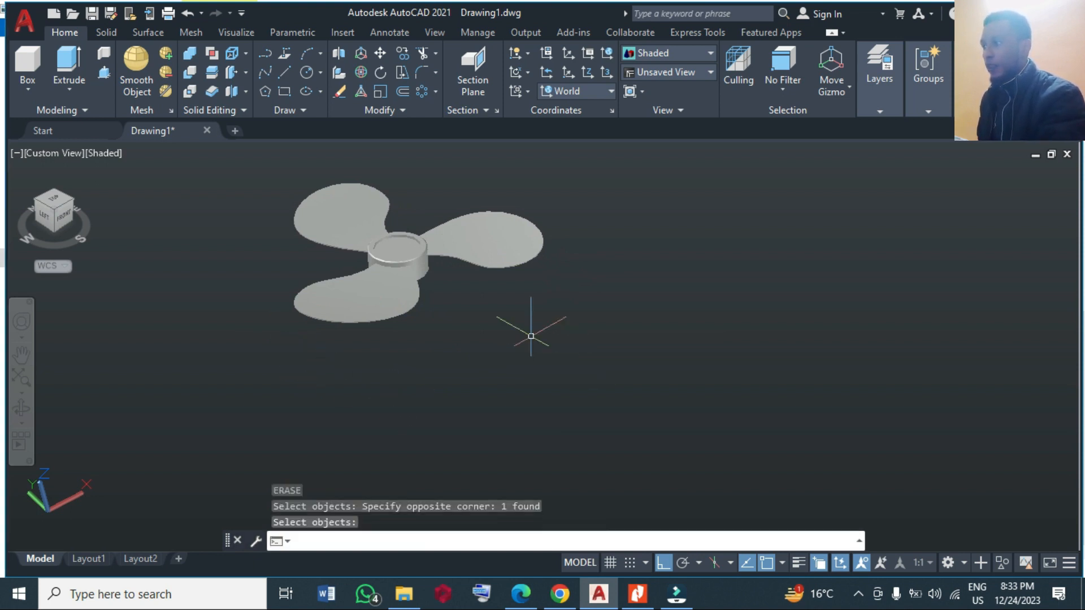
# Orbit the united propeller to a lower front angle to inspect it.
pyautogui.click(21, 408)
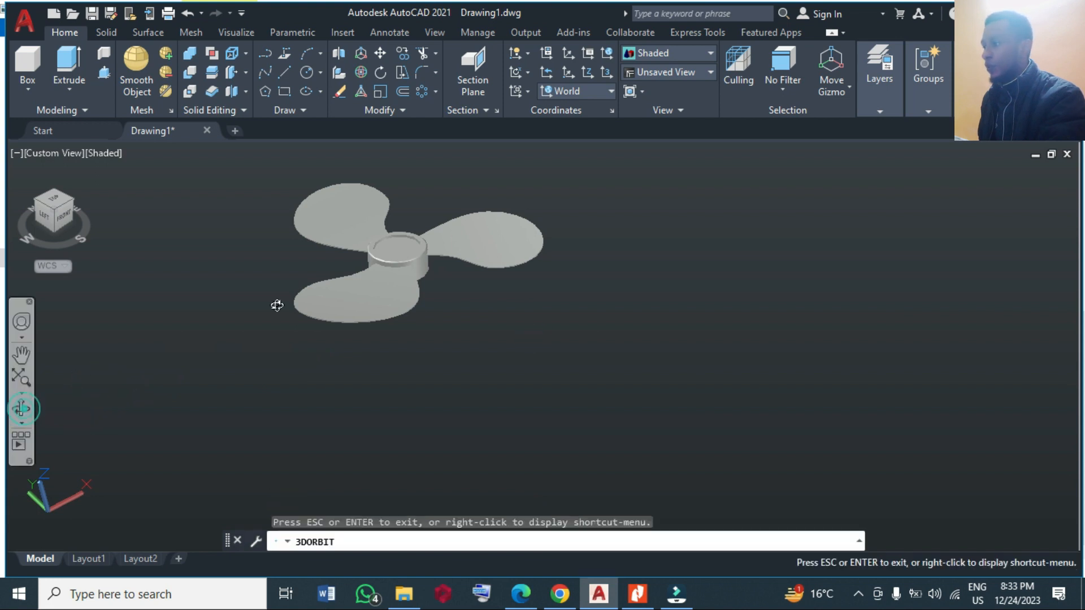
pyautogui.moveTo(277, 305); pyautogui.dragTo(374, 242)
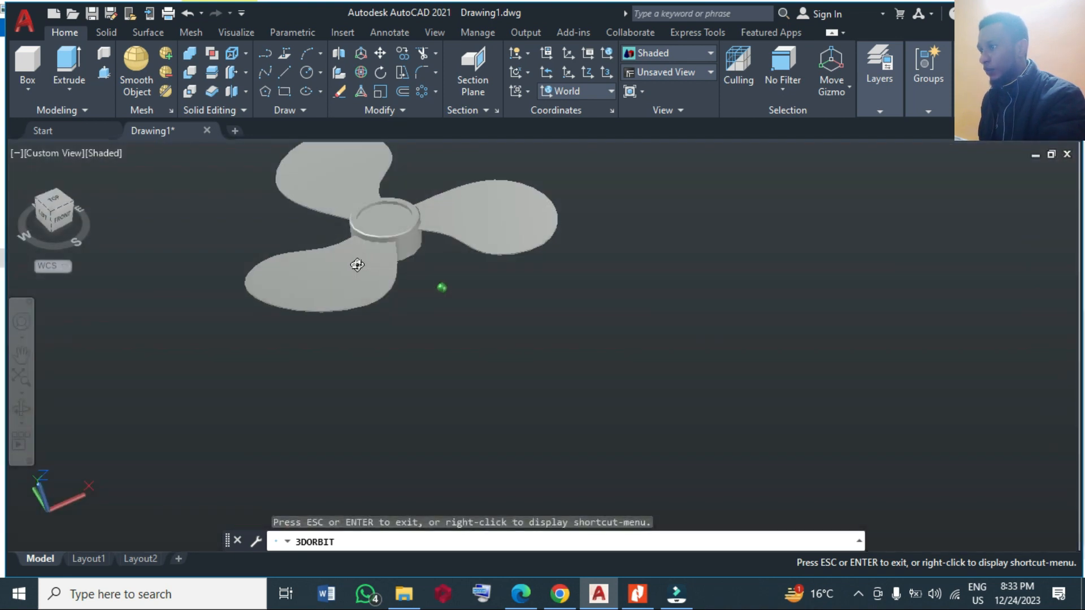
pyautogui.moveTo(358, 265); pyautogui.dragTo(411, 177)
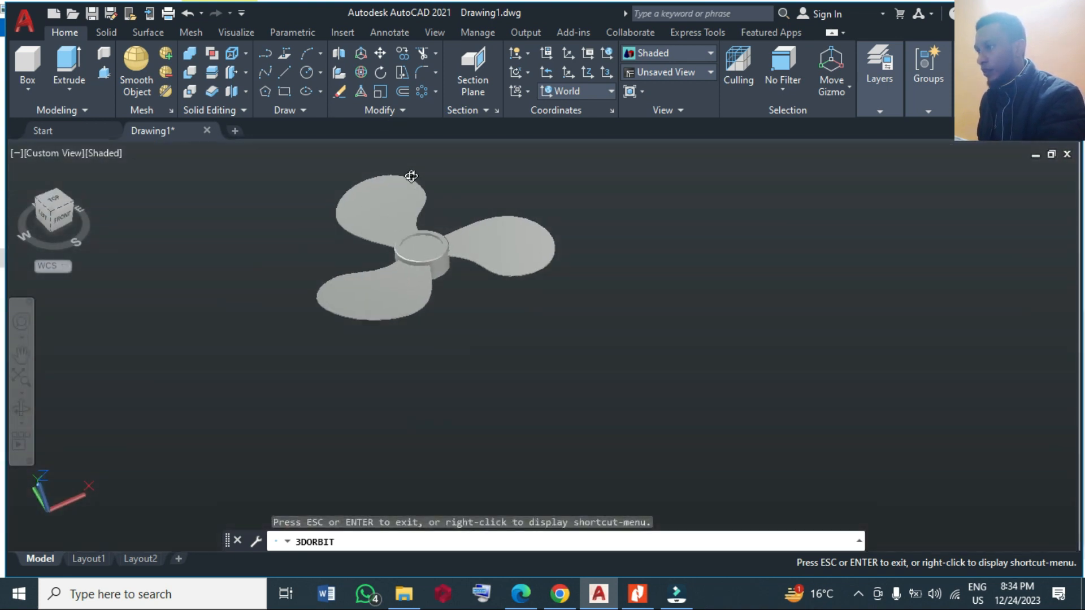
pyautogui.moveTo(411, 176); pyautogui.dragTo(413, 323)
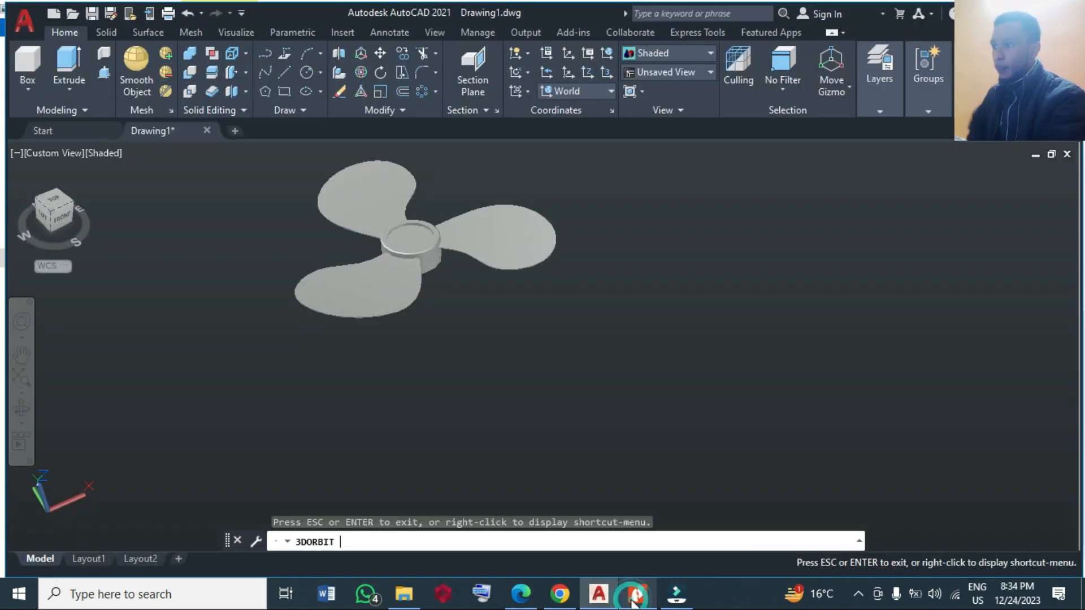
pyautogui.click(632, 594)
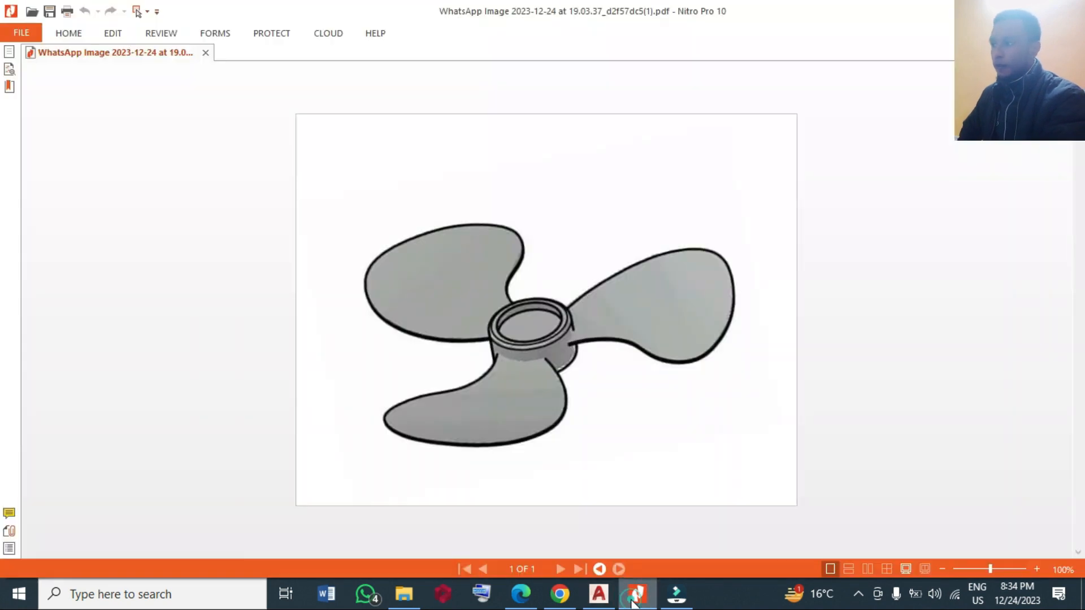
pyautogui.click(637, 594)
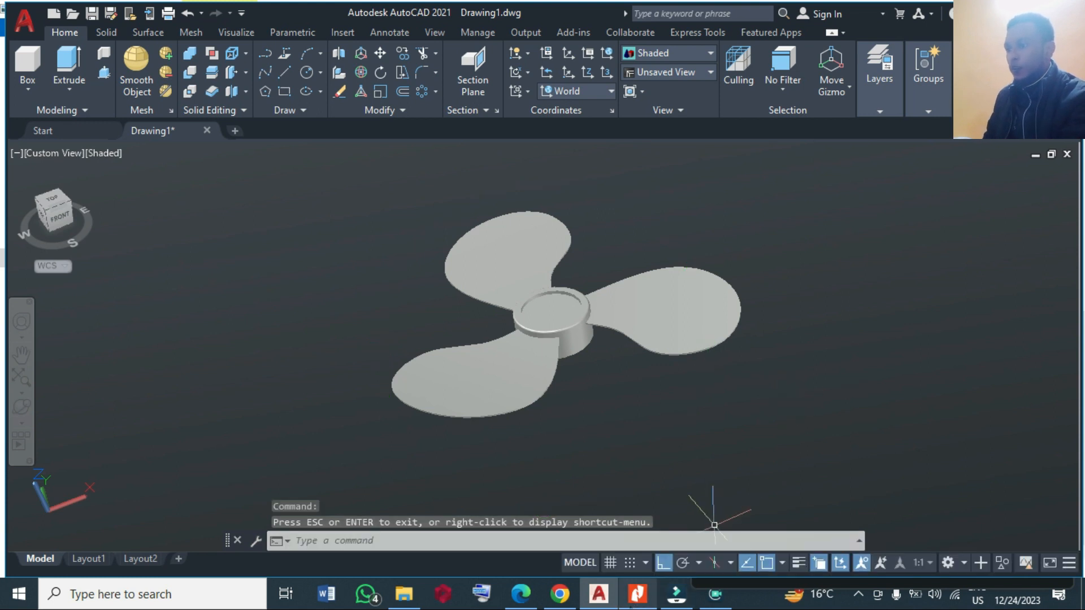
# Free-orbit the propeller nearly edge-on to view the blade profile from the side.
pyautogui.click(637, 594)
pyautogui.write('3DFORBIT')
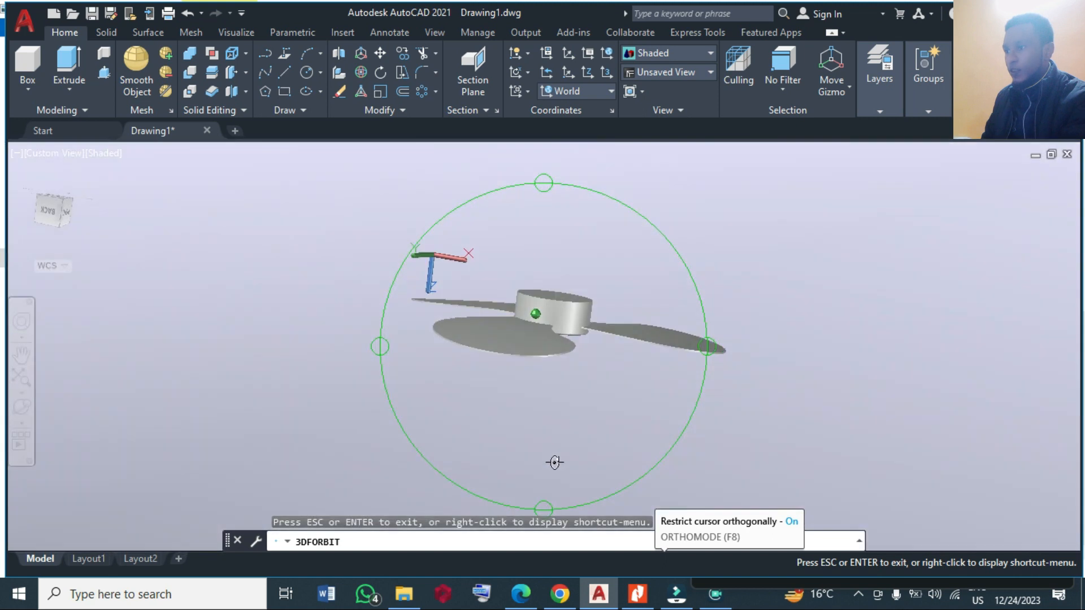
pyautogui.moveTo(555, 462); pyautogui.dragTo(539, 234)
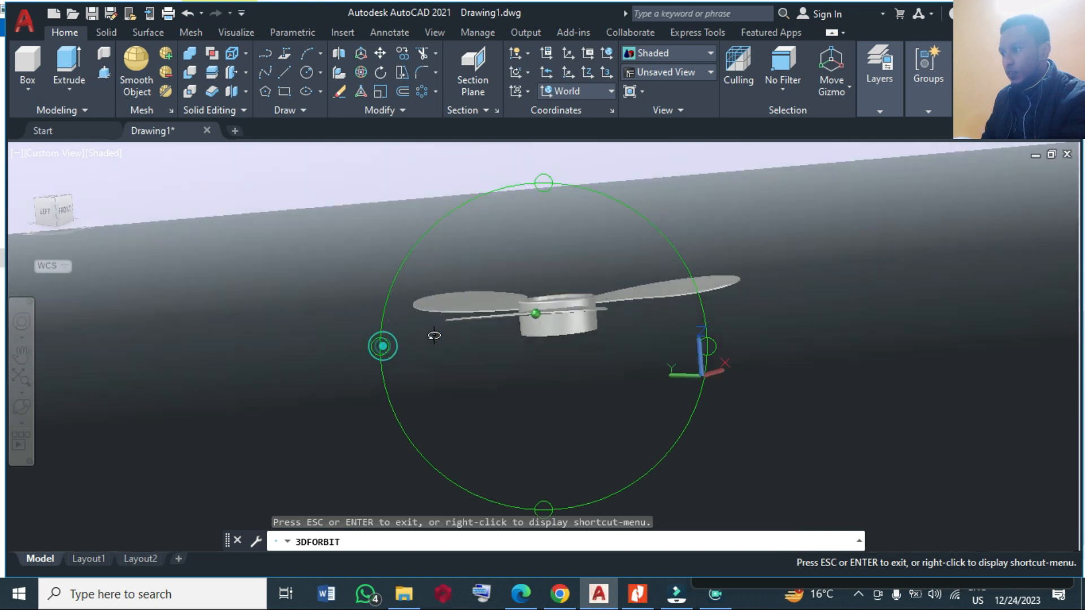
pyautogui.moveTo(381, 345); pyautogui.dragTo(357, 339)
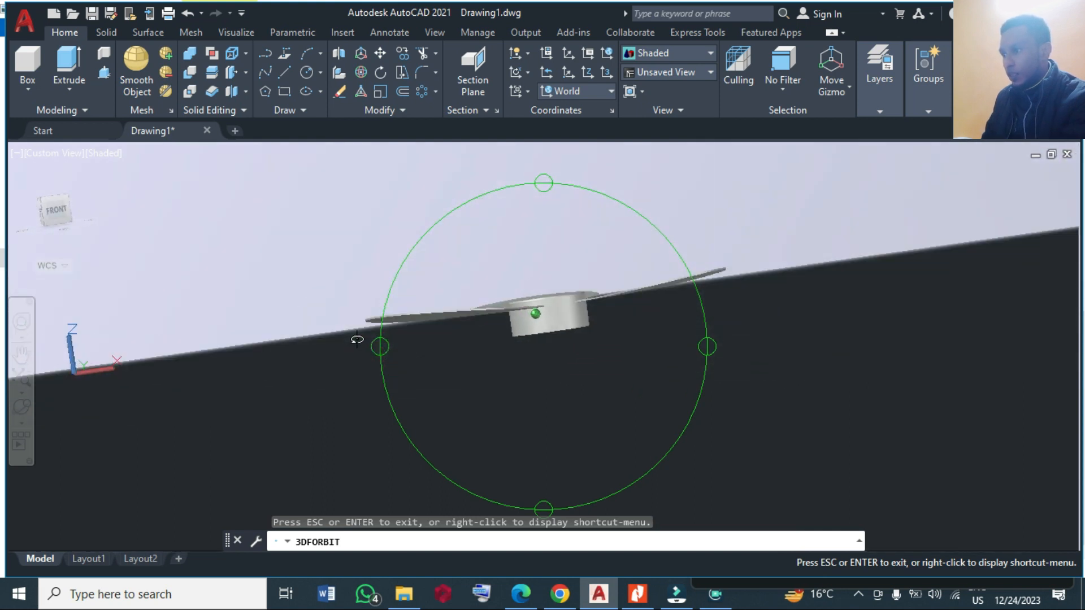